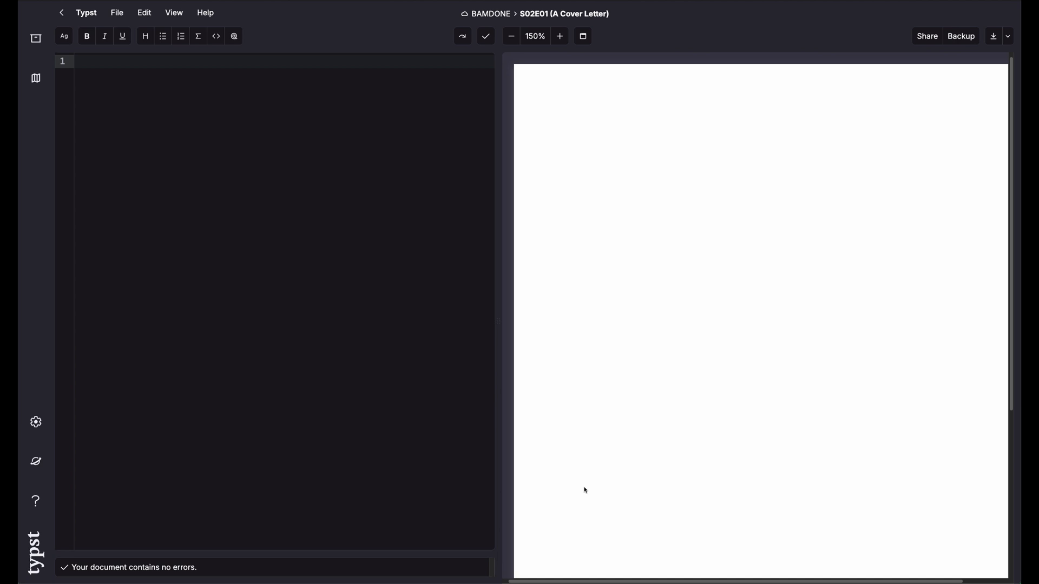
{"action": "mouse_move", "coordinate": [499, 492]}
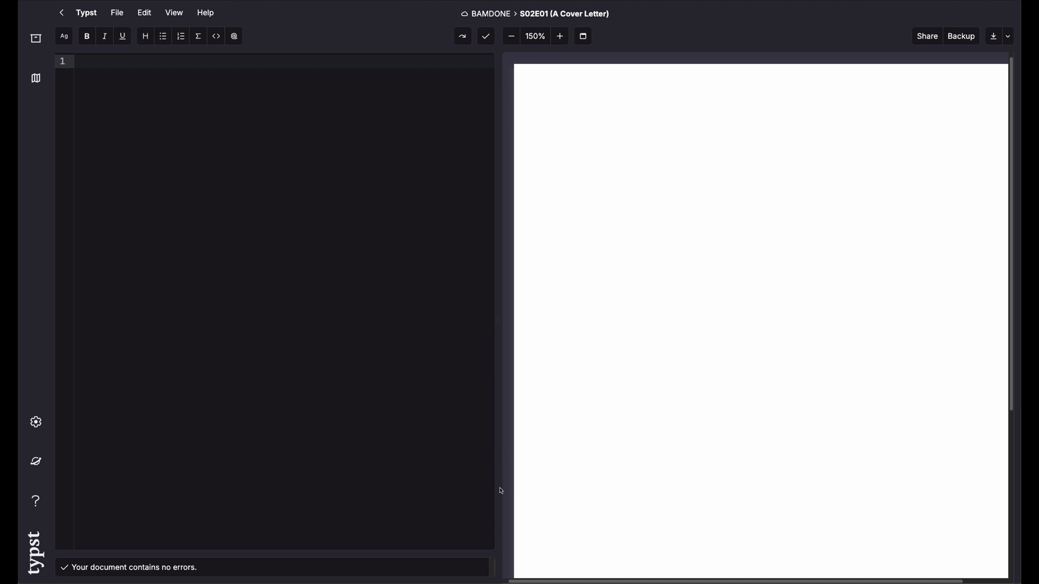
{"action": "mouse_move", "coordinate": [62, 227]}
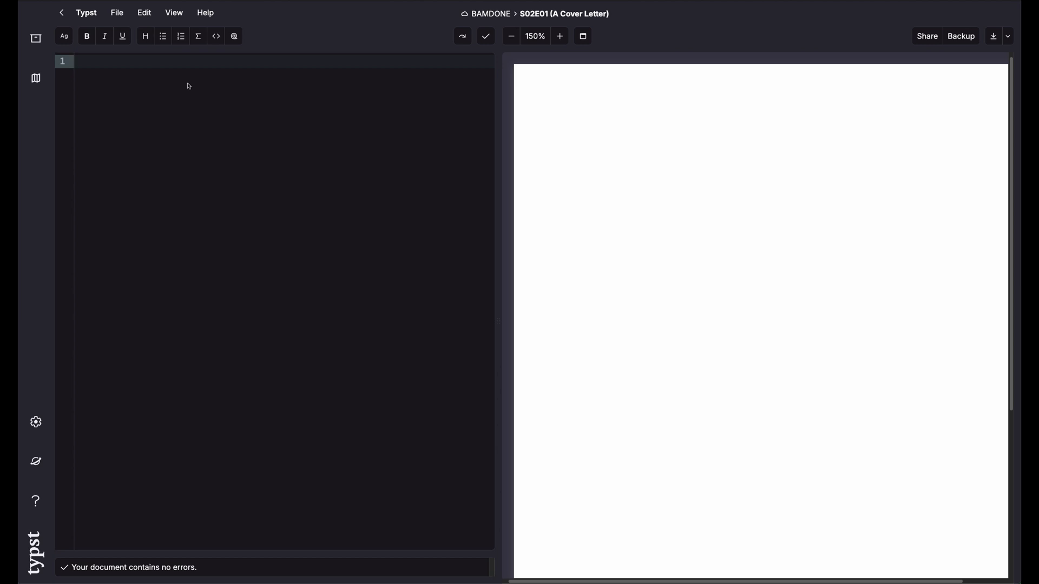
Add #set page(paper: "us-letter", margin: (x:1in,y:1in)) as the first source line.
{"action": "left_click", "coordinate": [80, 61]}
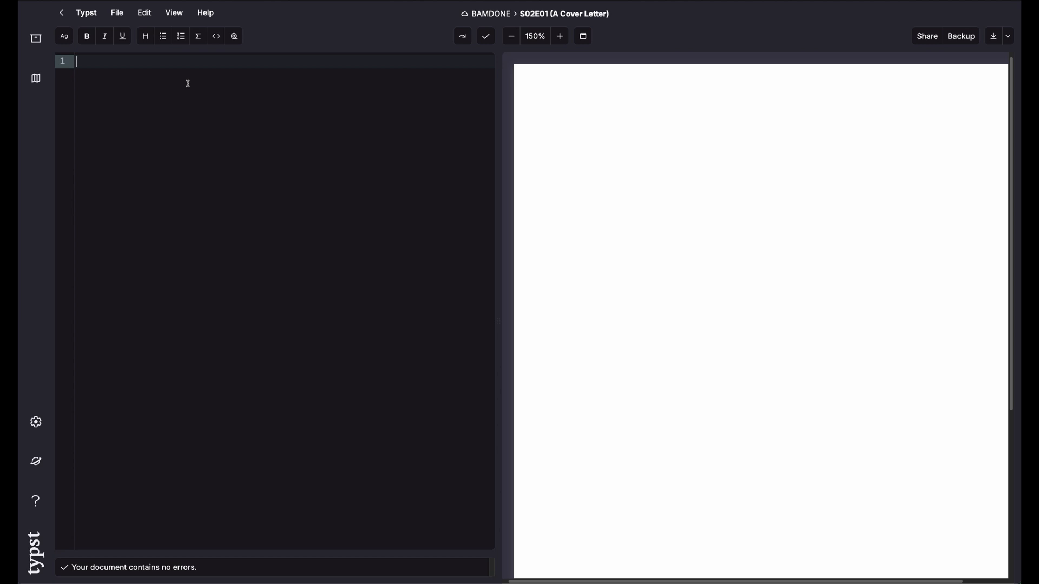
{"action": "mouse_move", "coordinate": [192, 81]}
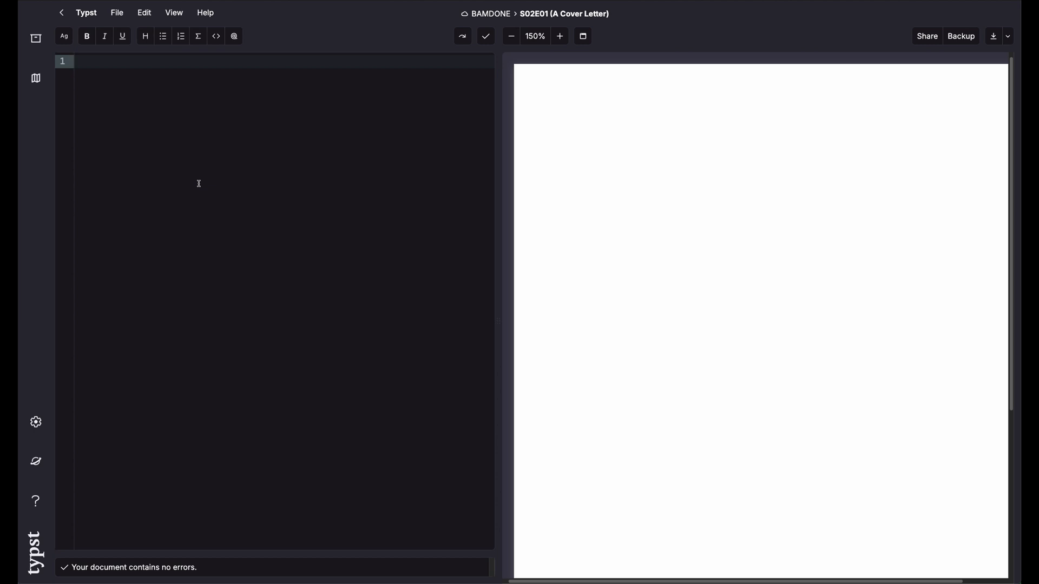
{"action": "left_click", "coordinate": [78, 61]}
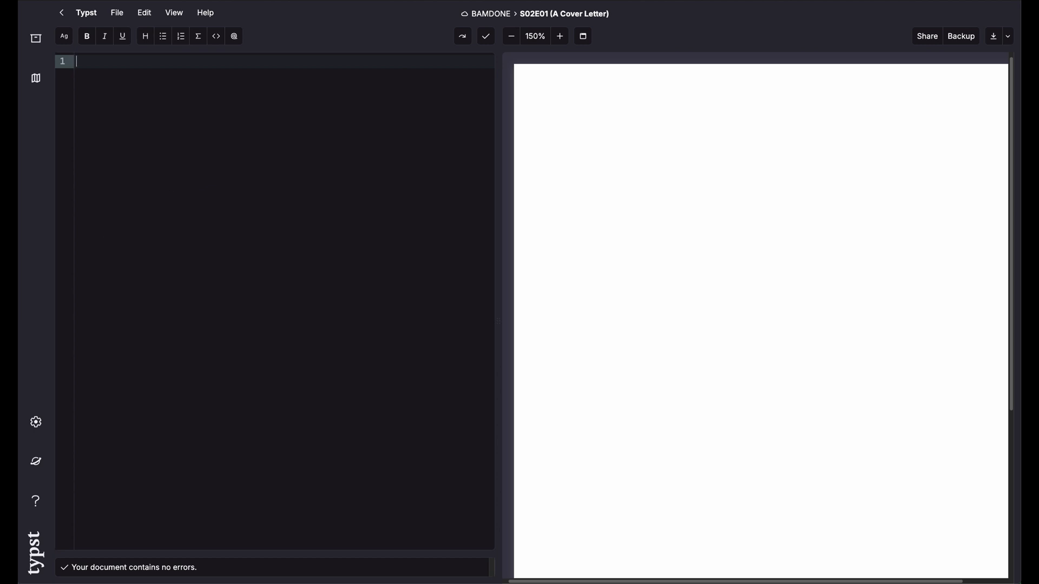
{"action": "mouse_move", "coordinate": [114, 124]}
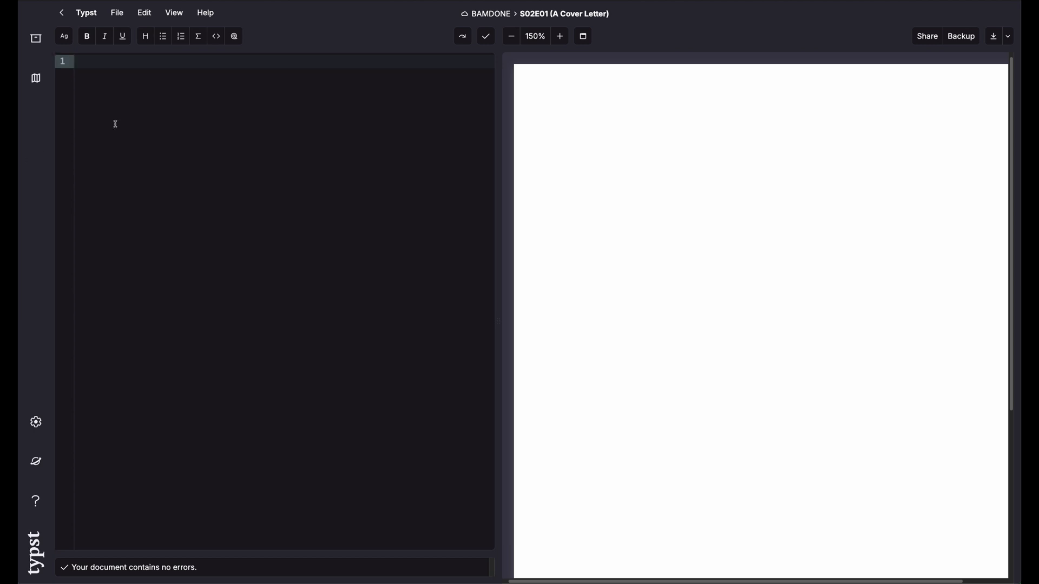
{"action": "type", "text": "#set"}
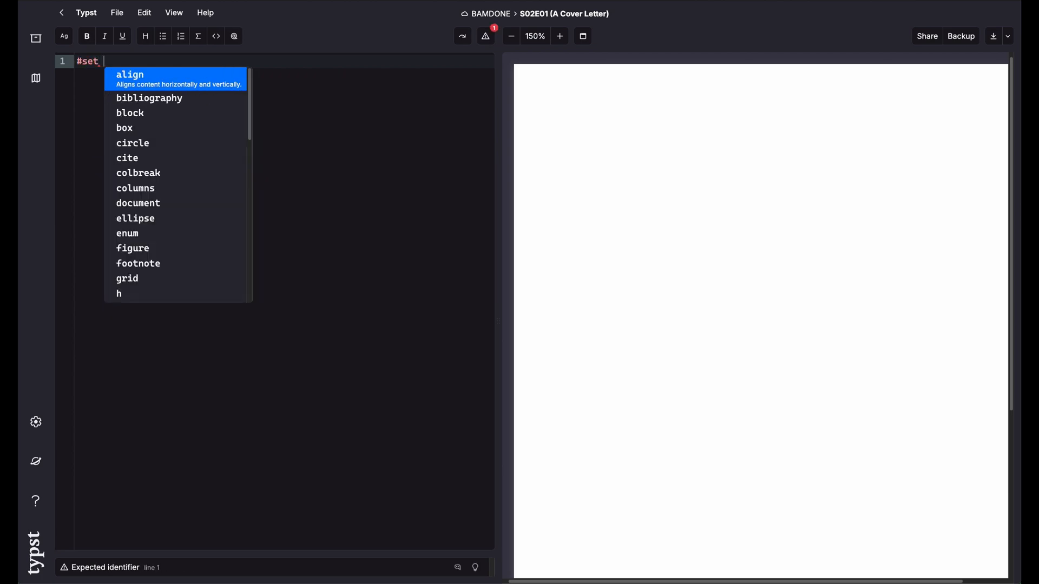
{"action": "type", "text": "p"}
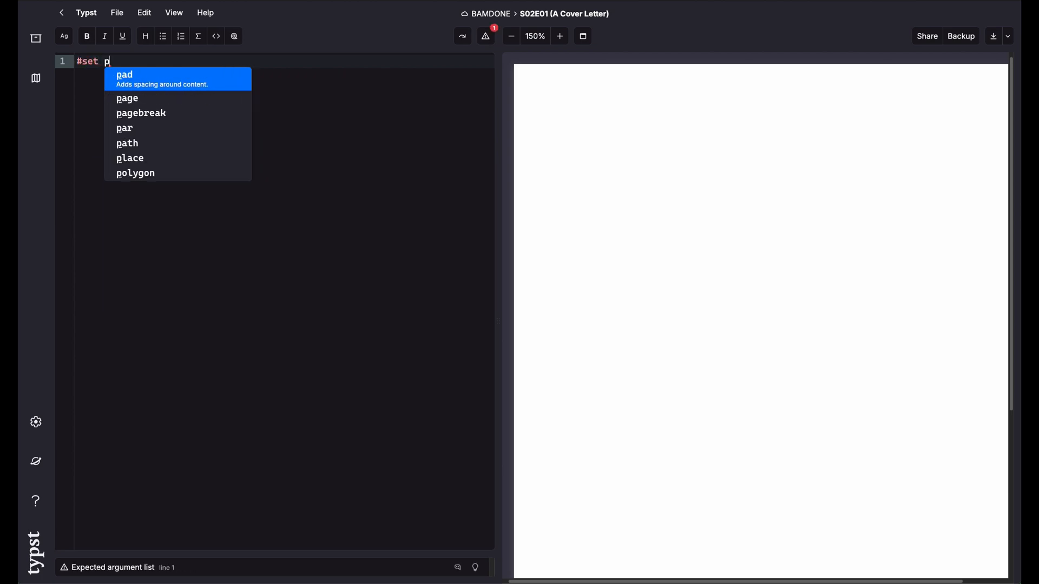
{"action": "type", "text": "age(paper: \"us-letter"}
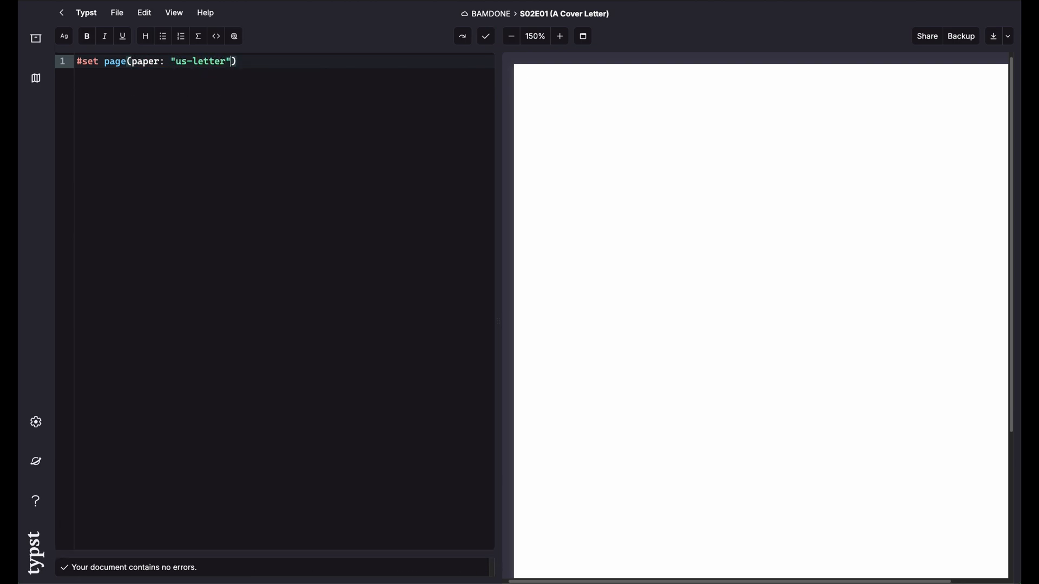
{"action": "type", "text": "\", \""}
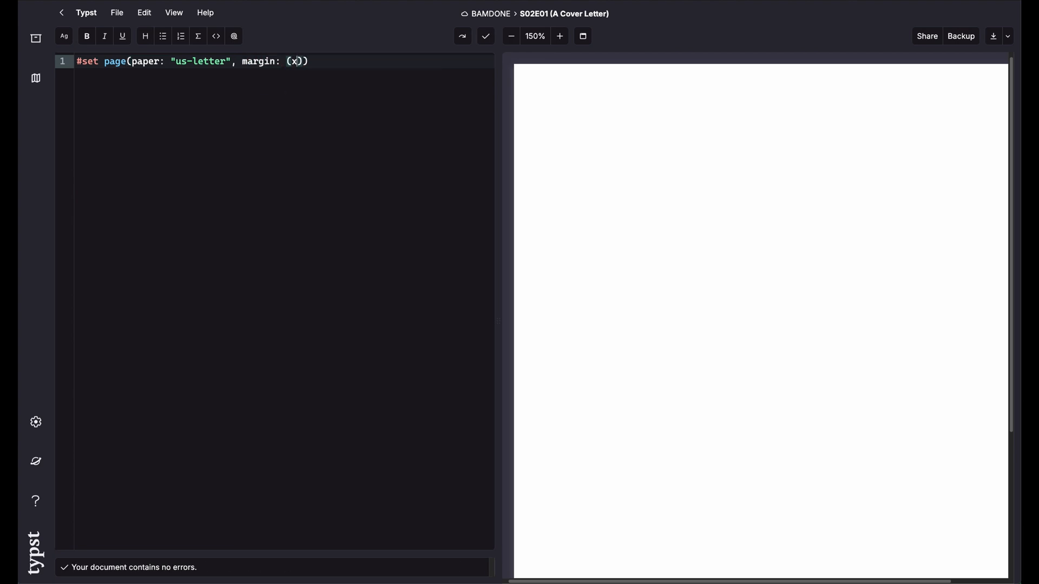
{"action": "type", "text": ":1"}
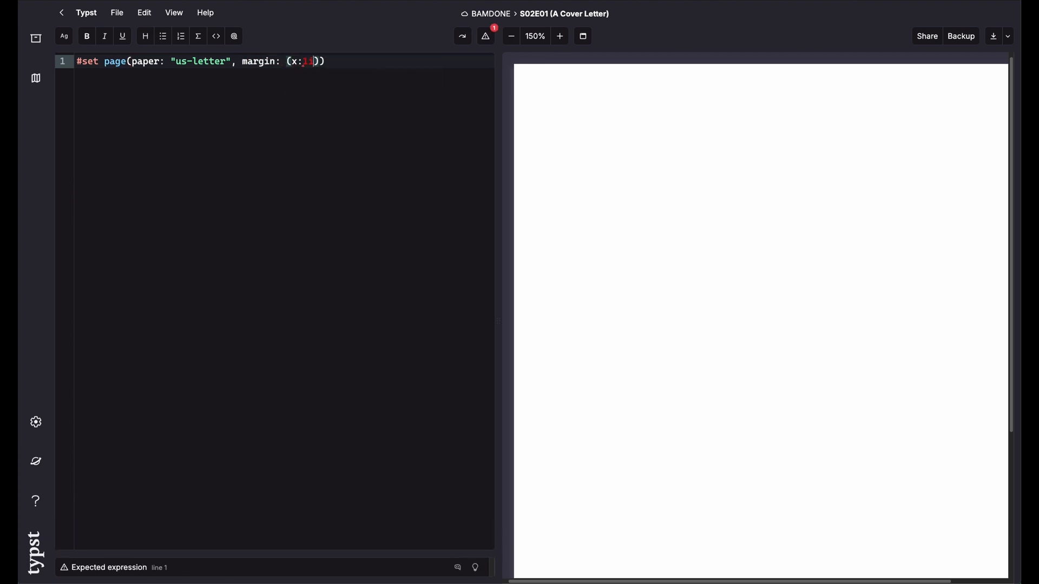
{"action": "type", "text": "in,y:1in"}
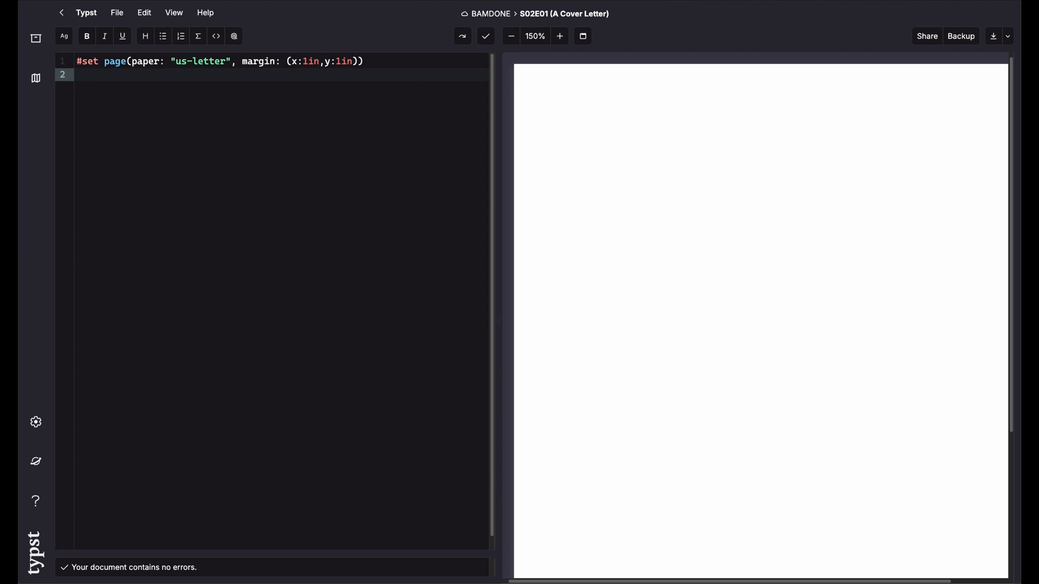
{"action": "key", "text": "Enter"}
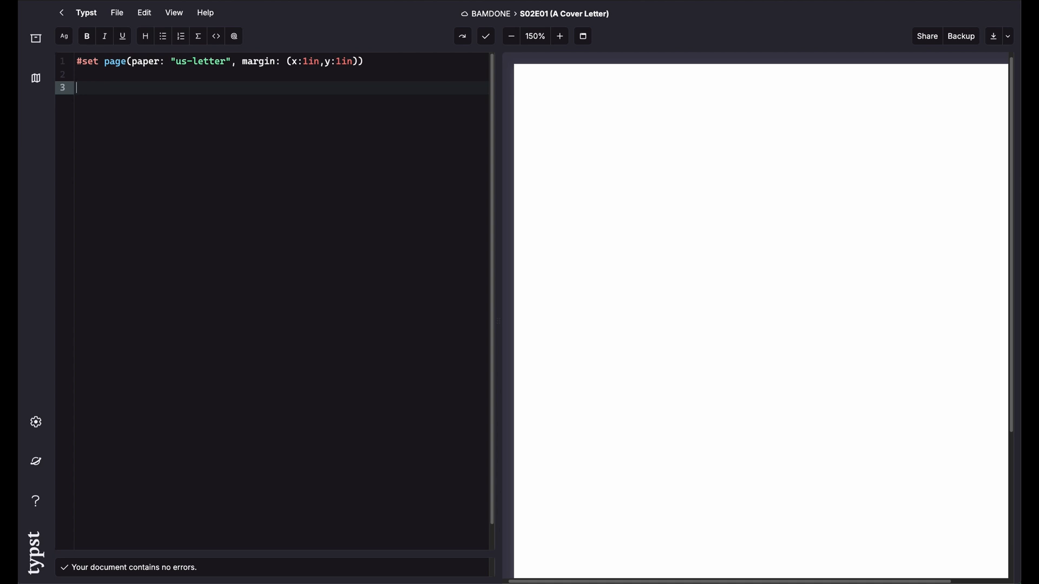
Type comments // From Block, // To Block, // Write your Letter, // Close Letter, opening space under From Block.
{"action": "type", "text": "// From Block"}
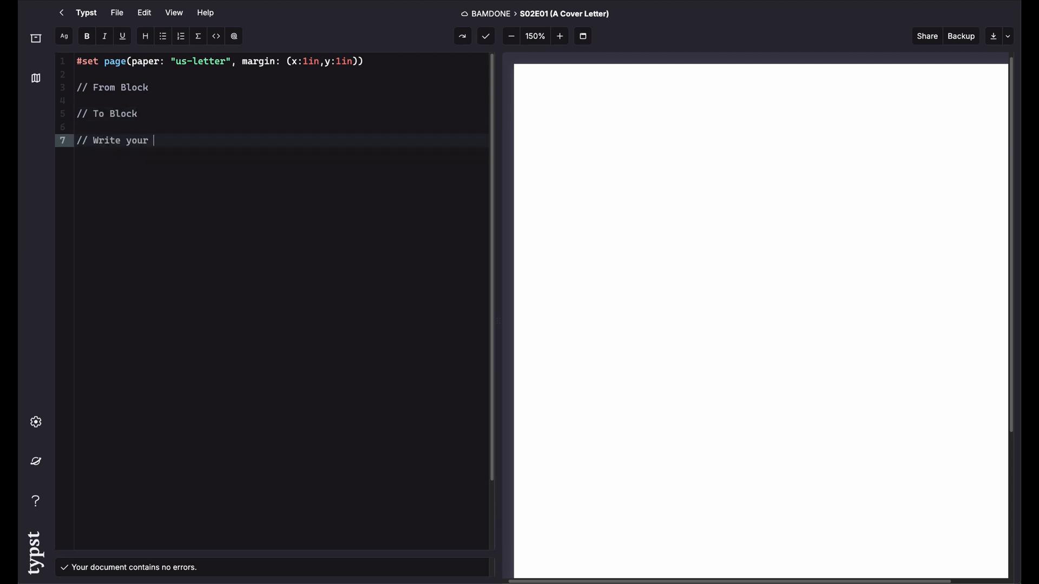
{"action": "type", "text": "Letter"}
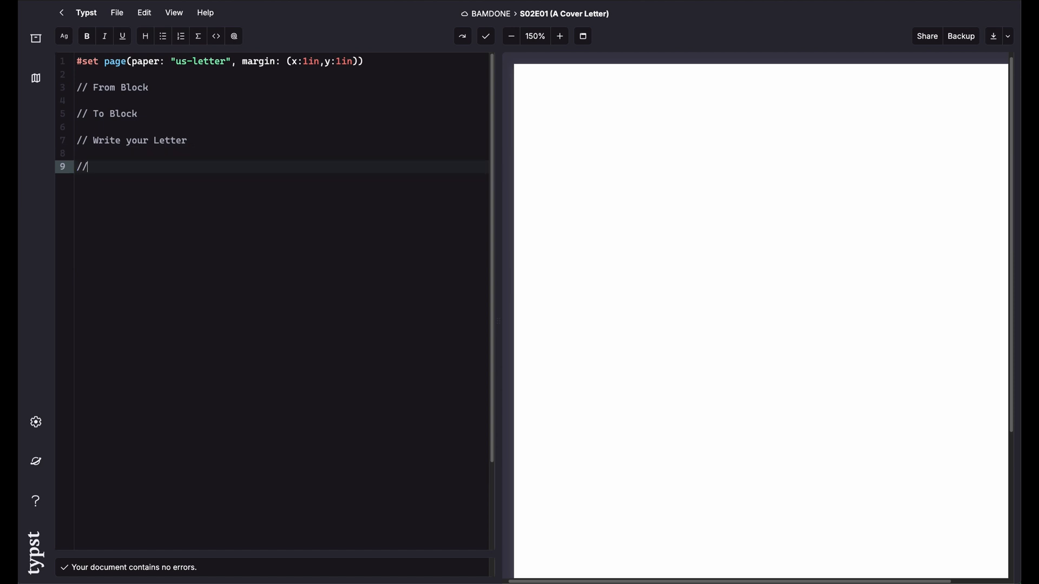
{"action": "type", "text": "Clos"}
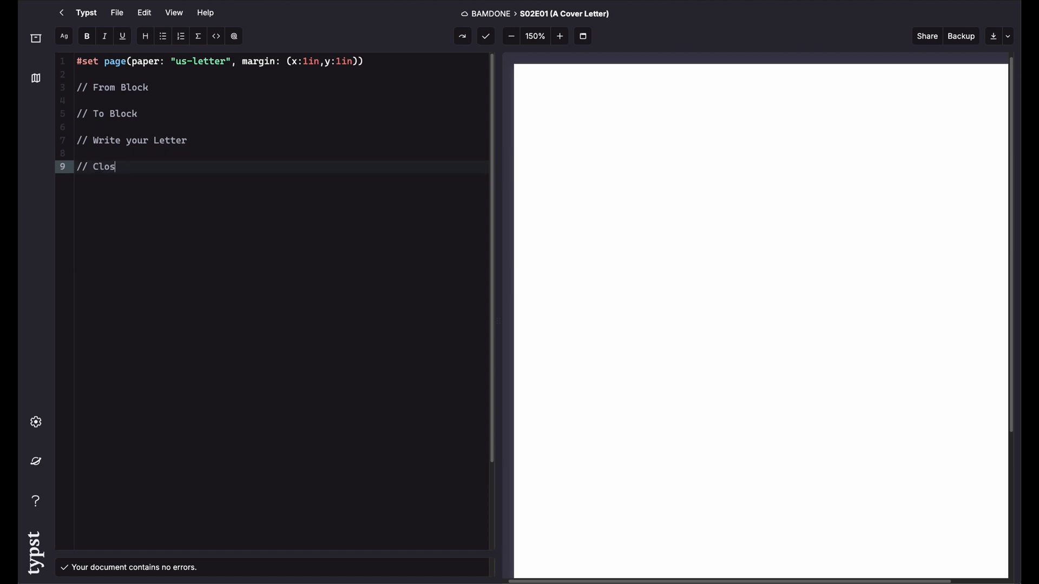
{"action": "type", "text": "e Let"}
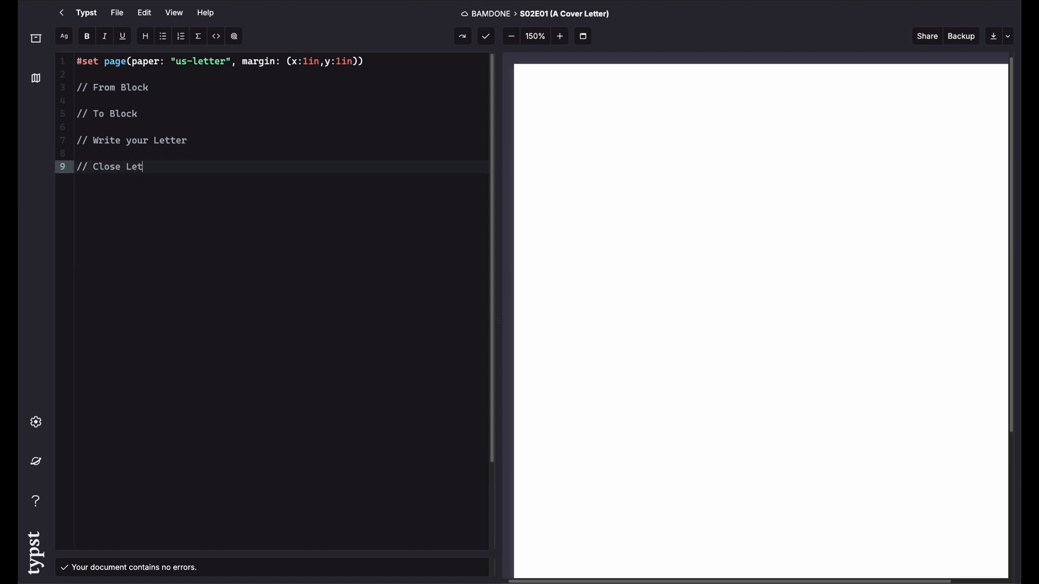
{"action": "type", "text": "ter"}
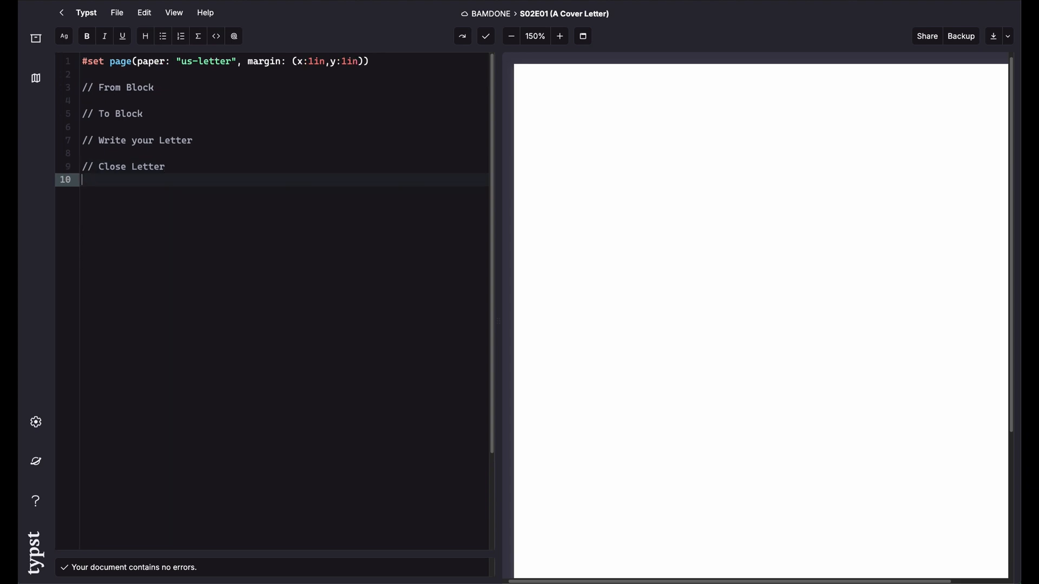
{"action": "key", "text": "Backspace"}
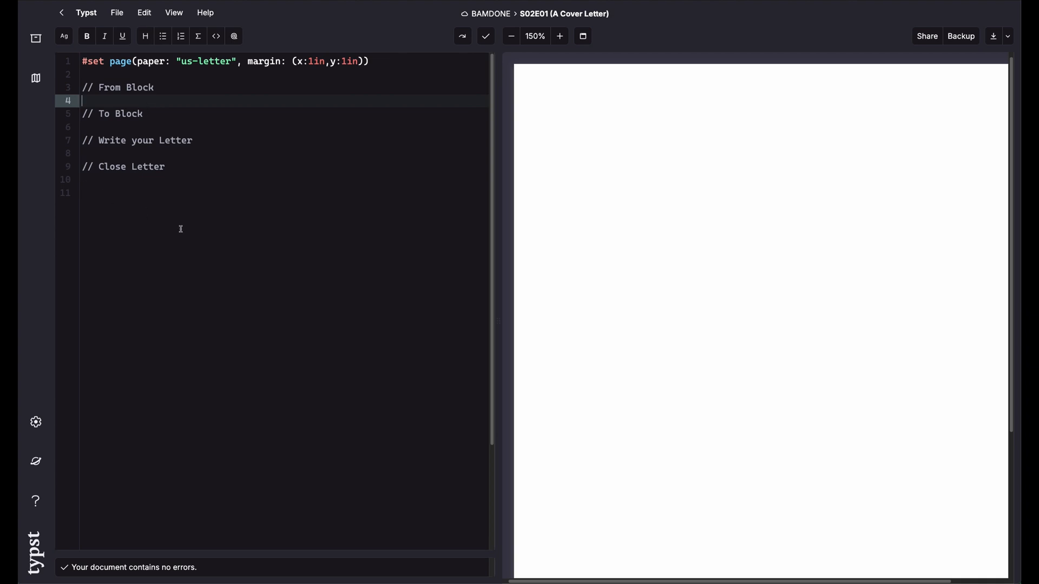
{"action": "key", "text": "Enter"}
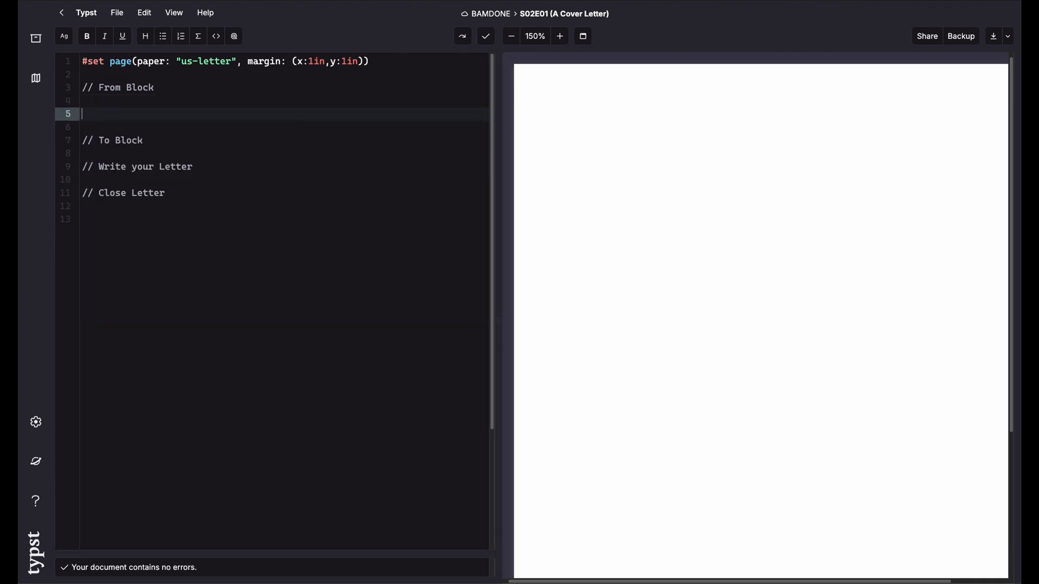
Insert #grid(columns: (1fr,auto), [], [Content]) under From Block, with brackets on separate lines.
{"action": "type", "text": "#grid("}
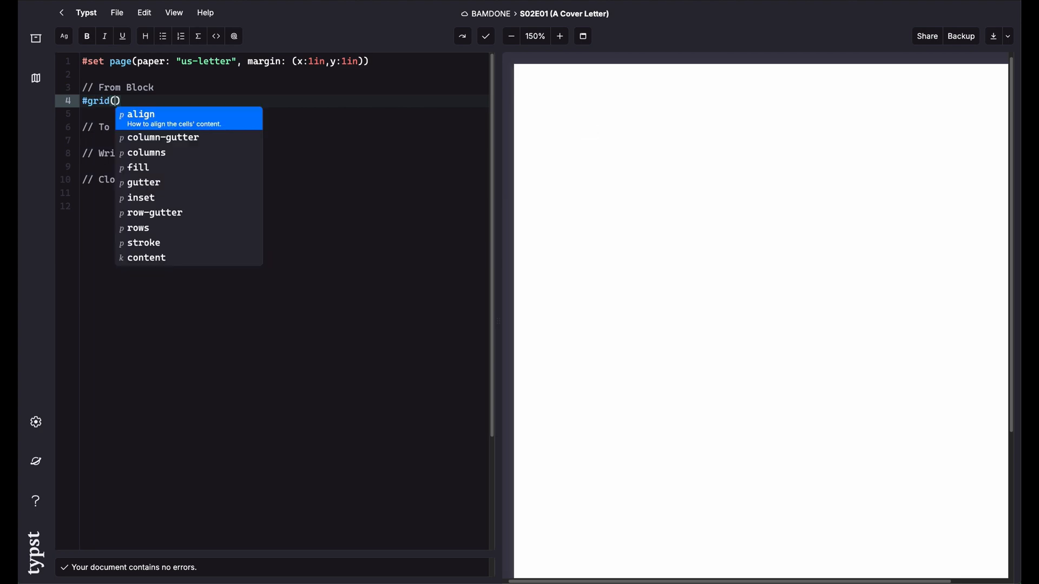
{"action": "type", "text": "columns: (1"}
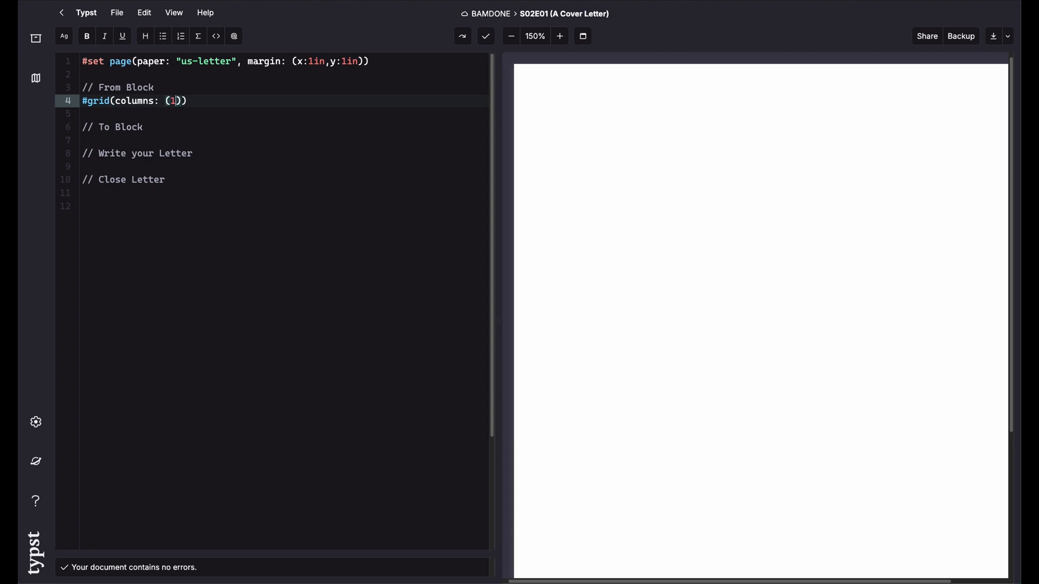
{"action": "type", "text": "fr,a"}
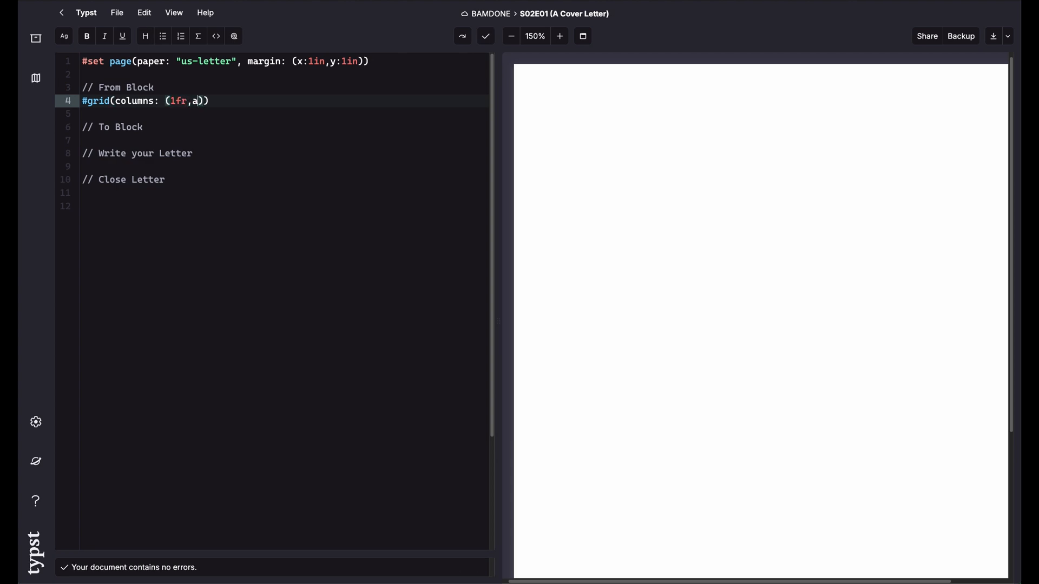
{"action": "type", "text": "uto"}
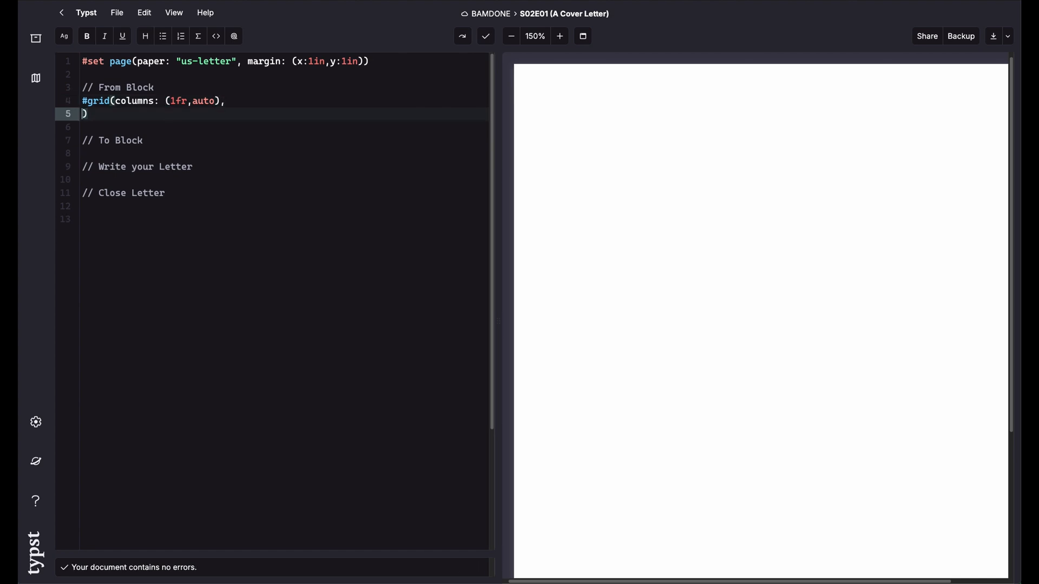
{"action": "key", "text": "Enter"}
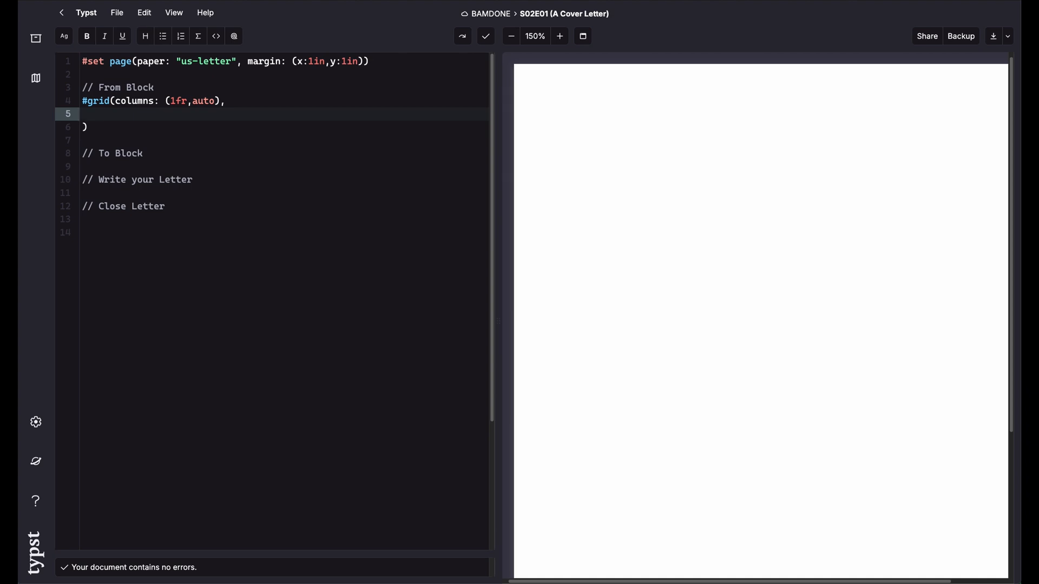
{"action": "type", "text": "[],"}
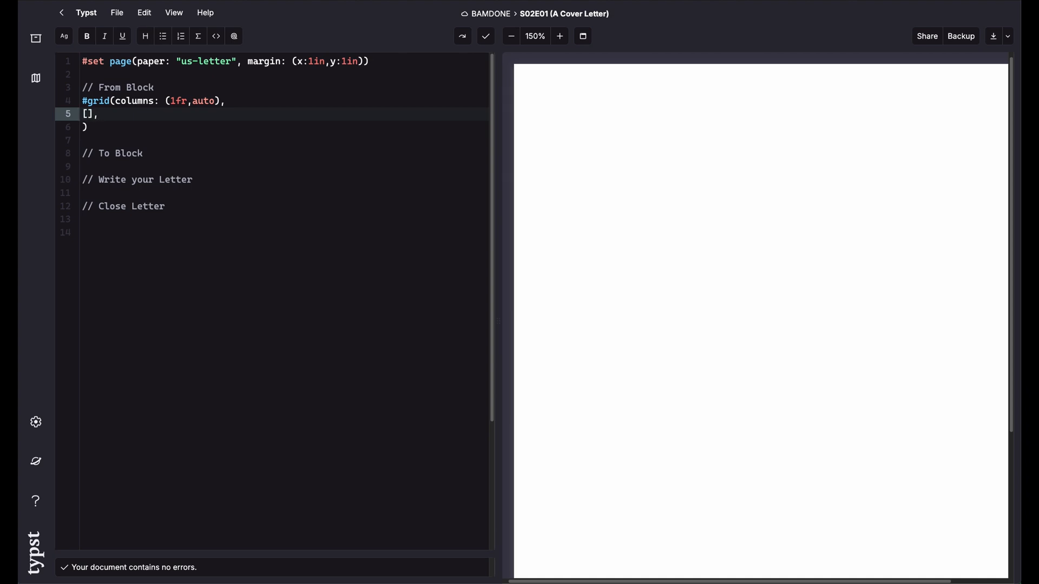
{"action": "left_click", "coordinate": [97, 114]}
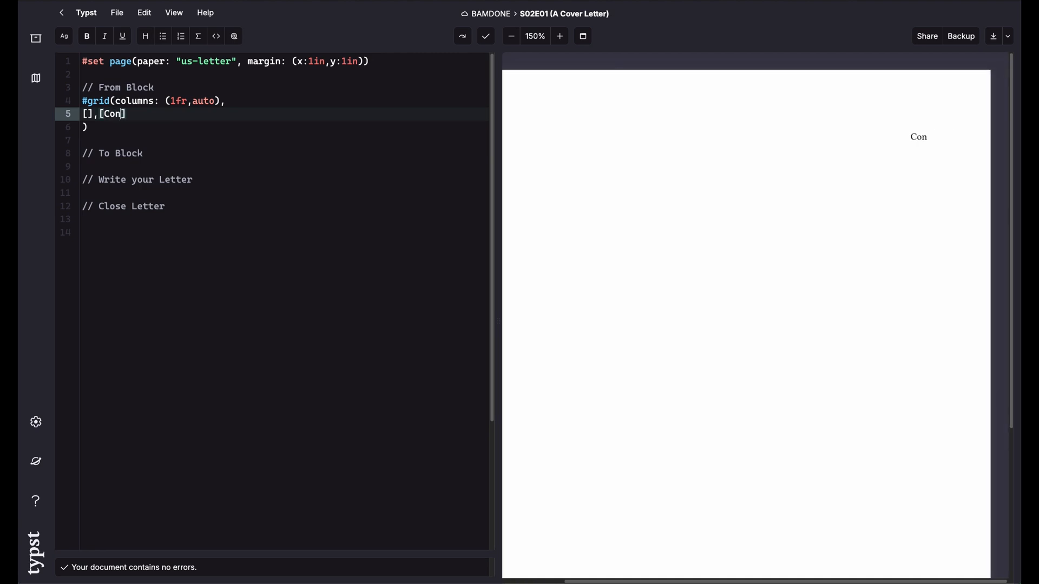
{"action": "type", "text": "tent"}
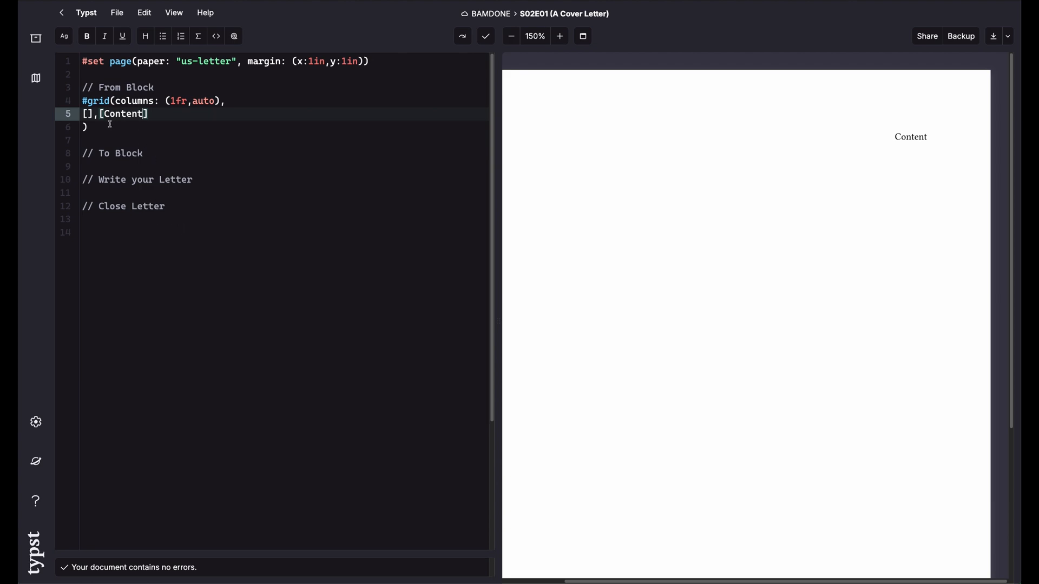
{"action": "key", "text": "Enter"}
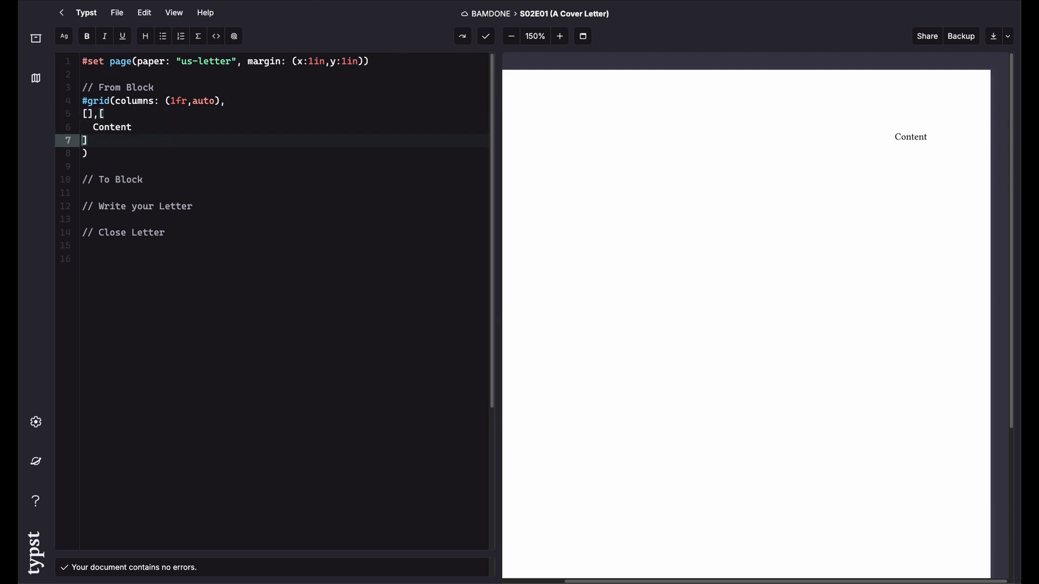
Start an empty #link() call after the Phone line in the grid's right cell.
{"action": "left_click", "coordinate": [111, 127]}
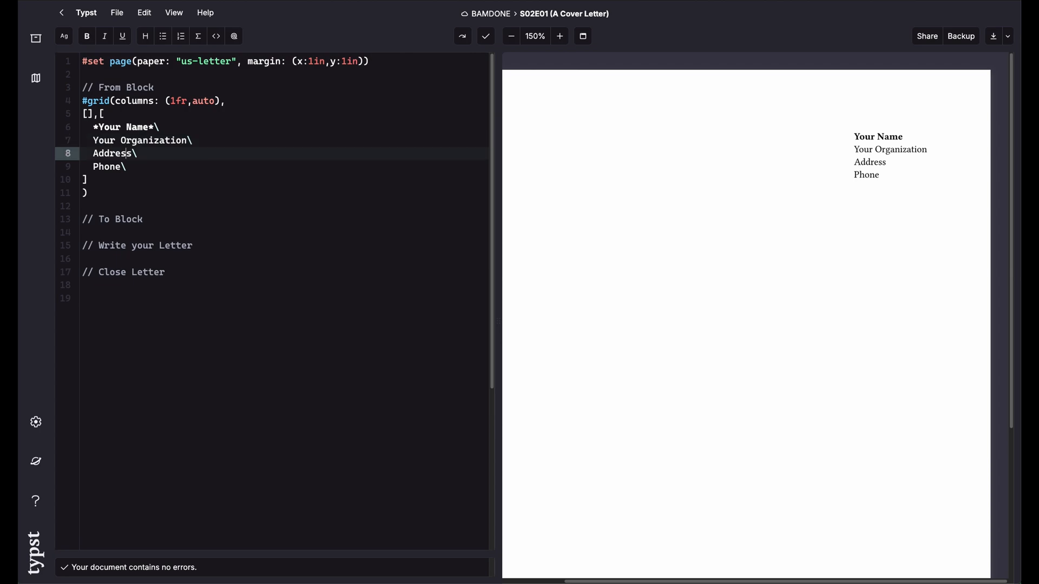
{"action": "left_click", "coordinate": [122, 166]}
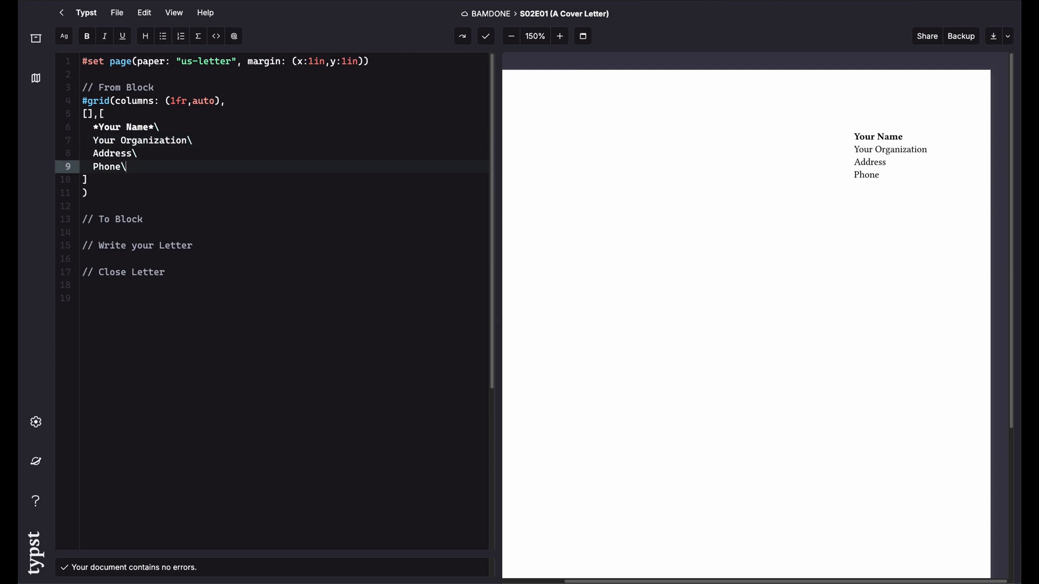
{"action": "type", "text": "#link("}
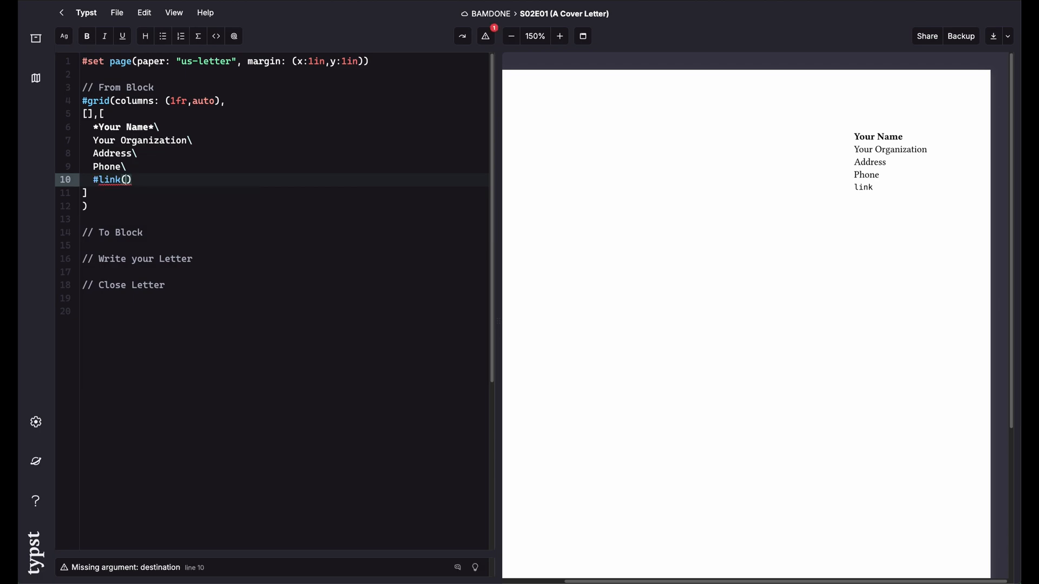
{"action": "type", "text": "\"\""}
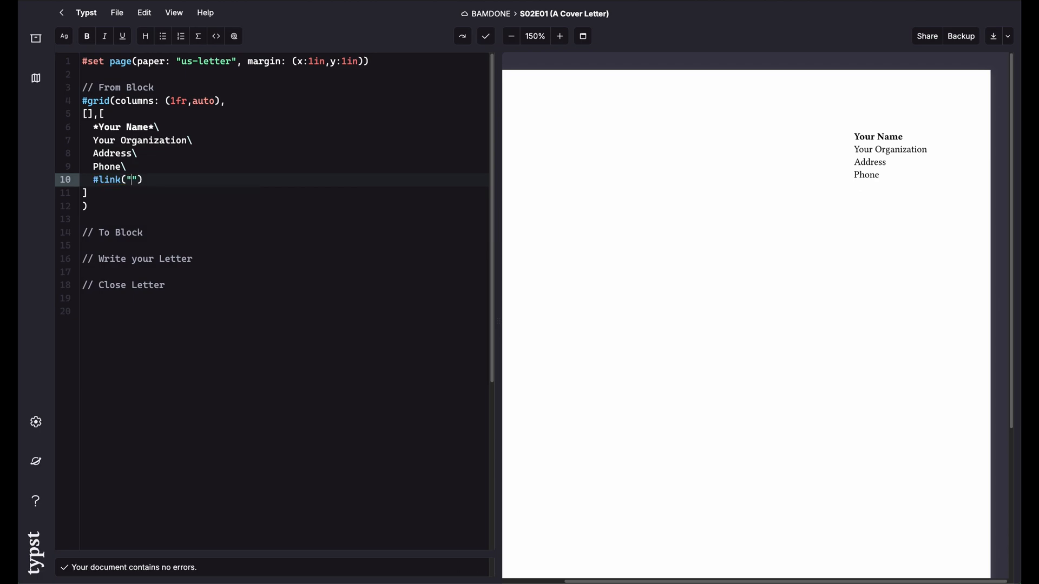
{"action": "type", "text": "fi"}
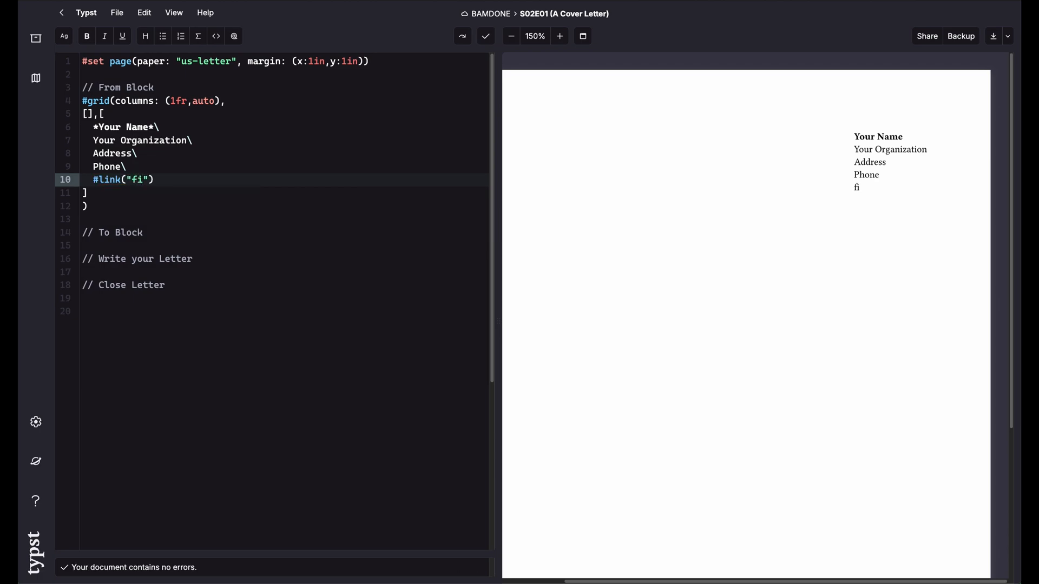
{"action": "type", "text": "rstlast"}
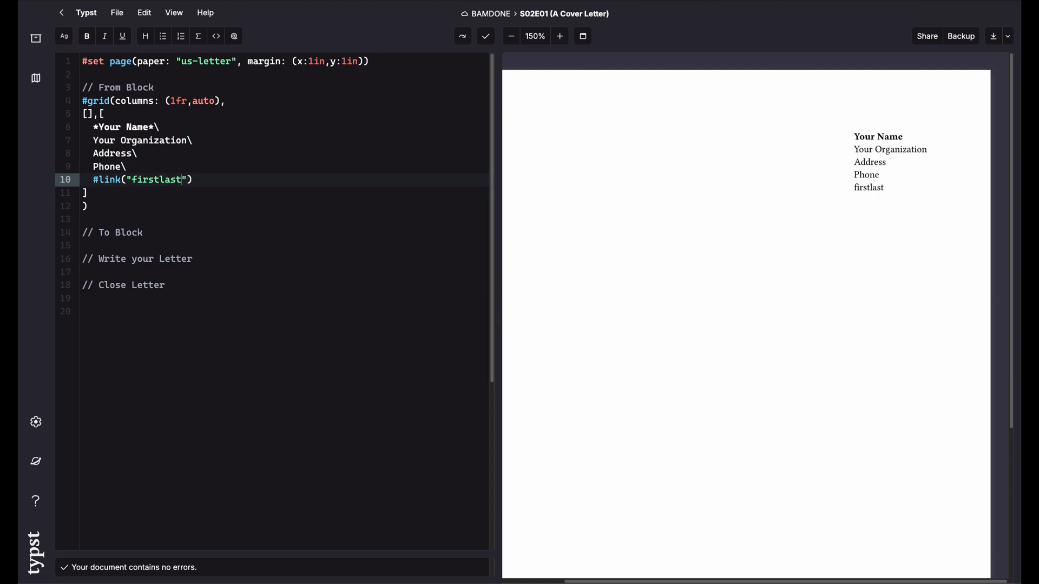
{"action": "type", "text": "@mail.com"}
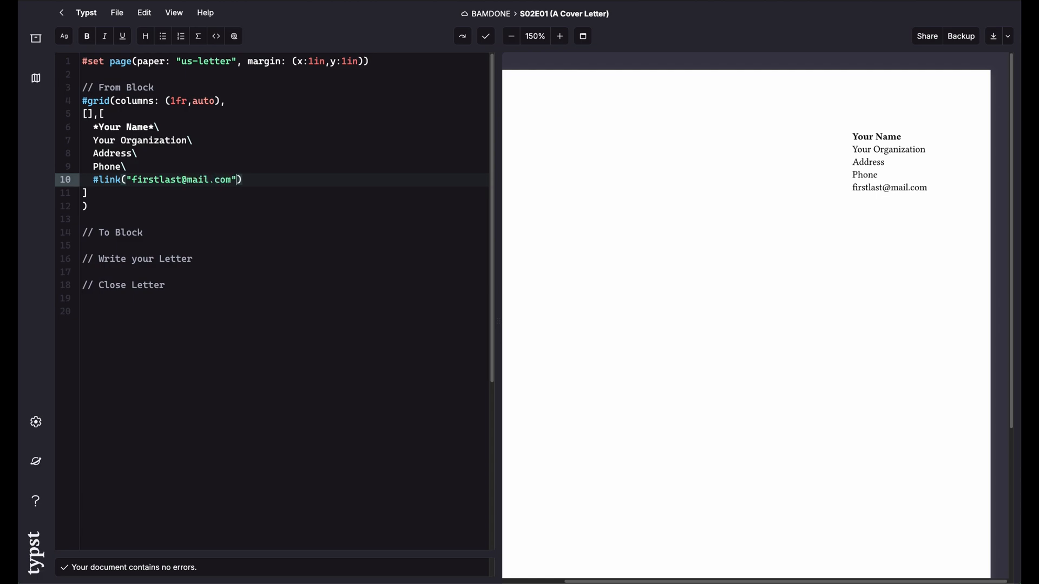
{"action": "type", "text": "[]"}
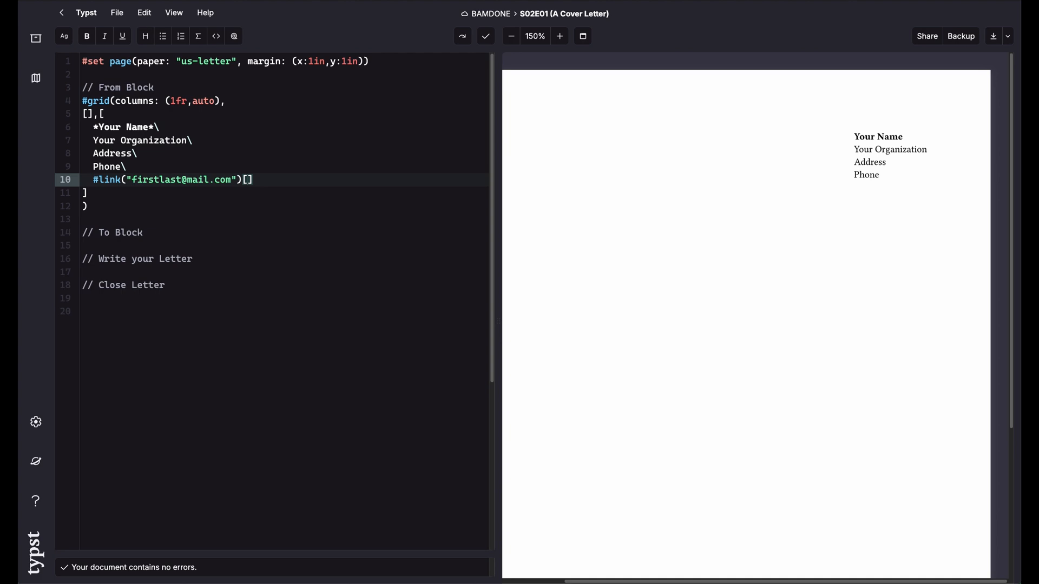
{"action": "type", "text": "your"}
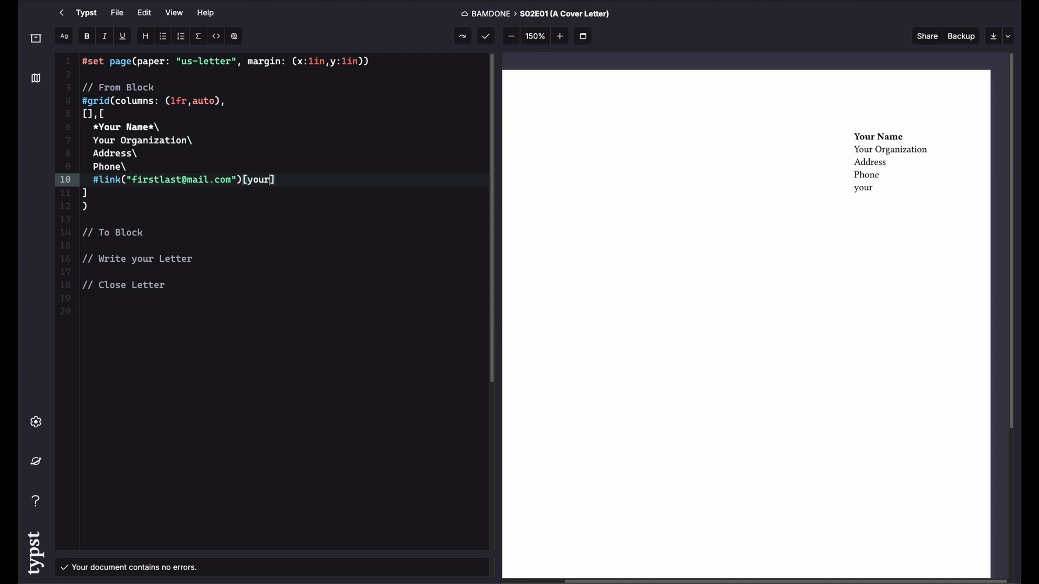
{"action": "type", "text": "name@"}
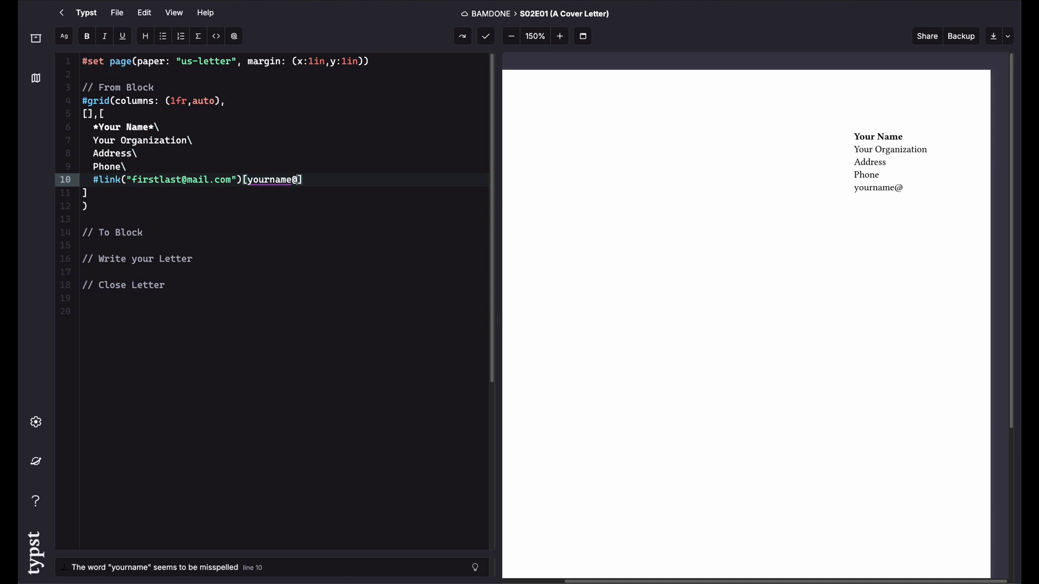
{"action": "type", "text": "mail.com"}
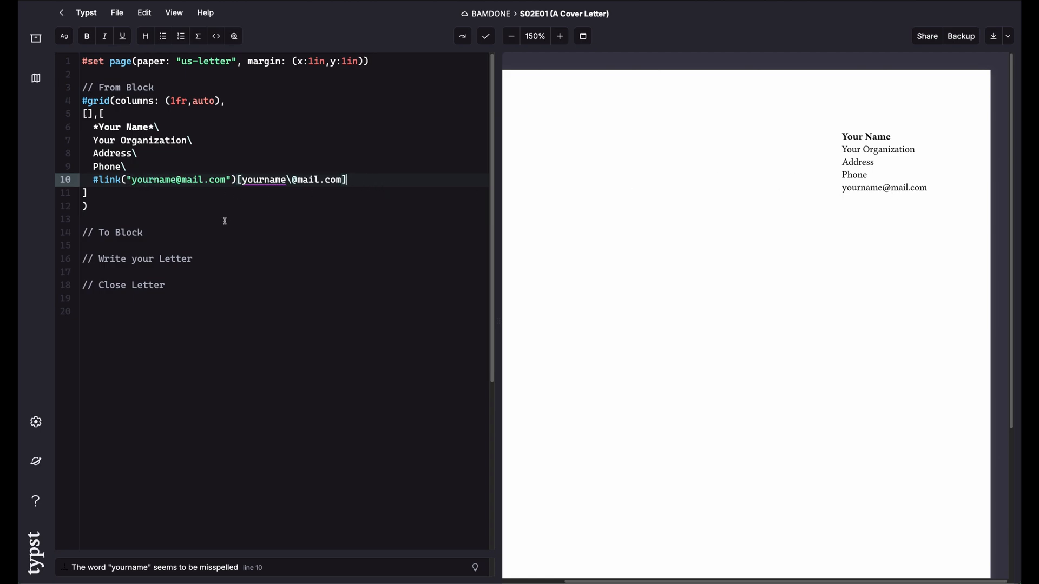
{"action": "left_click", "coordinate": [136, 193]}
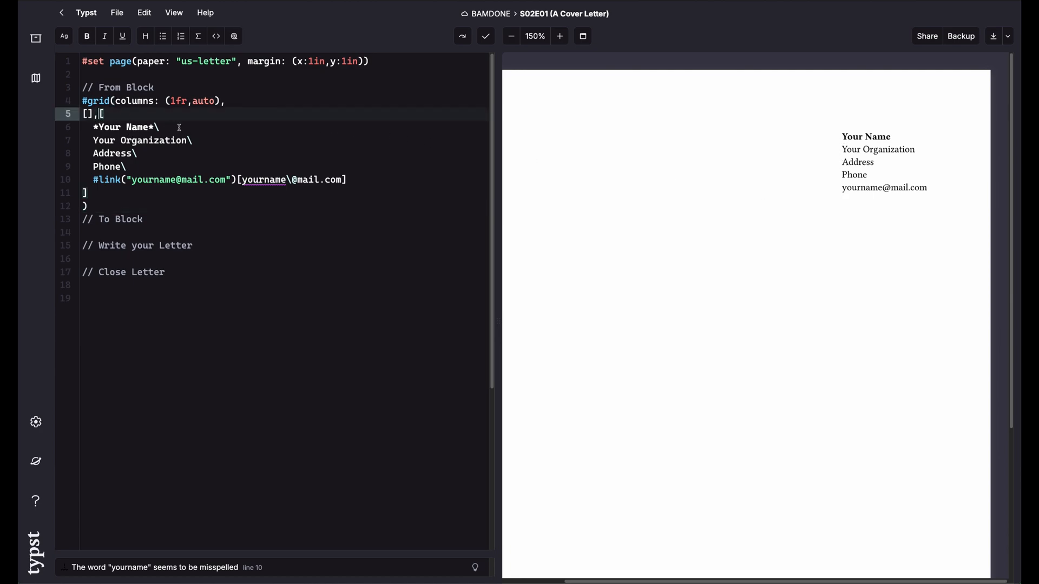
Wrap the sender cell in an alignment call, typed misspelled as aign(right).
{"action": "type", "text": "aign"}
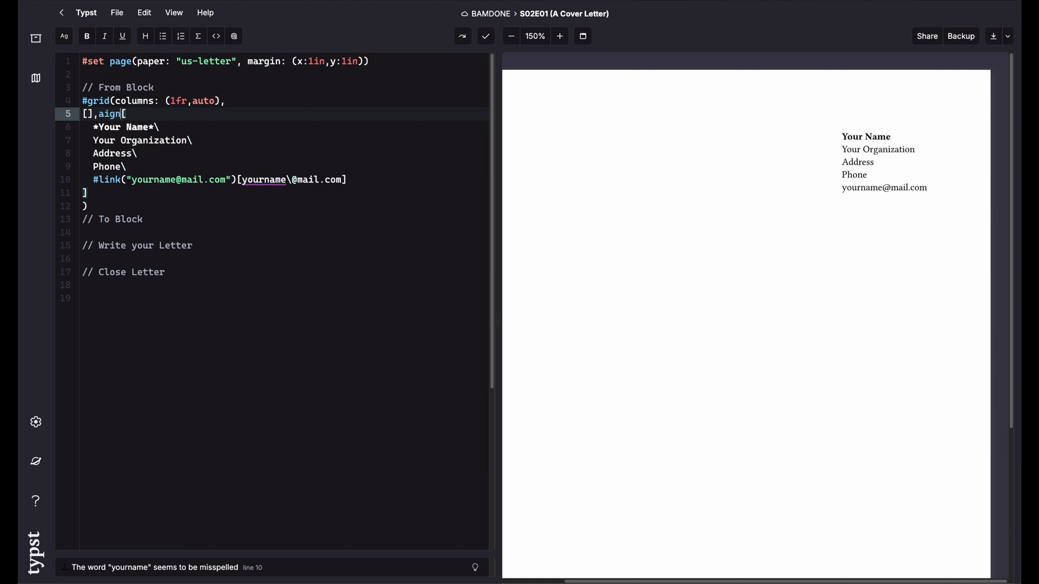
{"action": "type", "text": "(right)"}
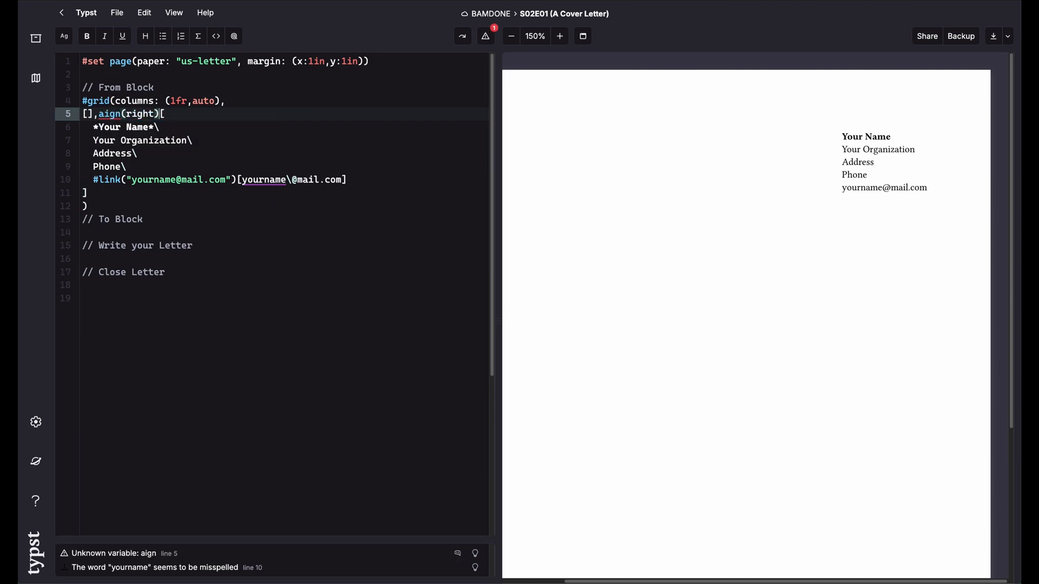
{"action": "mouse_move", "coordinate": [107, 114]}
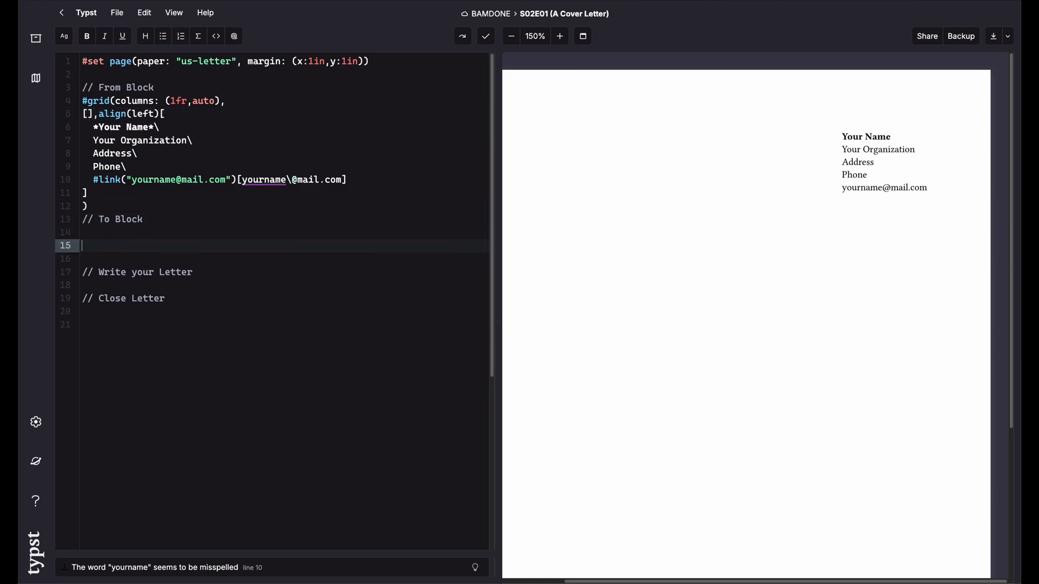
Under To Block, write *Editor's Name*, EIC, then Journal Name and Journal Address lines.
{"action": "left_click", "coordinate": [188, 215]}
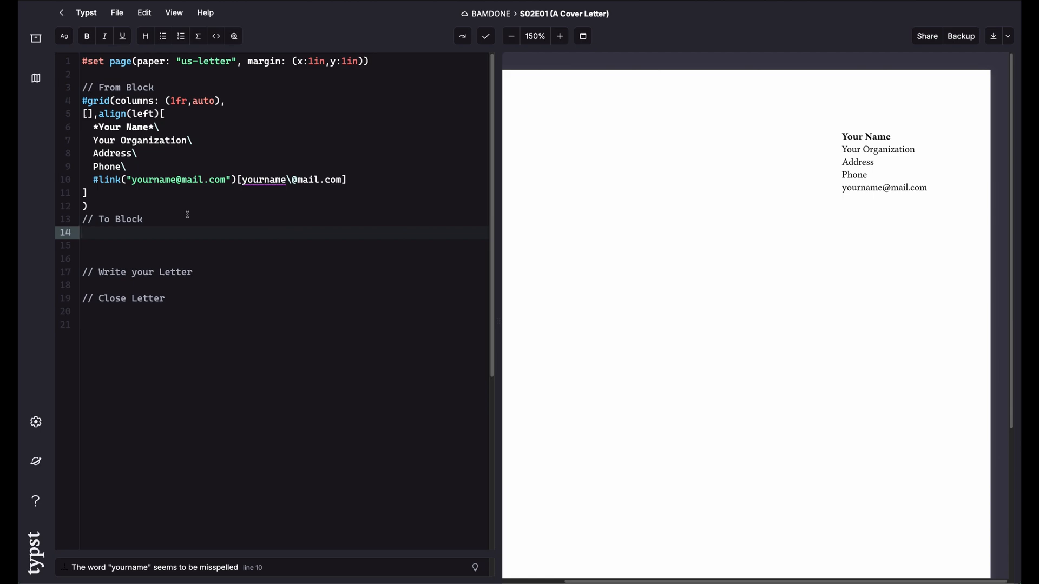
{"action": "type", "text": "*"}
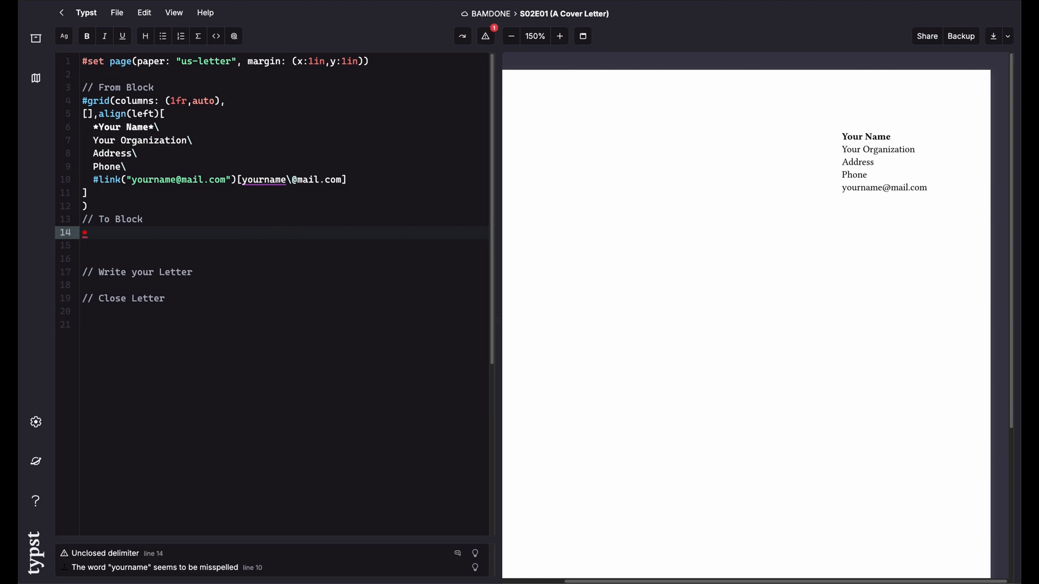
{"action": "type", "text": "Editor"}
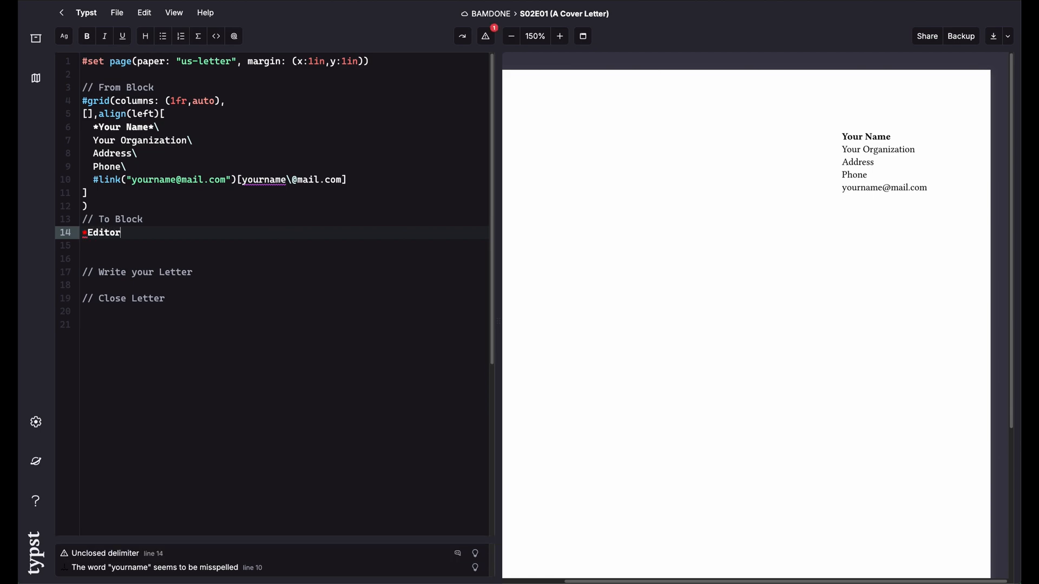
{"action": "type", "text": "'s Name"}
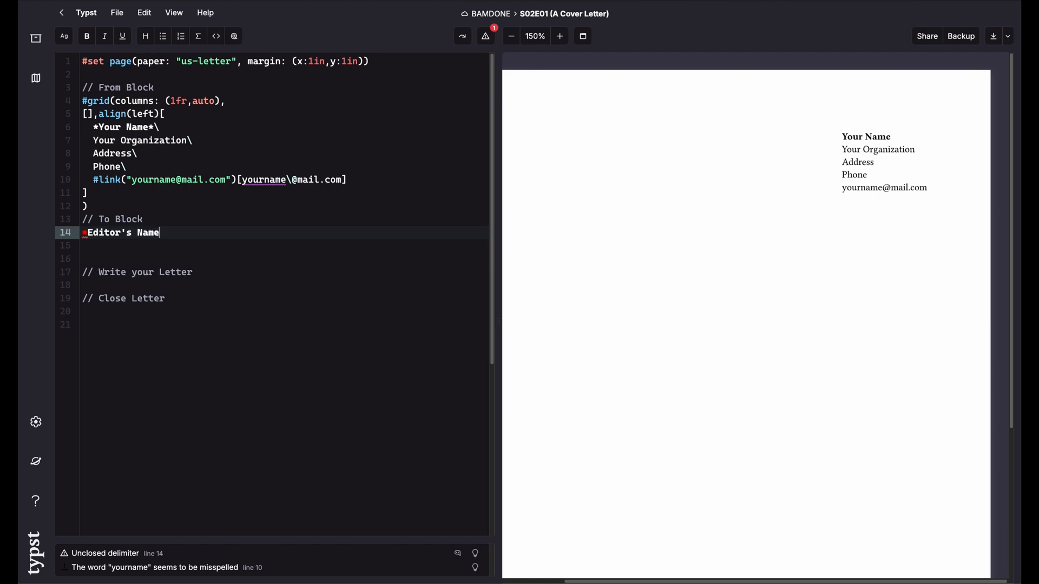
{"action": "type", "text": "*"}
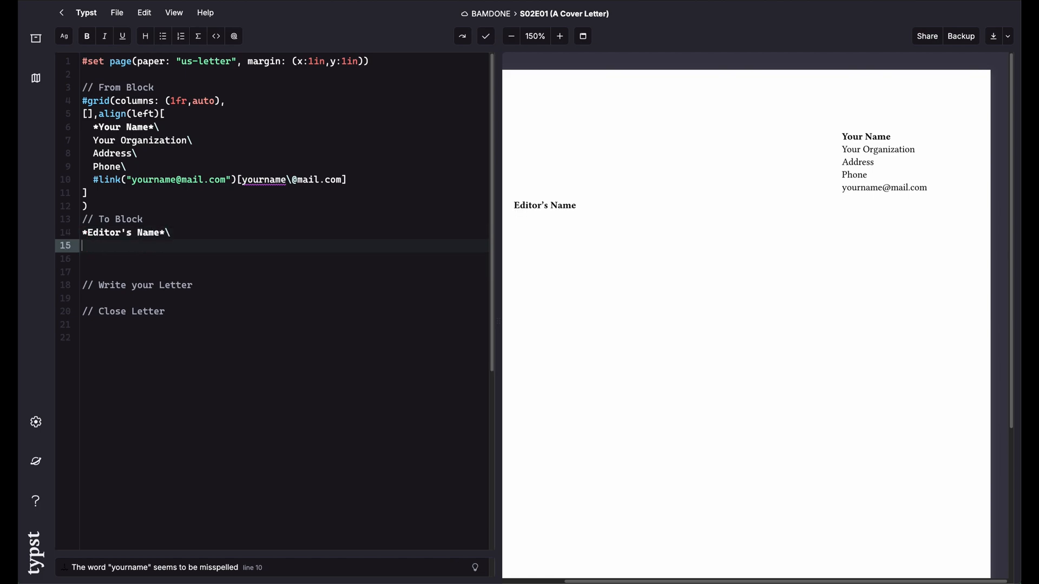
{"action": "type", "text": "Journal Name\\"}
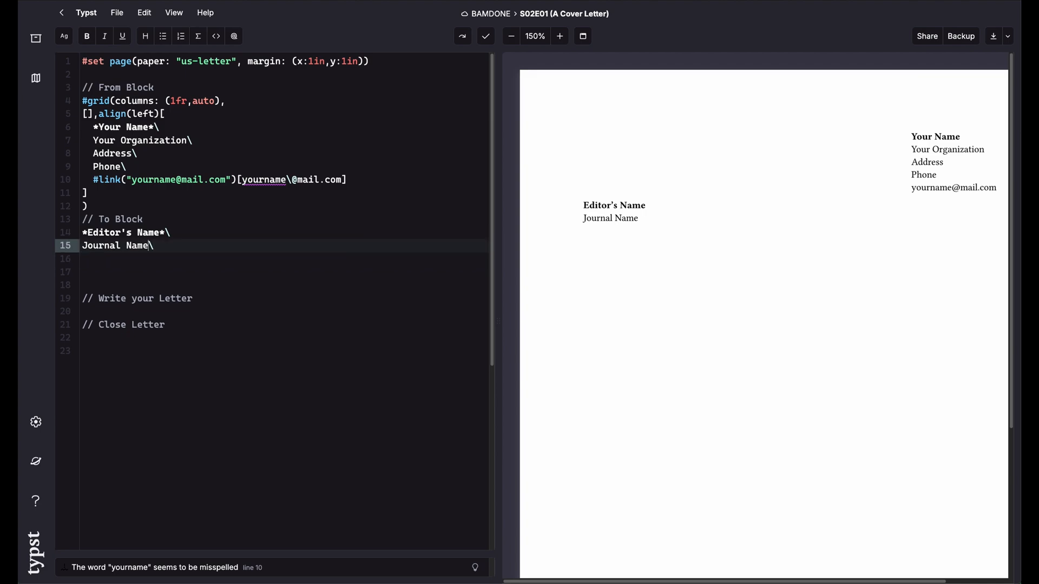
{"action": "left_click", "coordinate": [171, 233]}
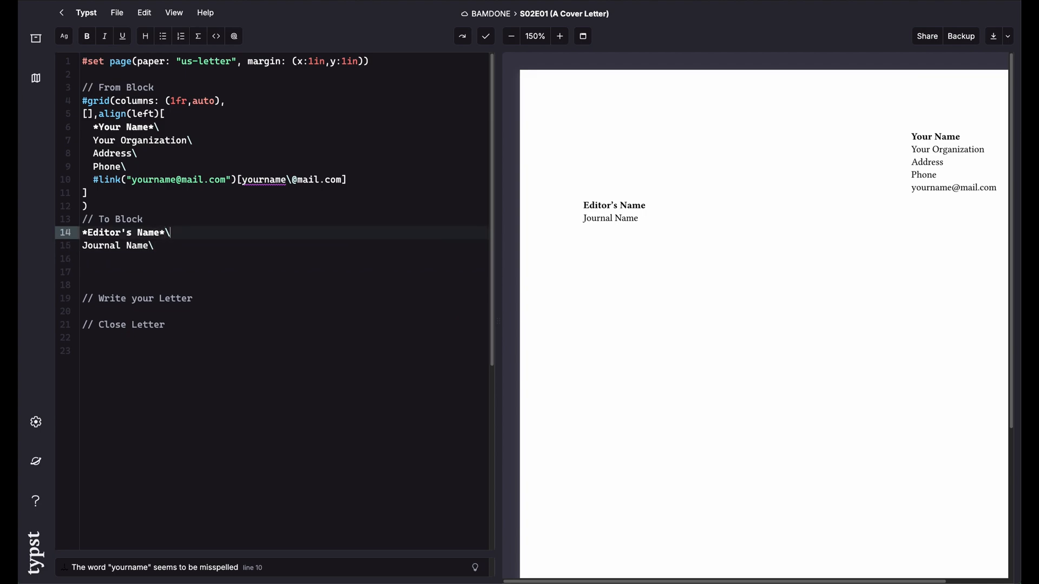
{"action": "type", "text": ", EIC"}
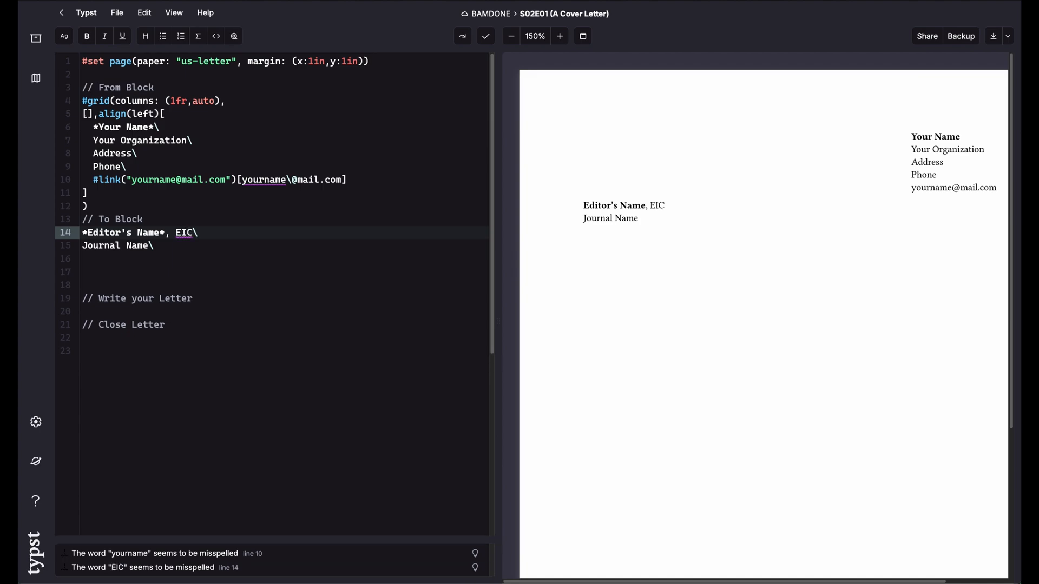
{"action": "left_click", "coordinate": [124, 246]}
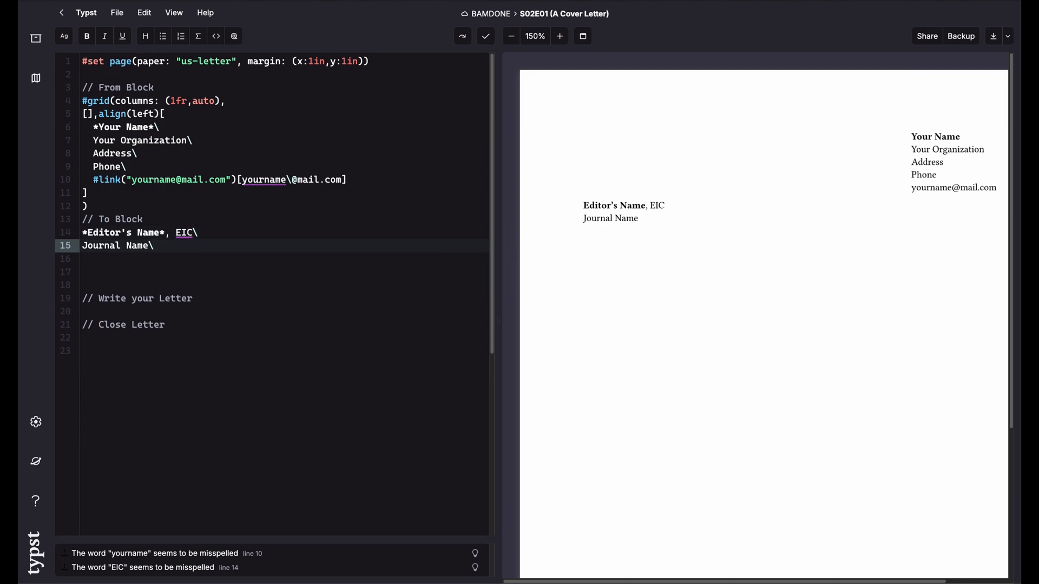
{"action": "type", "text": "Journal Address\\"}
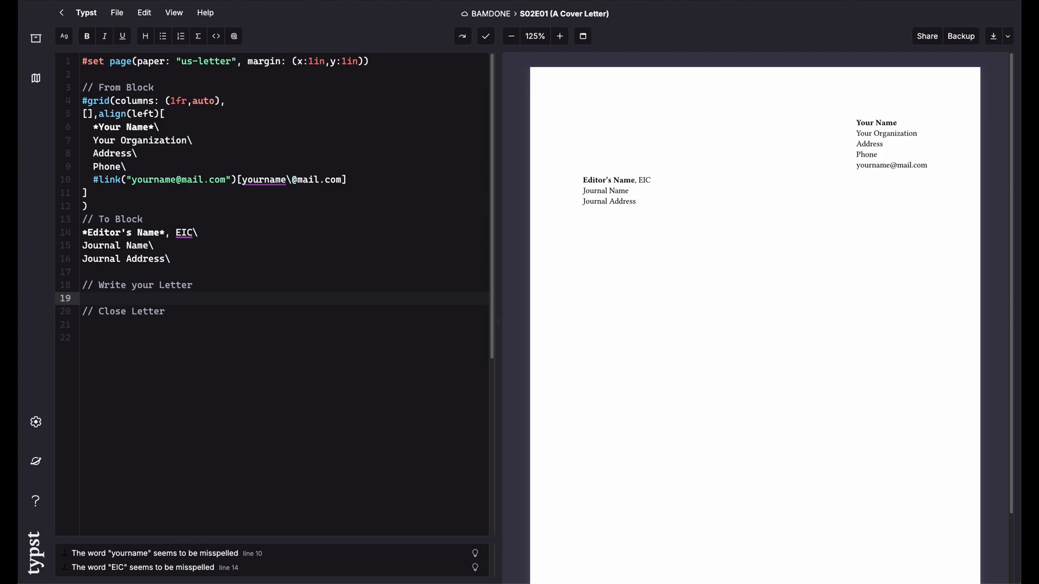
{"action": "mouse_move", "coordinate": [174, 201]}
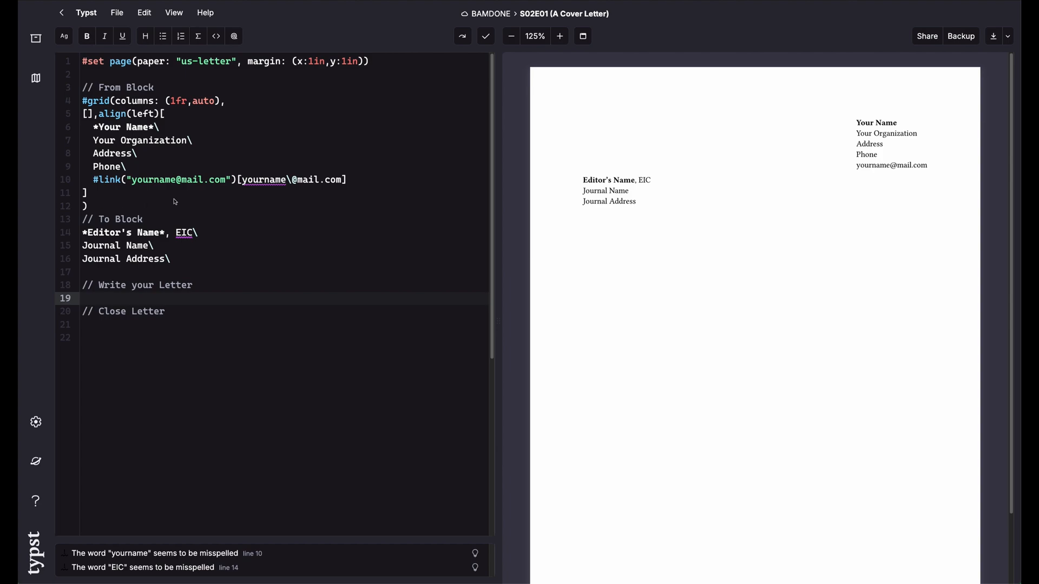
Type Dear #text(red)[Editors Name], under Write your Letter and add blank lines.
{"action": "type", "text": "Dear #text(red)[Editors Name]"}
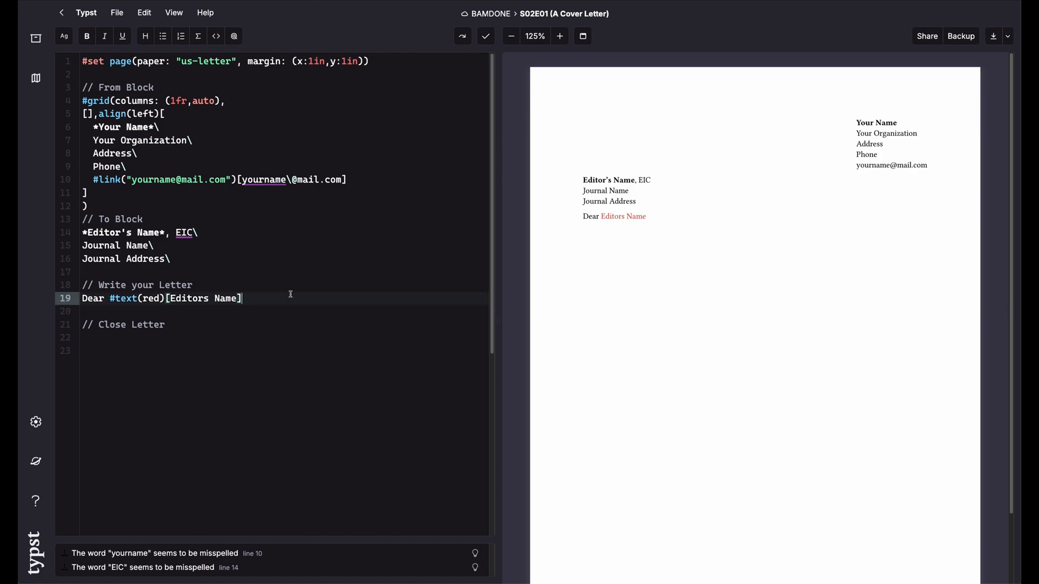
{"action": "type", "text": ","}
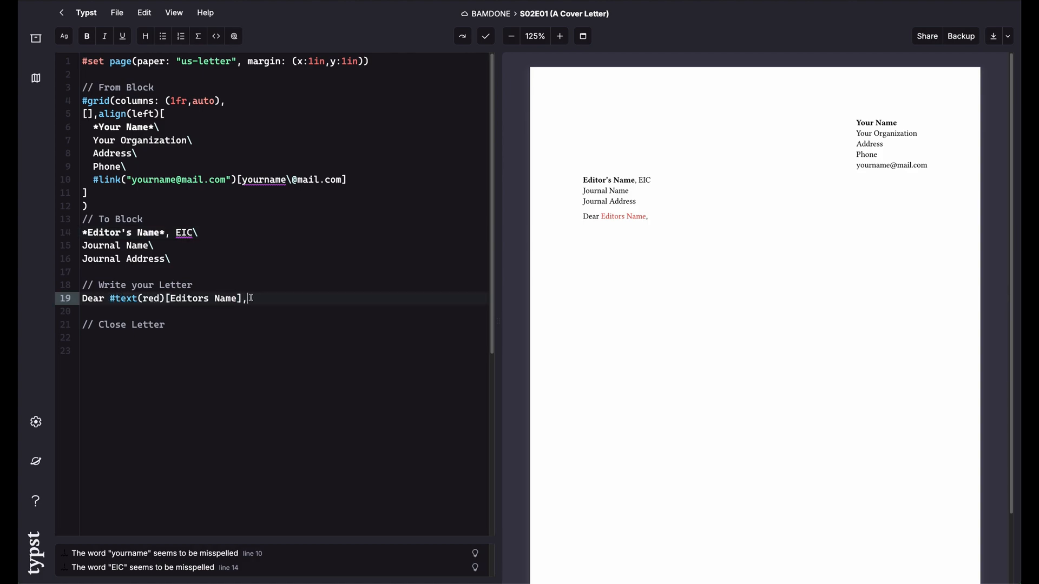
{"action": "key", "text": "Enter"}
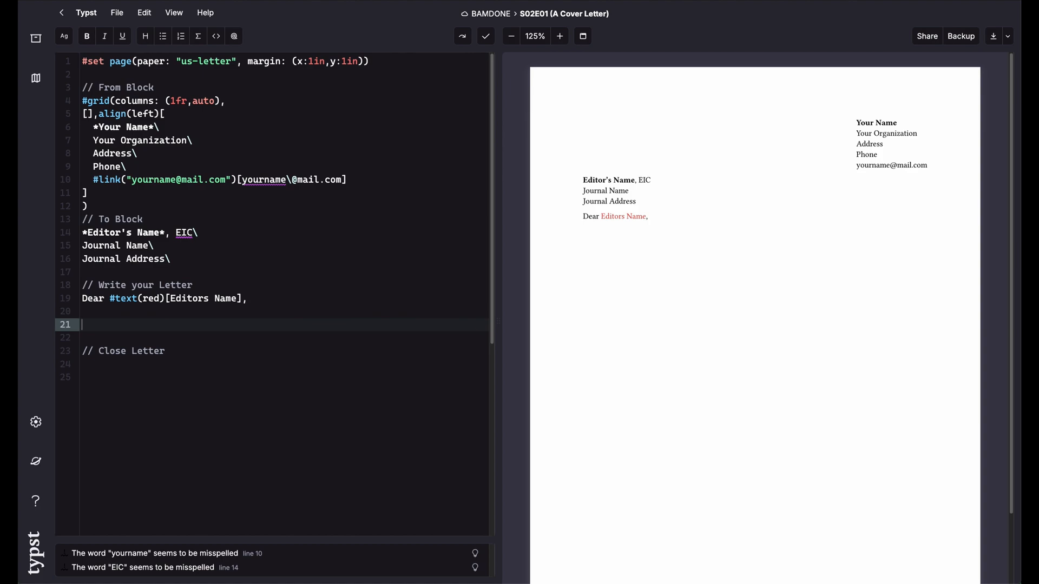
{"action": "left_click", "coordinate": [113, 303]}
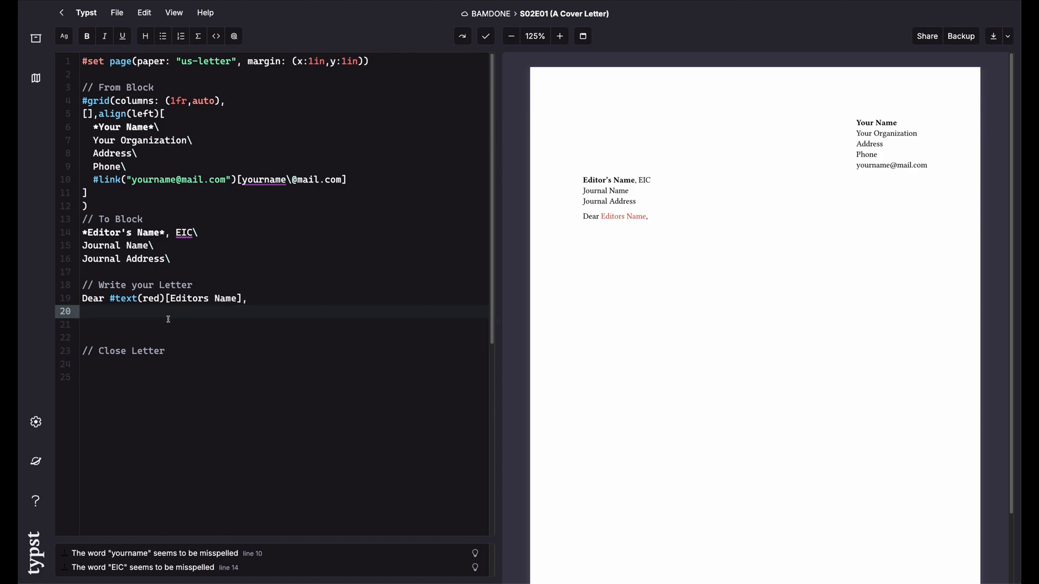
Write "I am writing to submit our manuscript" followed by a red "Title of Manuscript".
{"action": "type", "text": "I"}
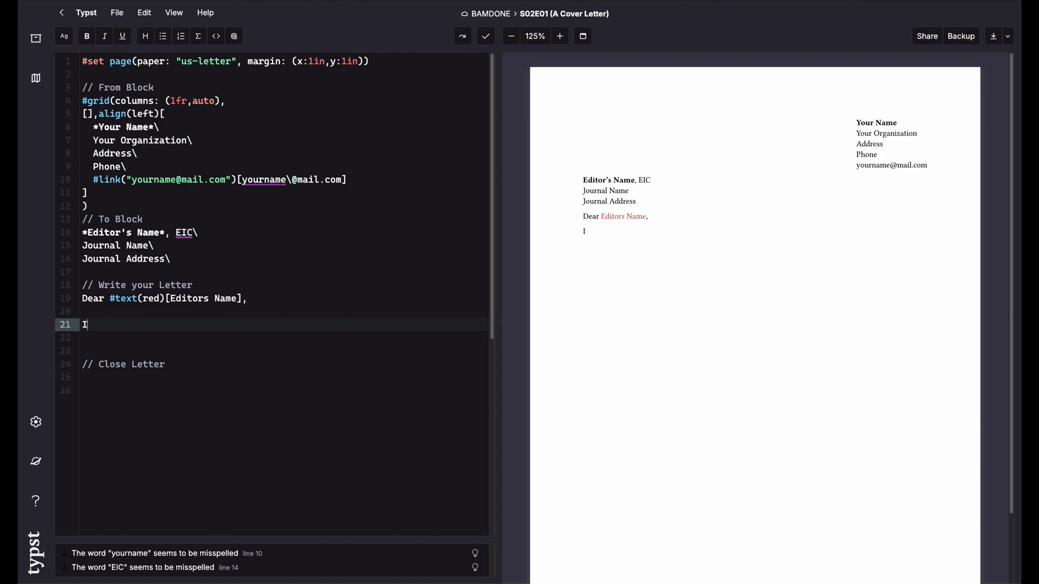
{"action": "type", "text": "am writing"}
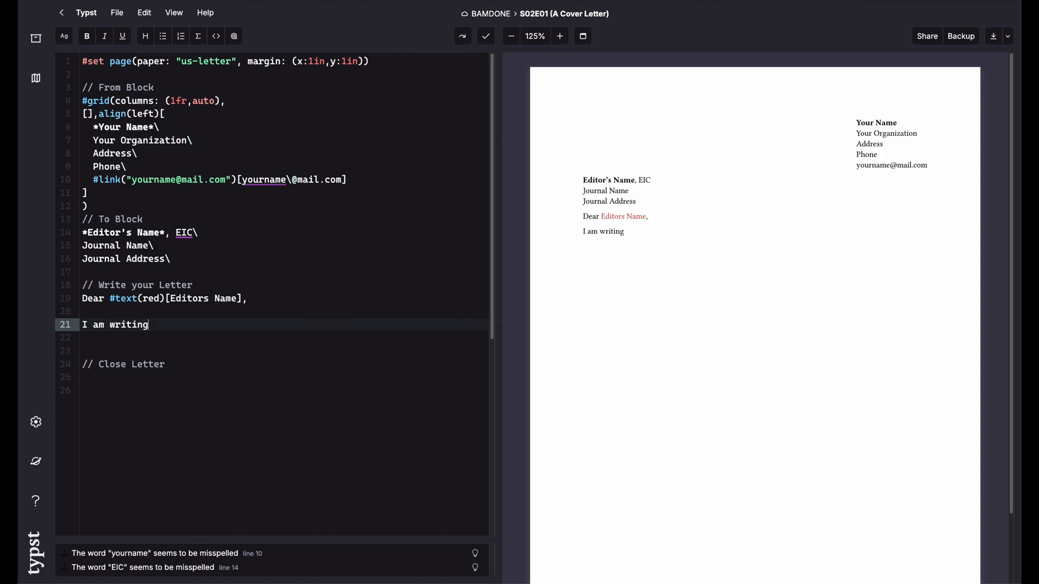
{"action": "type", "text": "t"}
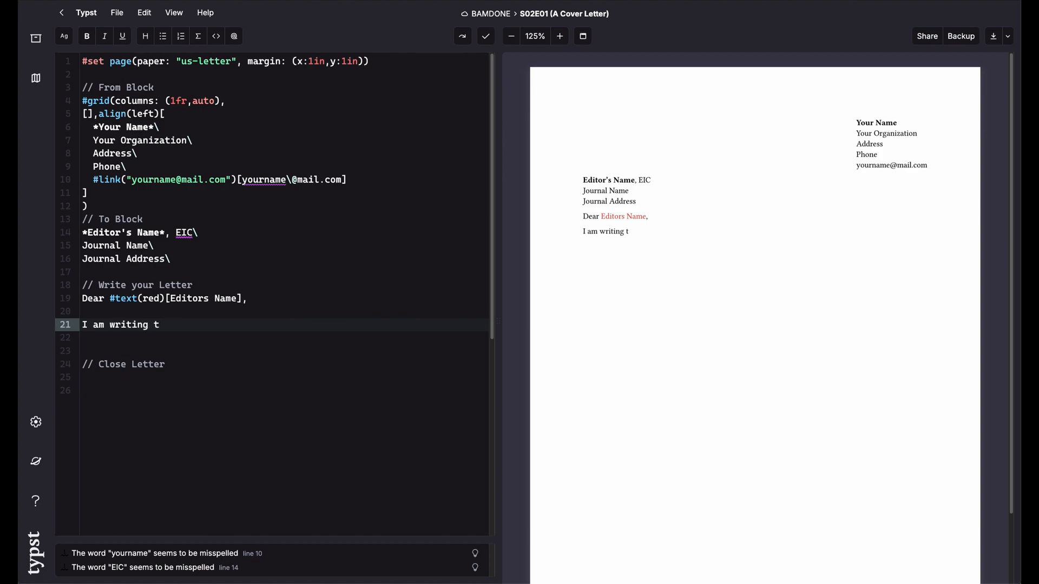
{"action": "type", "text": "o submit"}
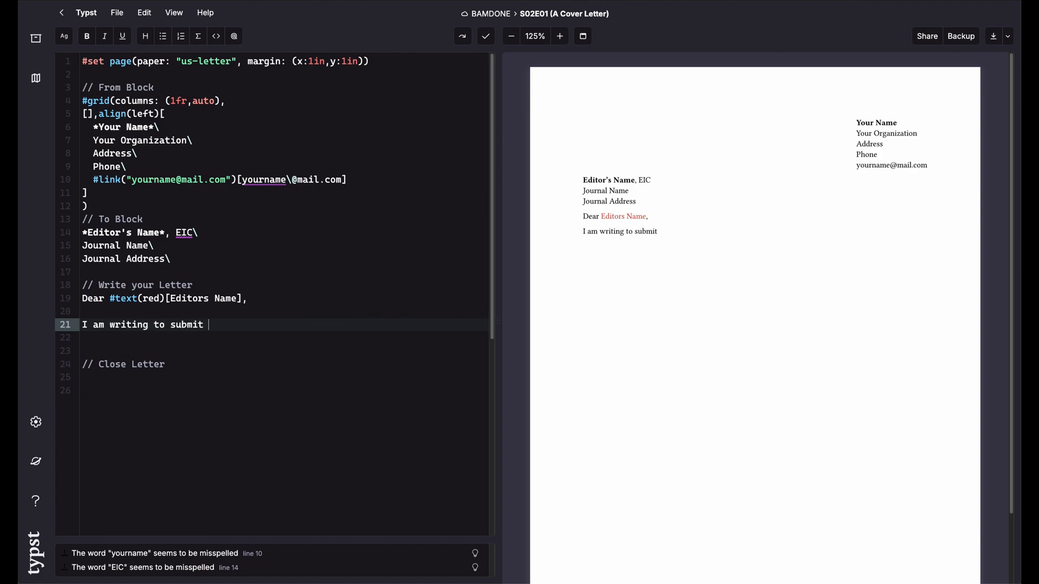
{"action": "type", "text": "our manuscript entitled #"}
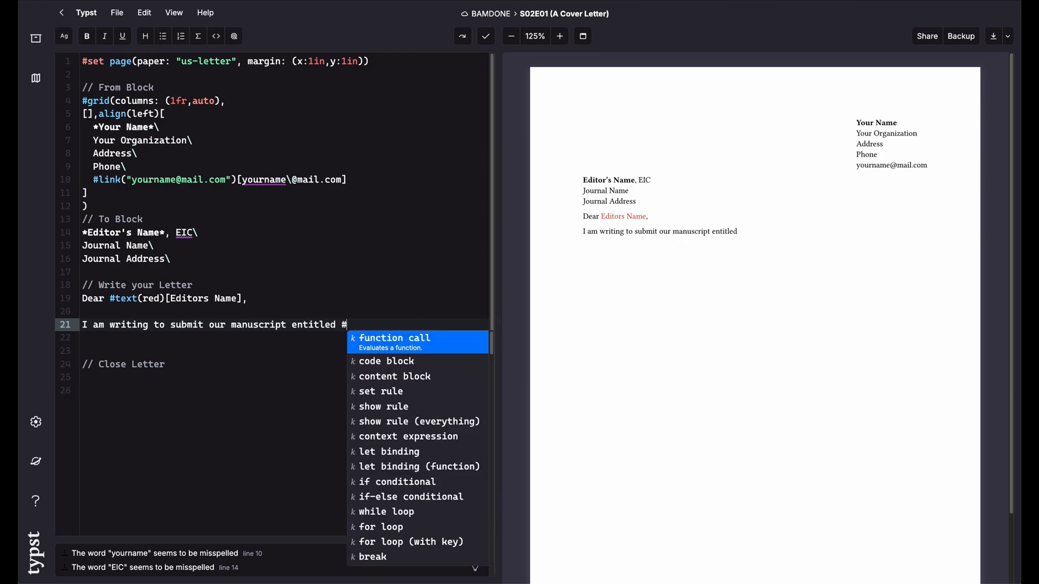
{"action": "type", "text": "text(r"}
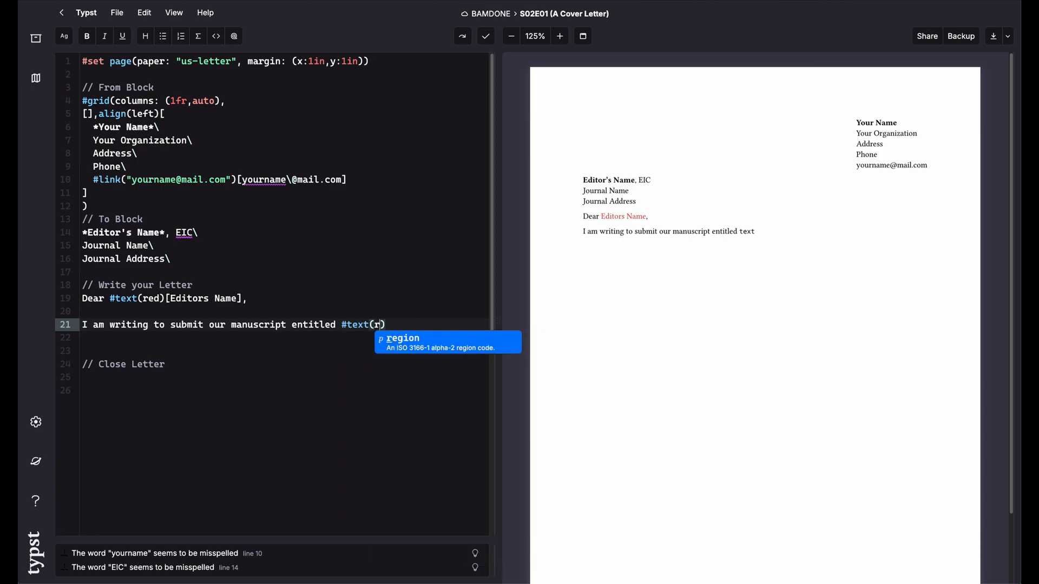
{"action": "type", "text": "ed)[Tit"}
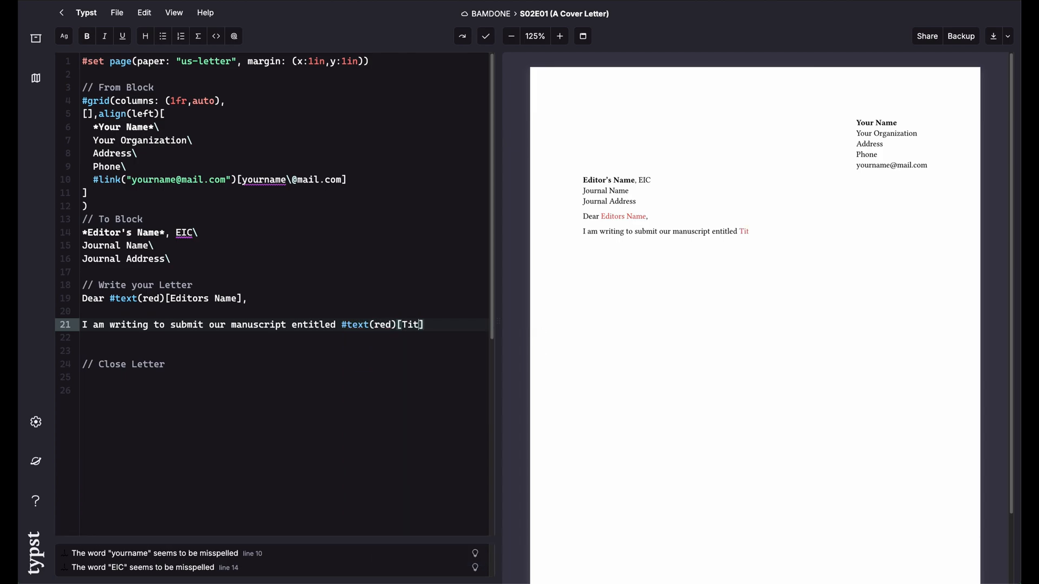
{"action": "key", "text": "Backspace"}
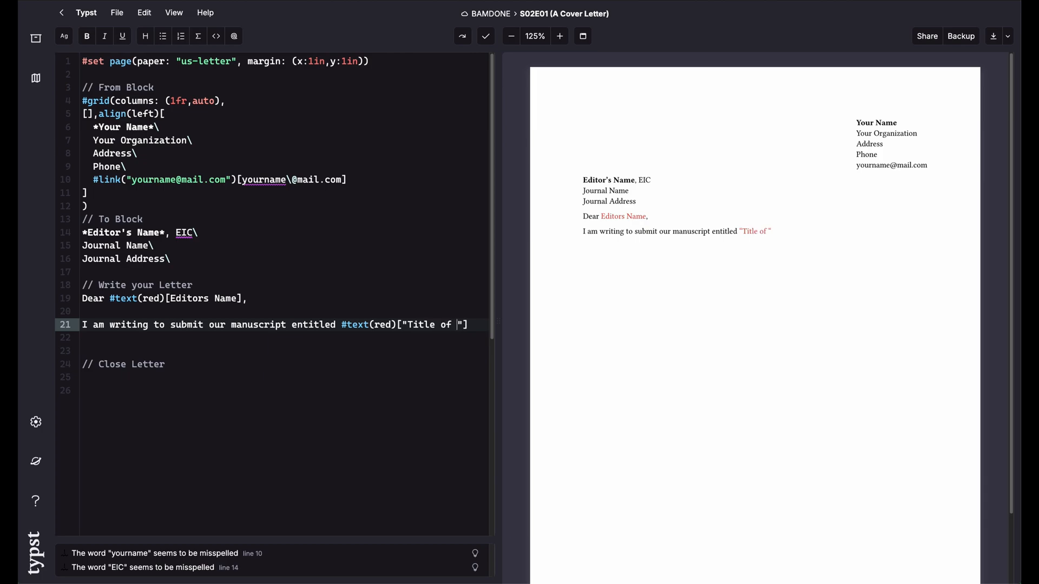
{"action": "type", "text": "m"}
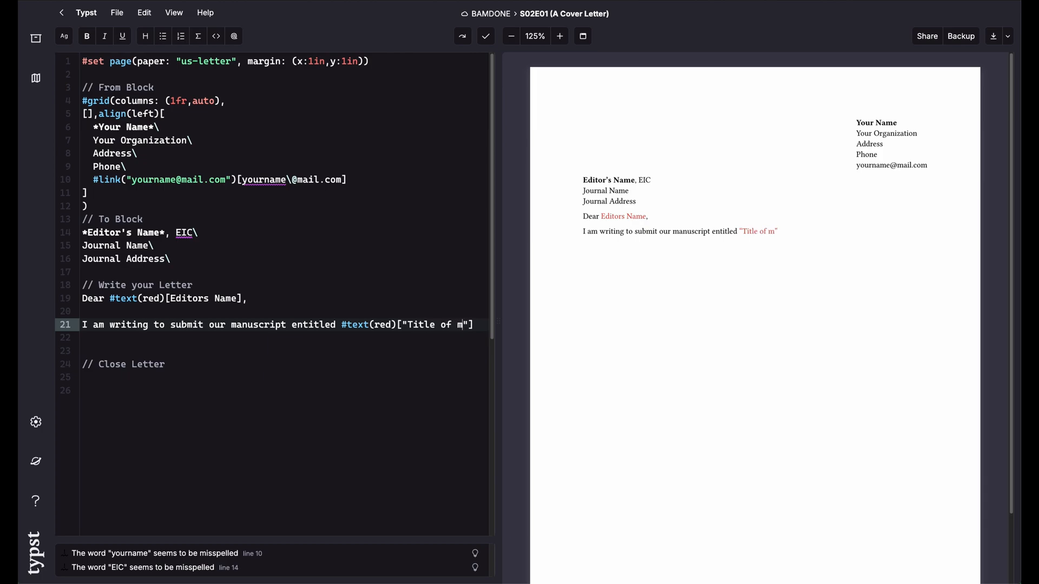
{"action": "type", "text": "anuscrip"}
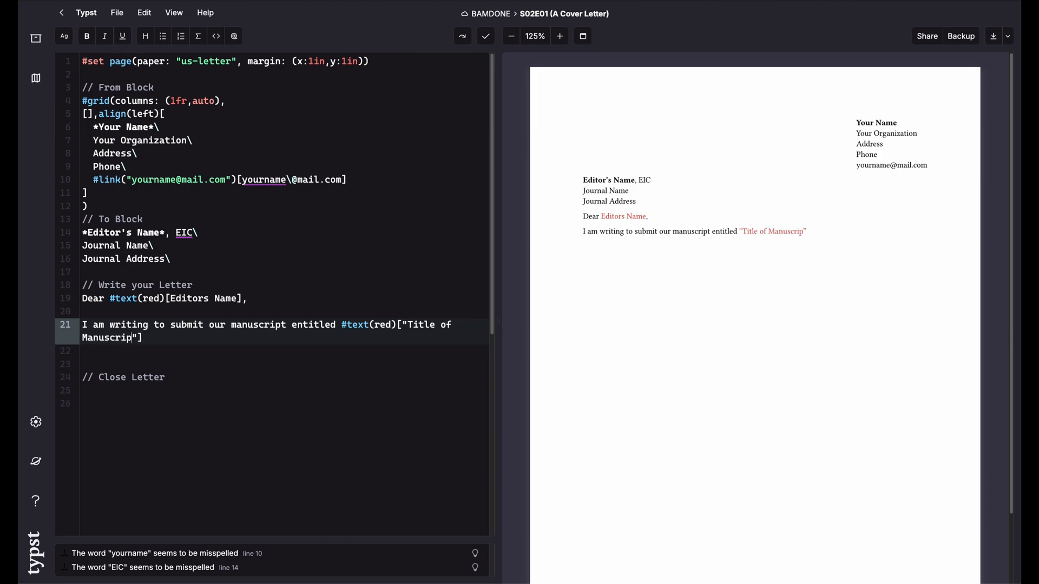
{"action": "type", "text": "t"}
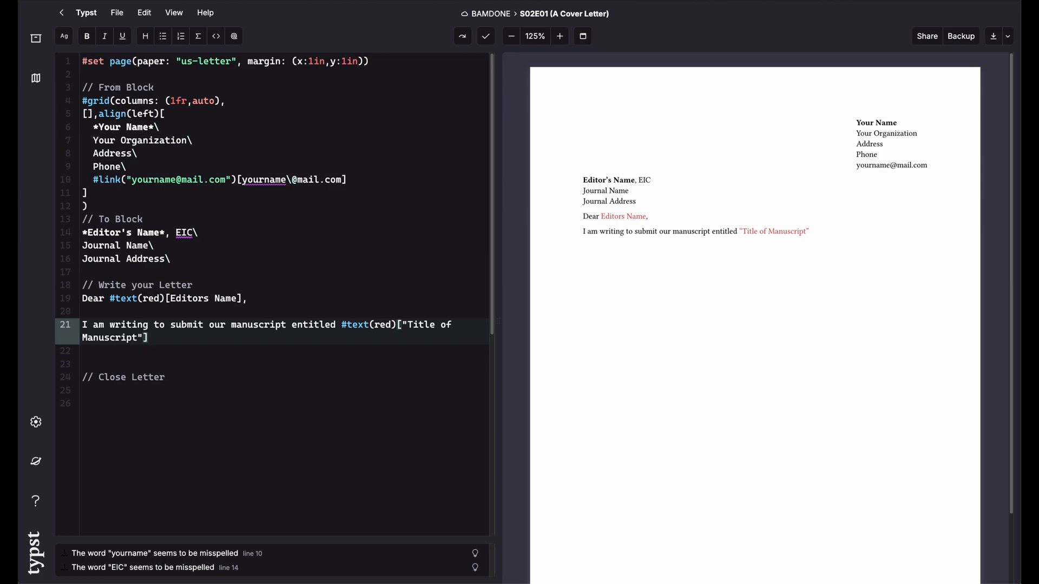
Add "for consideration for publication in" a red Journal Name, plus the originality statement.
{"action": "type", "text": "for considerati"}
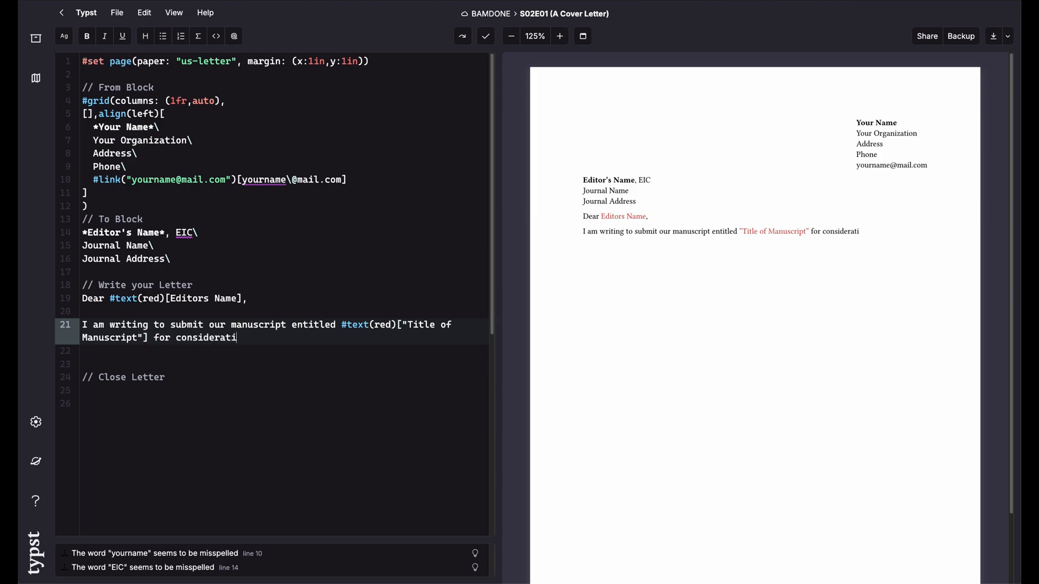
{"action": "type", "text": "on for publ"}
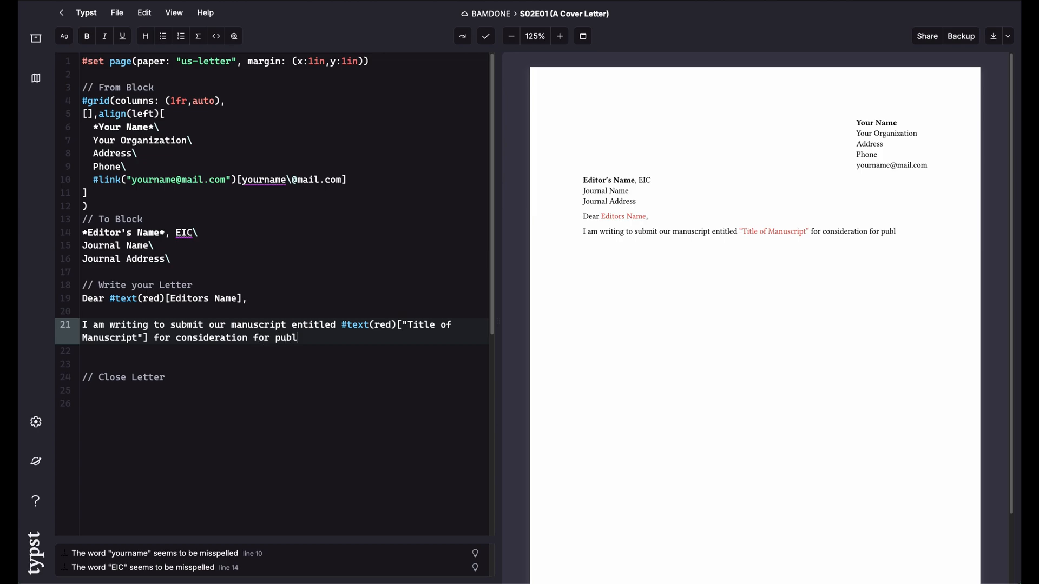
{"action": "type", "text": "ication in"}
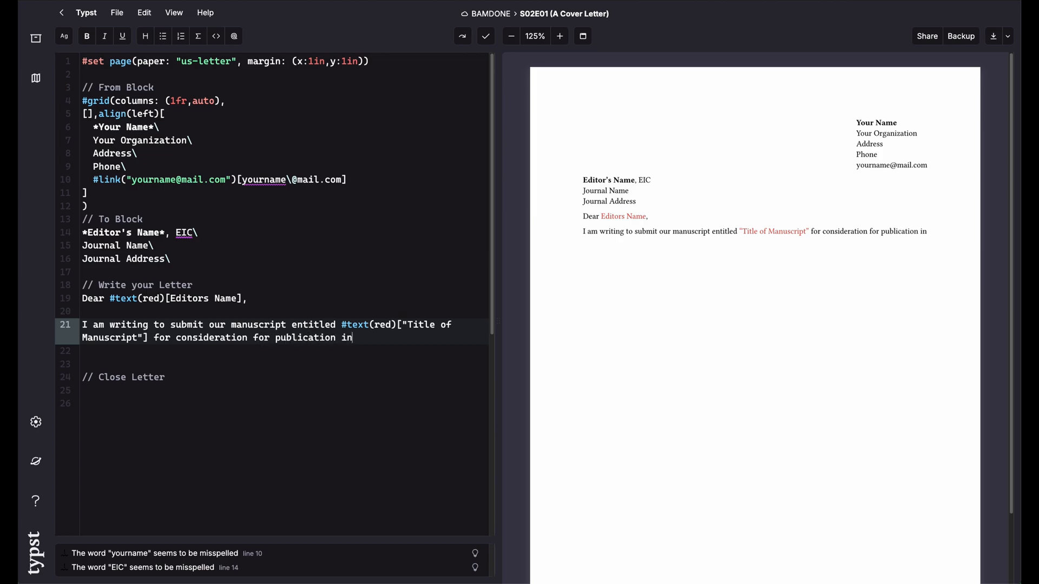
{"action": "type", "text": "#text(red)["}
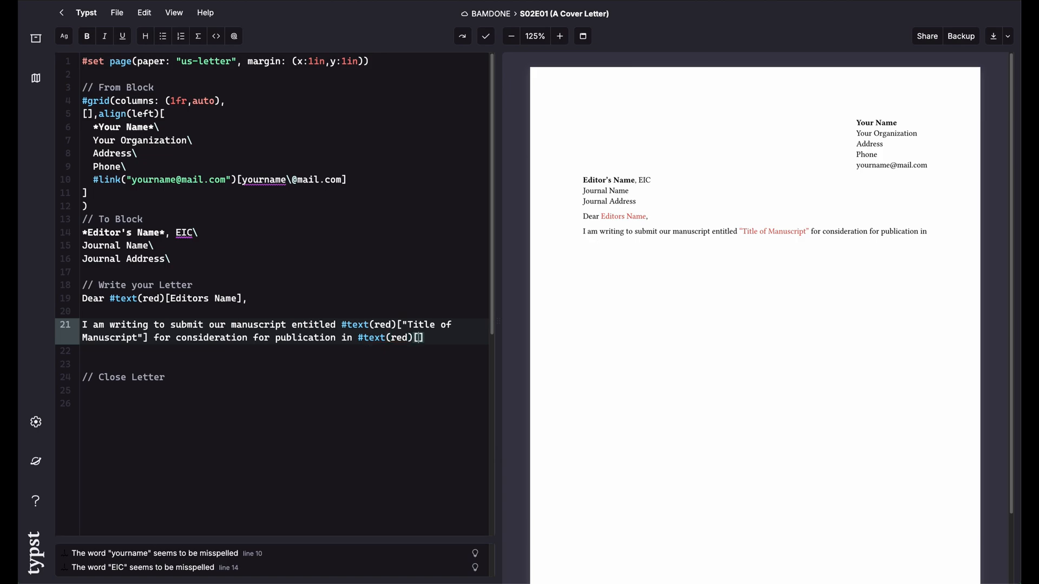
{"action": "type", "text": "Journal Name"}
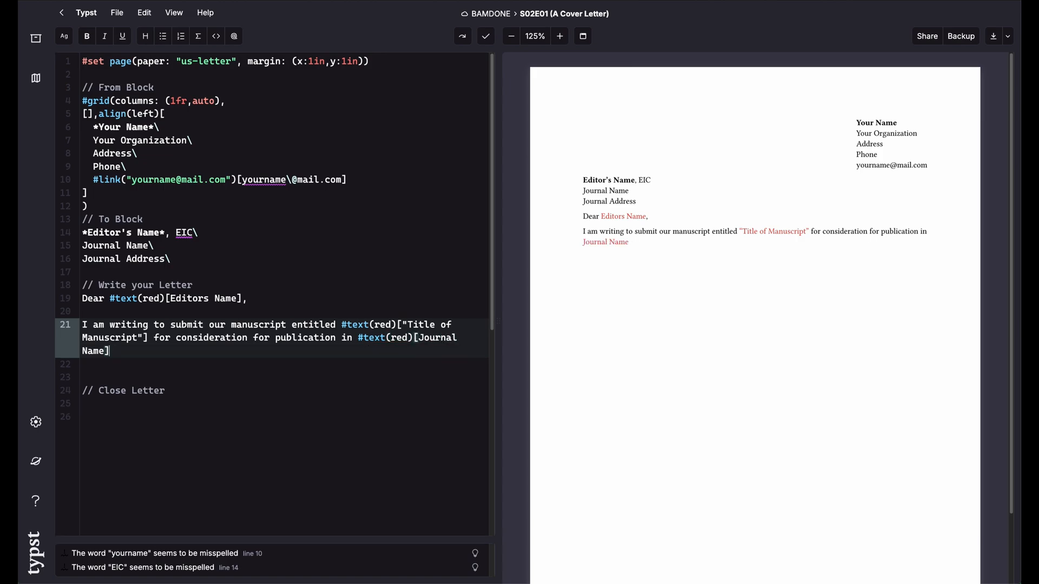
{"action": "type", "text": "."}
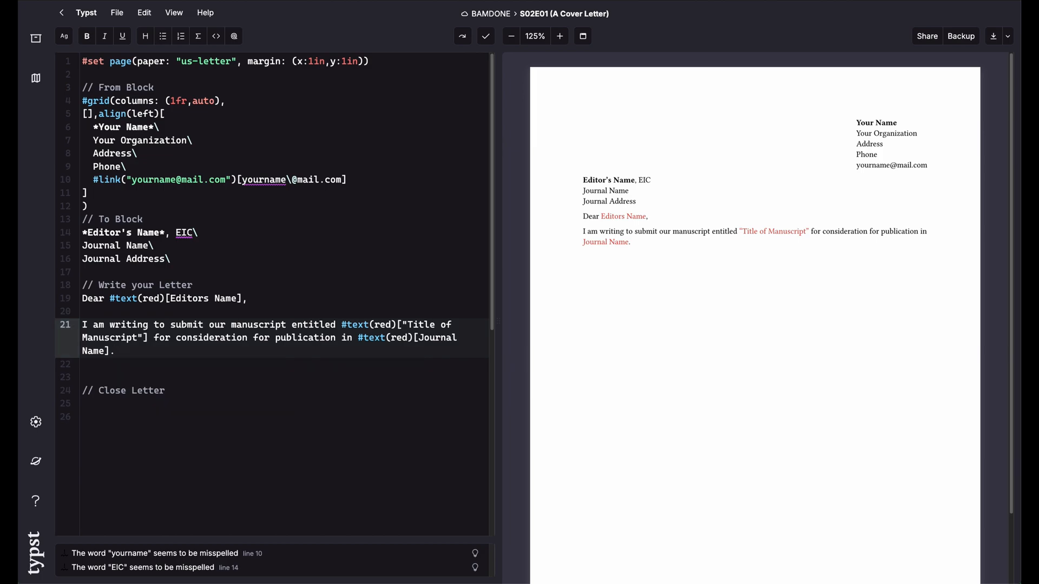
{"action": "mouse_move", "coordinate": [163, 344]}
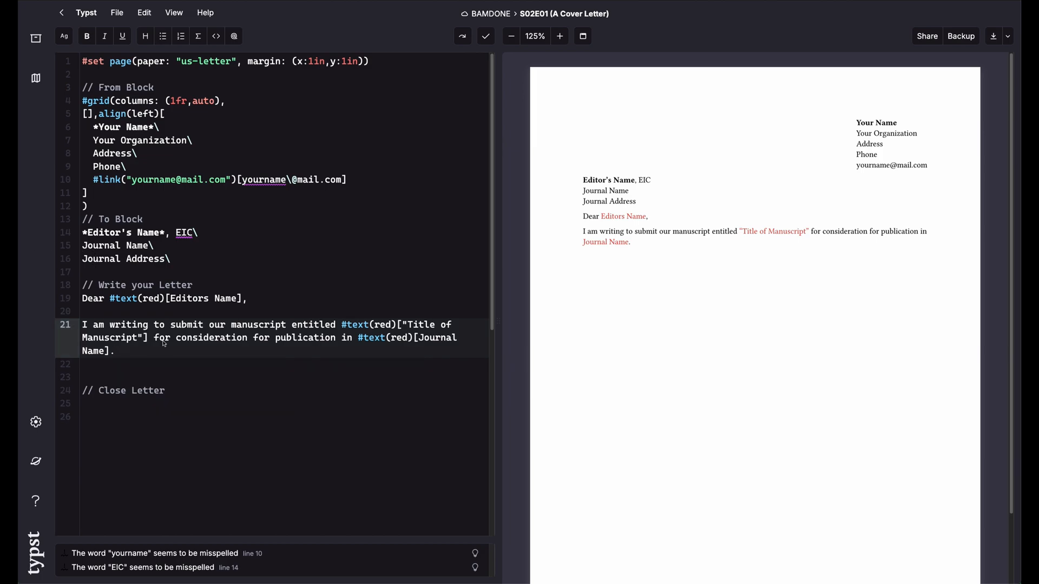
{"action": "type", "text": "We confirm that this work is original and has not been published elsewhere nor is it currently under consideration for publication elsewhere."}
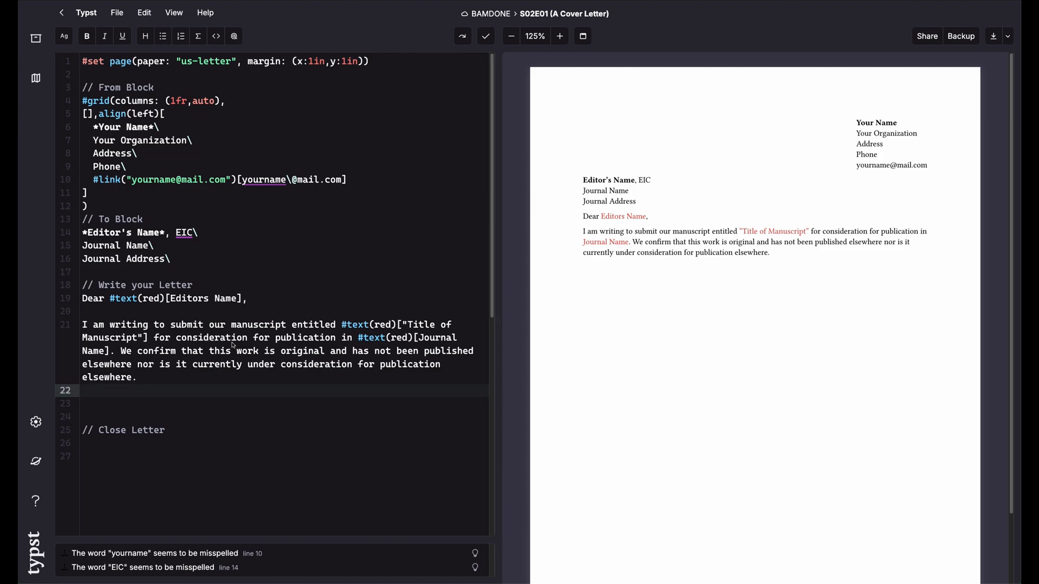
{"action": "left_click", "coordinate": [138, 377]}
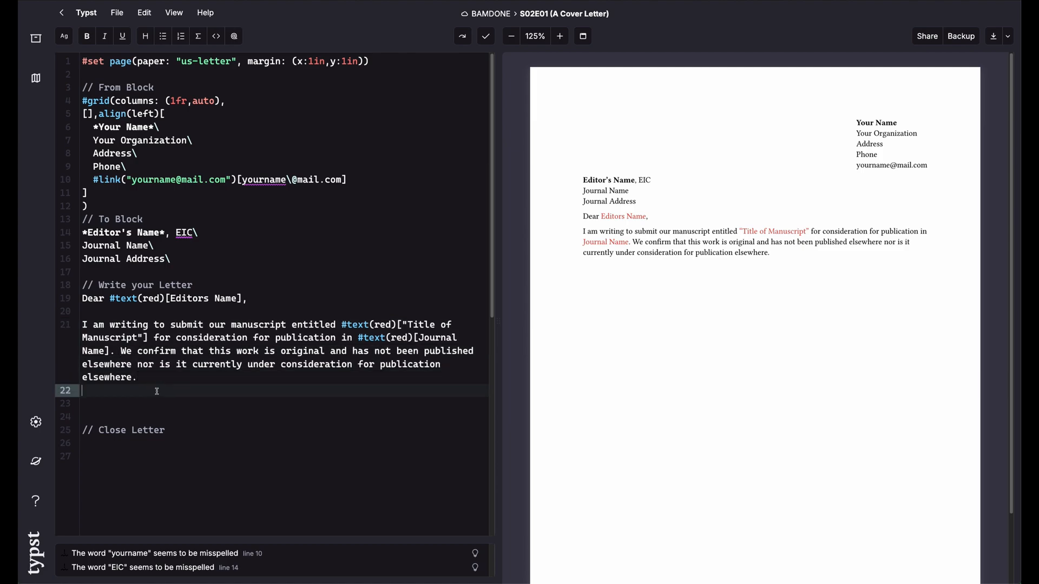
Type the paper-importance paragraph and the journal-fit conclusions paragraph with author approval.
{"action": "type", "text": "A statement about the importance of your paper. Not a repeat of the abstract. Be candid in how your paper fits in the journal. Describe if the paper is part of a special session if needed."}
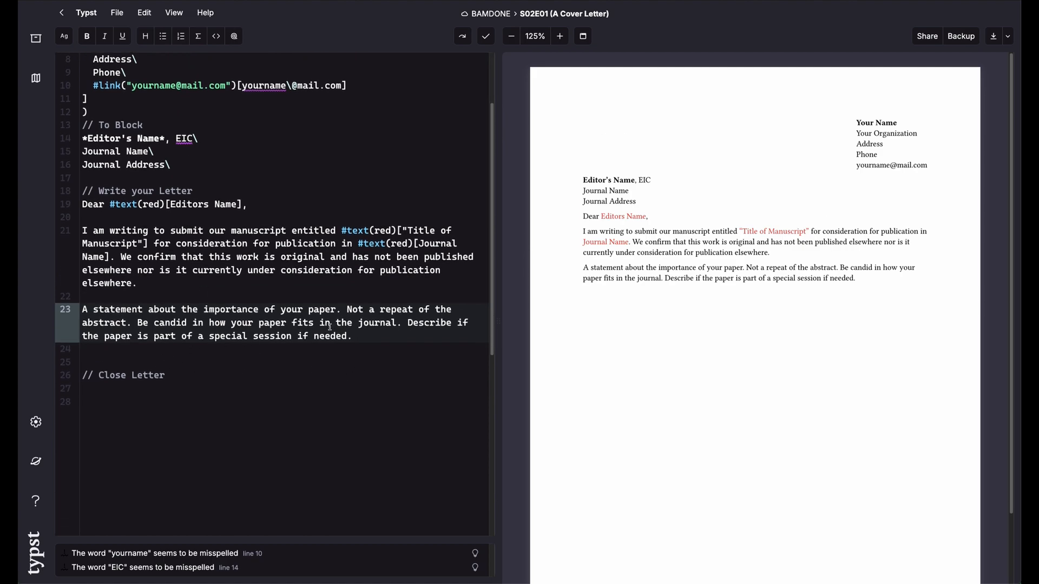
{"action": "mouse_move", "coordinate": [357, 309]}
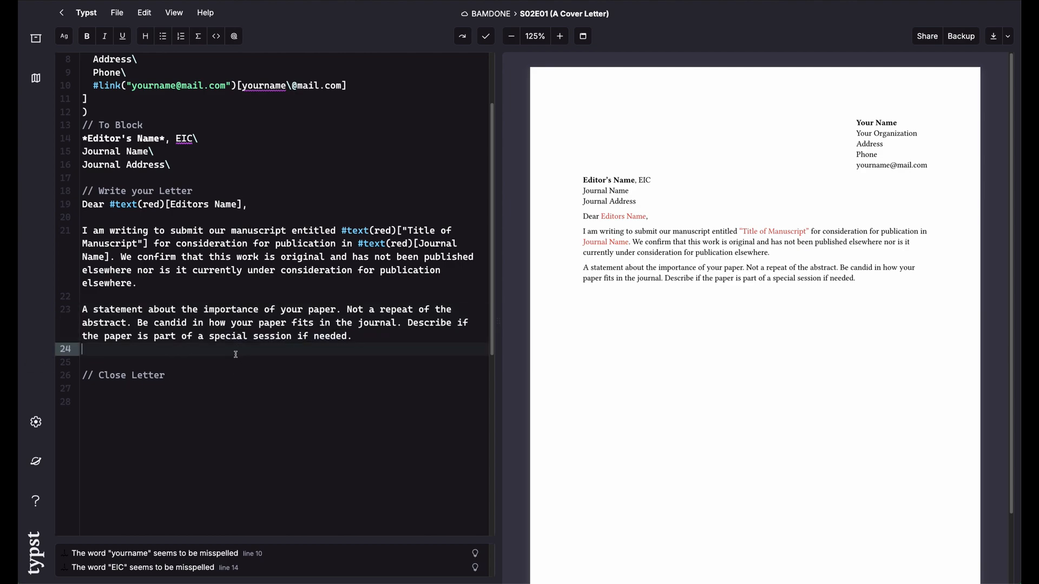
{"action": "type", "text": "Conclusions about the manuscript being a good fit for the journal. All the authors have approved the manuscript and agree to submit to the journal."}
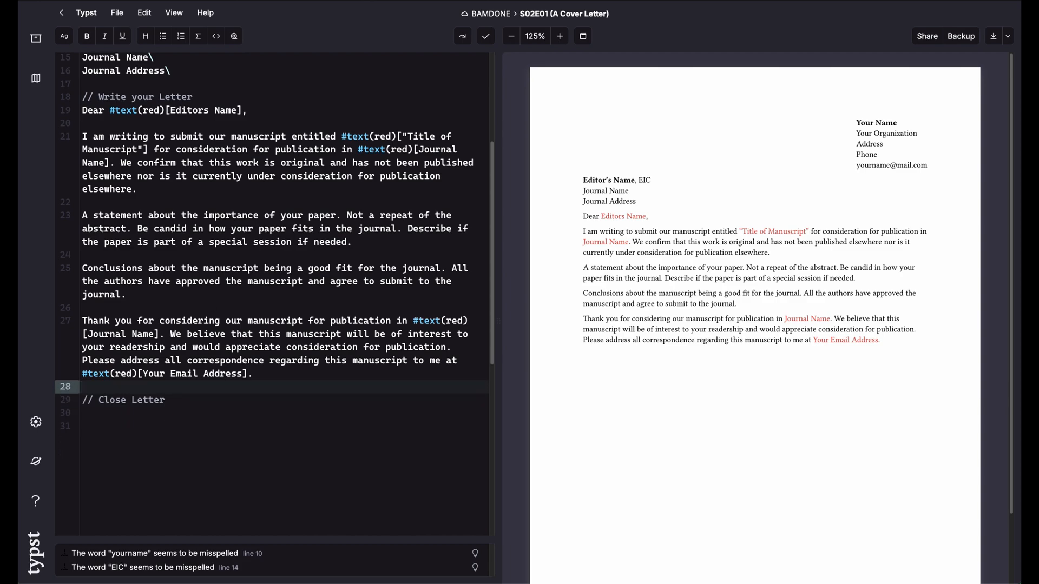
Type 'Sincerely,', 'Your Name\' and a #v(0.5in) gap, then place the cursor in the spacing value.
{"action": "type", "text": "Sincerely,"}
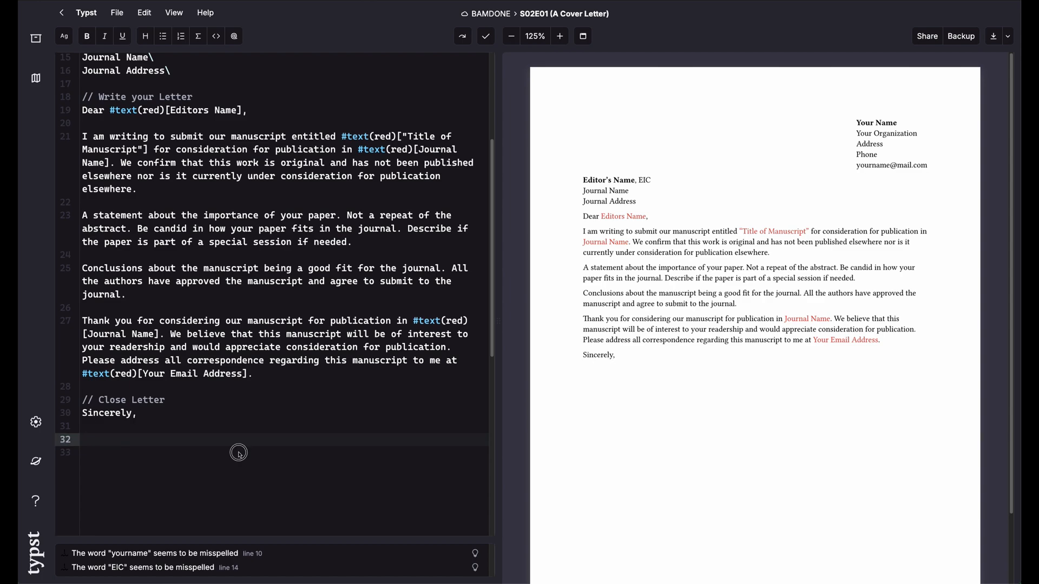
{"action": "type", "text": "Your Name\\"}
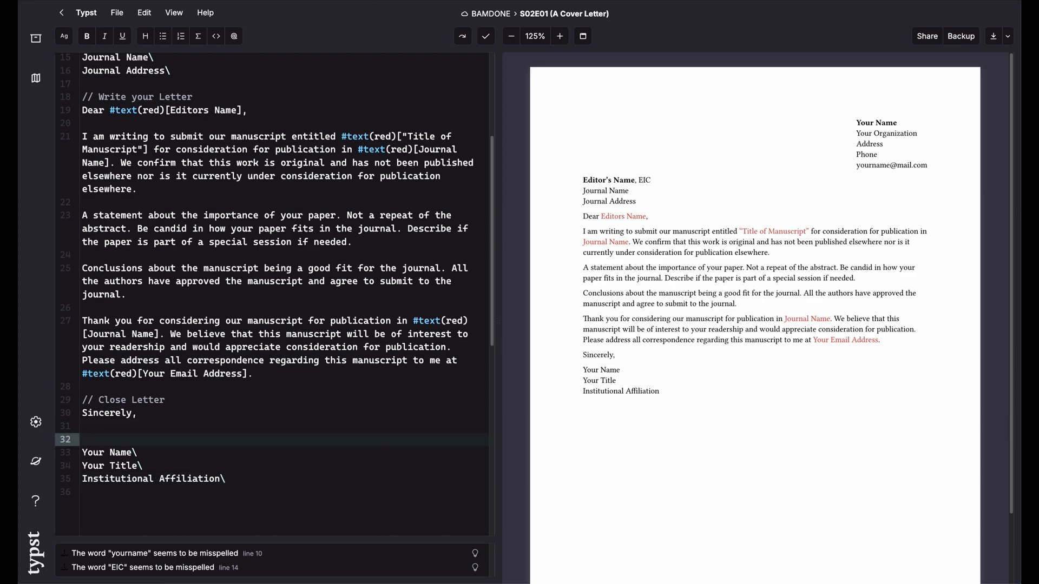
{"action": "type", "text": "#v()"}
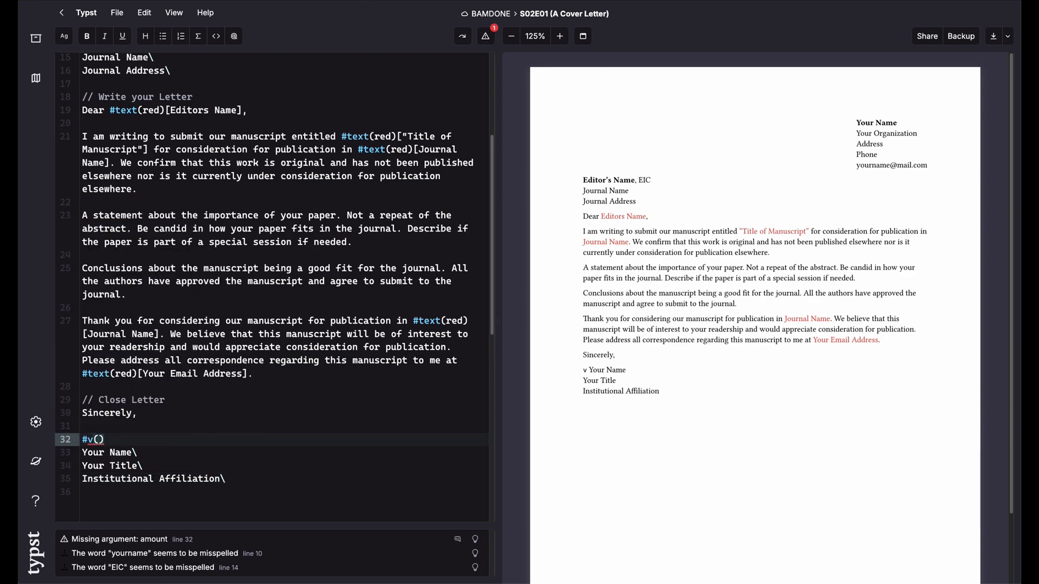
{"action": "type", "text": "0.5in"}
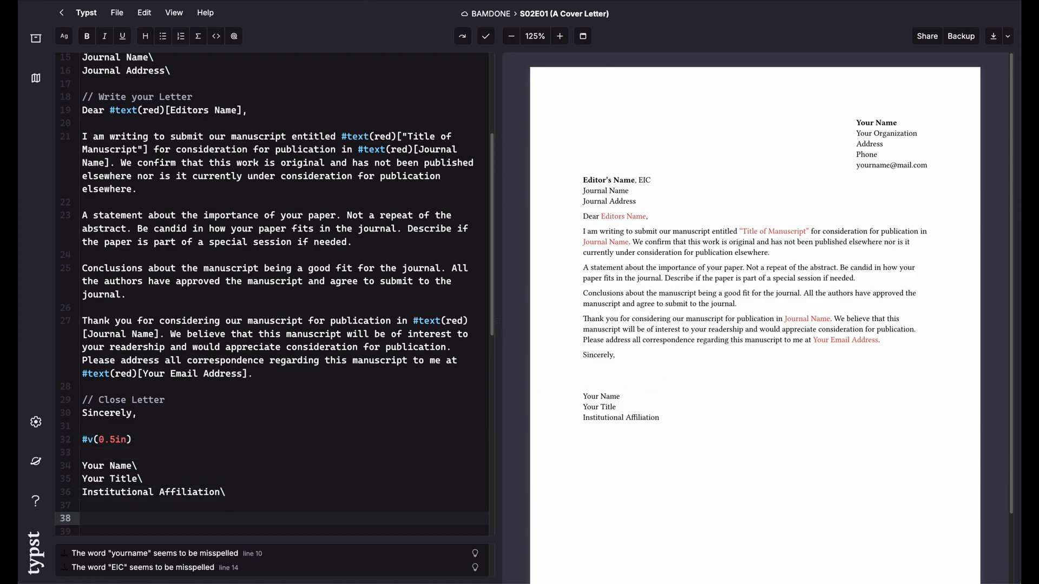
{"action": "mouse_move", "coordinate": [169, 398]}
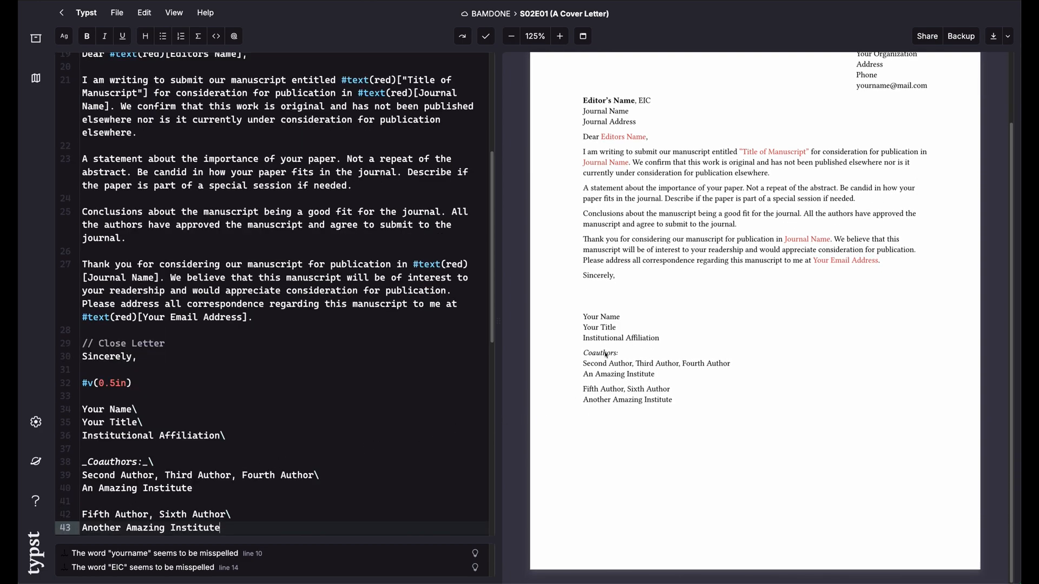
{"action": "mouse_move", "coordinate": [589, 354]}
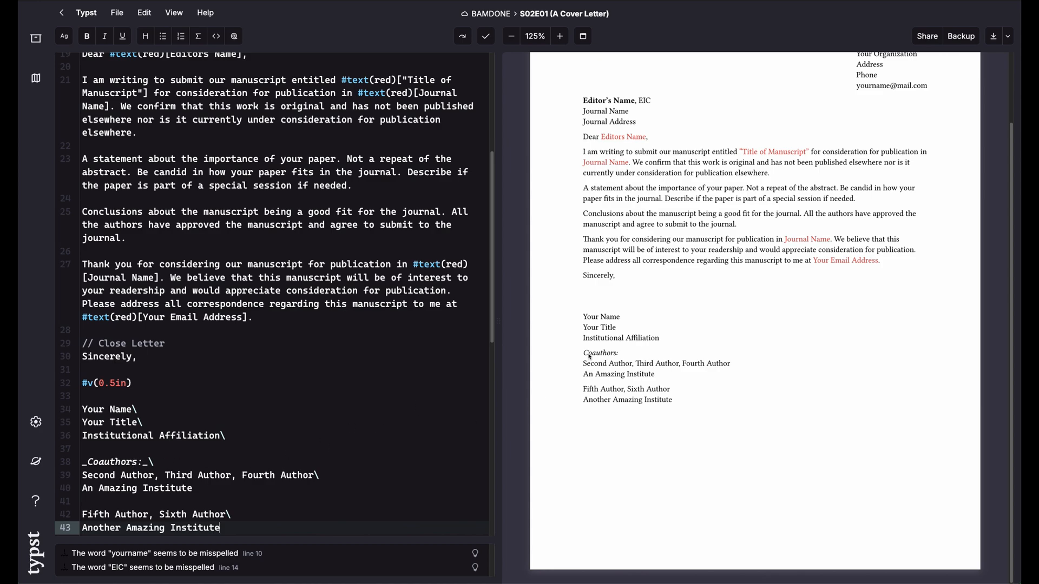
{"action": "mouse_move", "coordinate": [626, 366]}
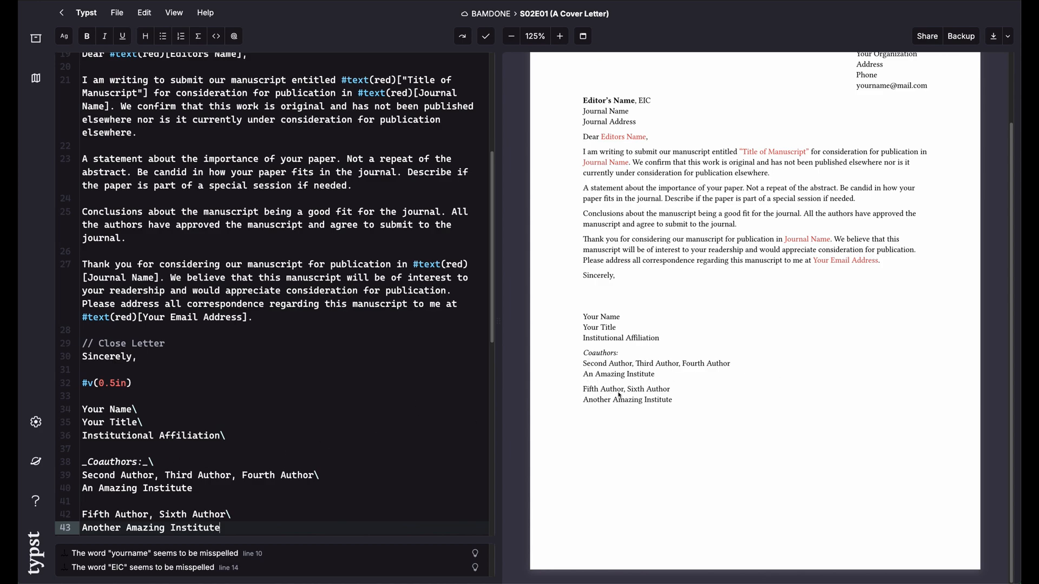
{"action": "mouse_move", "coordinate": [583, 373]}
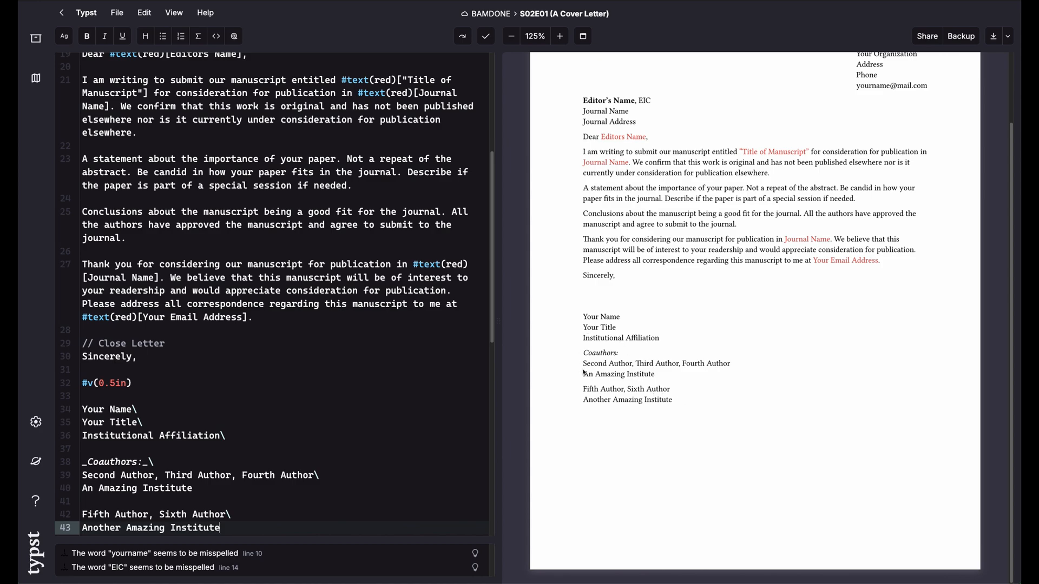
{"action": "left_click", "coordinate": [120, 383]}
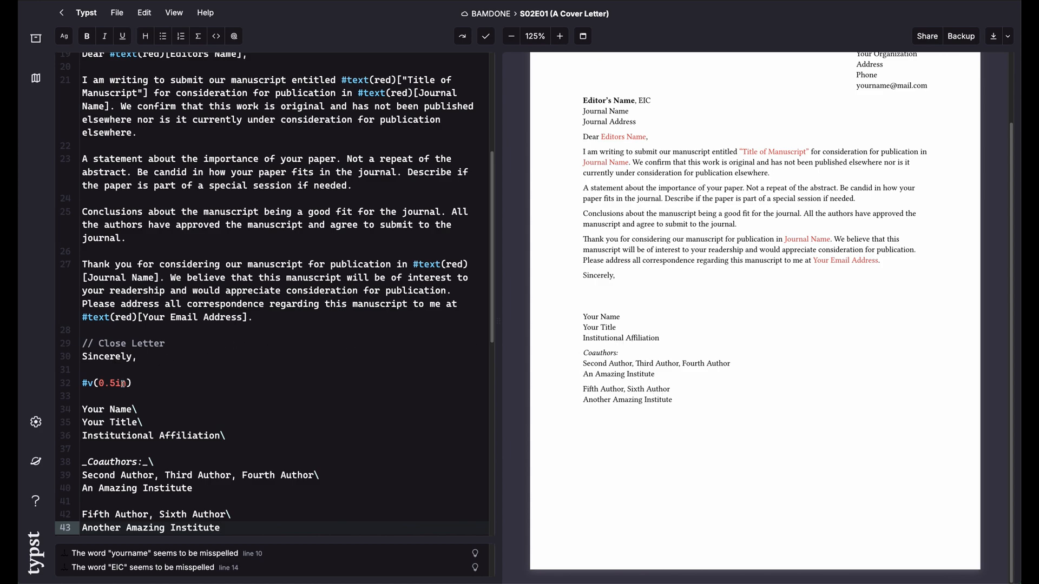
{"action": "left_click", "coordinate": [143, 383]}
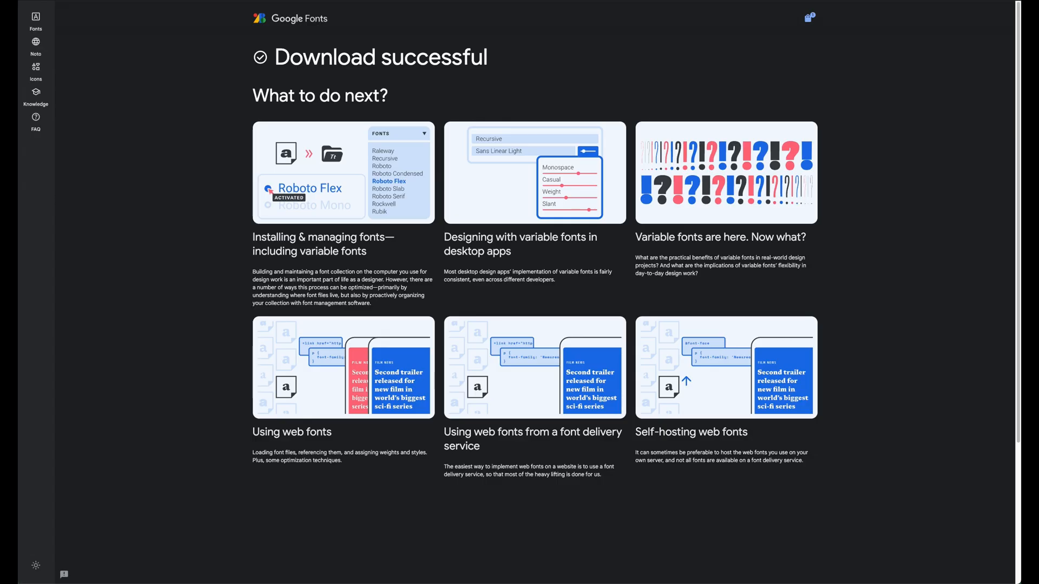
{"action": "mouse_move", "coordinate": [76, 25]}
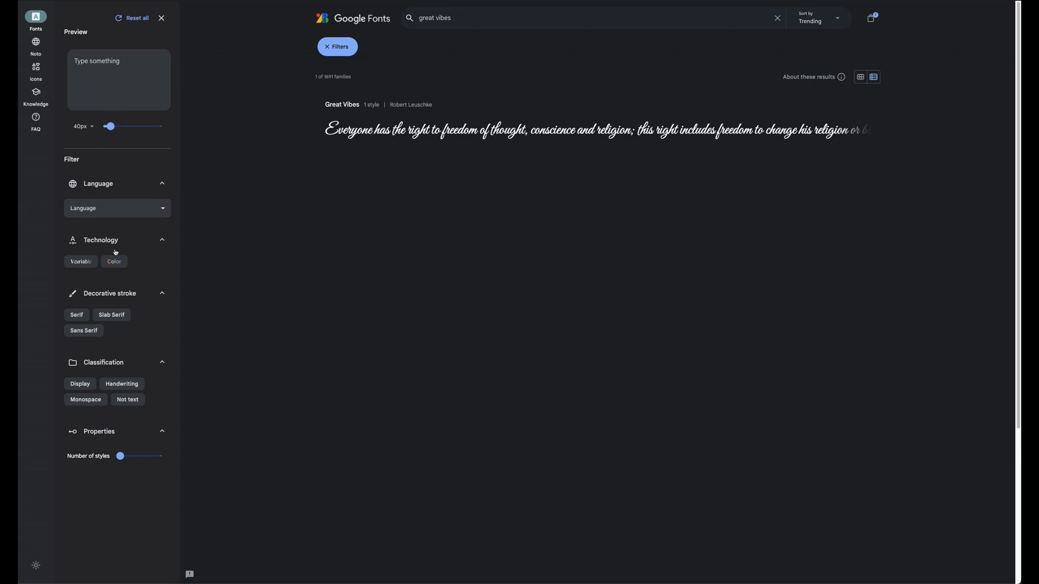
{"action": "mouse_move", "coordinate": [132, 208]}
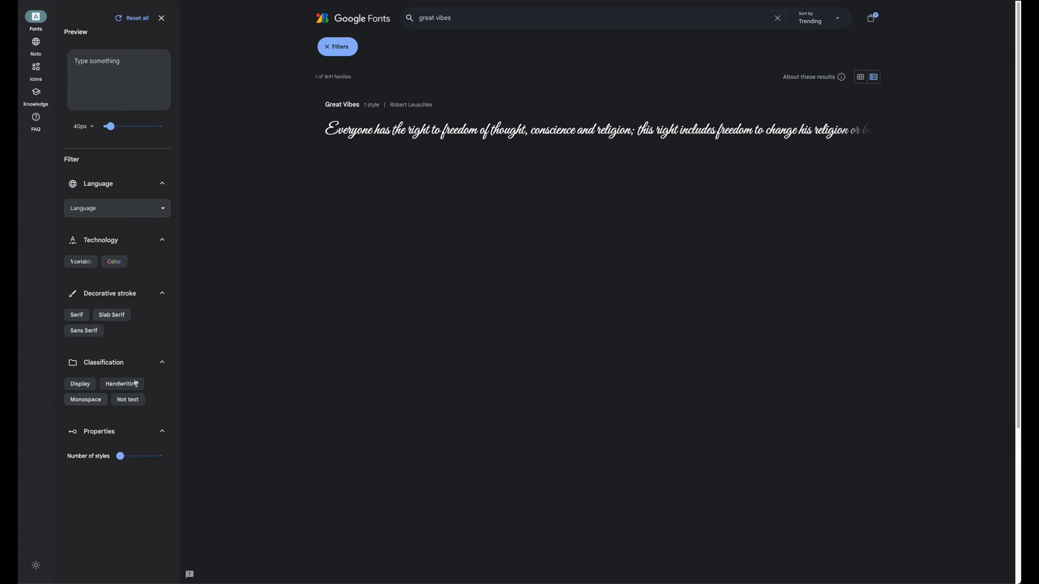
Filter Google Fonts to Handwriting styles, browse the results, and open Dancing Script.
{"action": "left_click", "coordinate": [125, 383]}
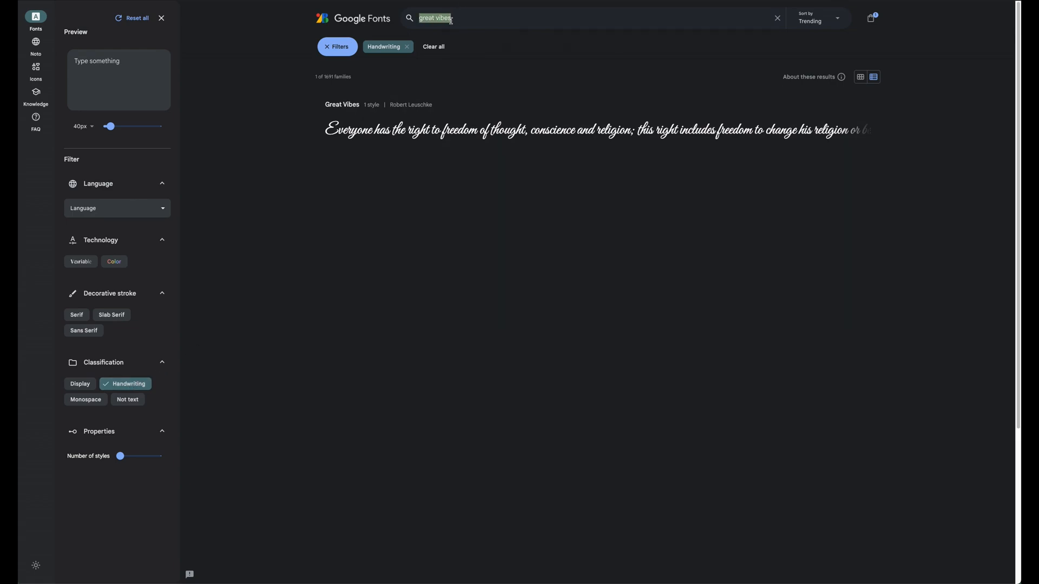
{"action": "left_click", "coordinate": [778, 18]}
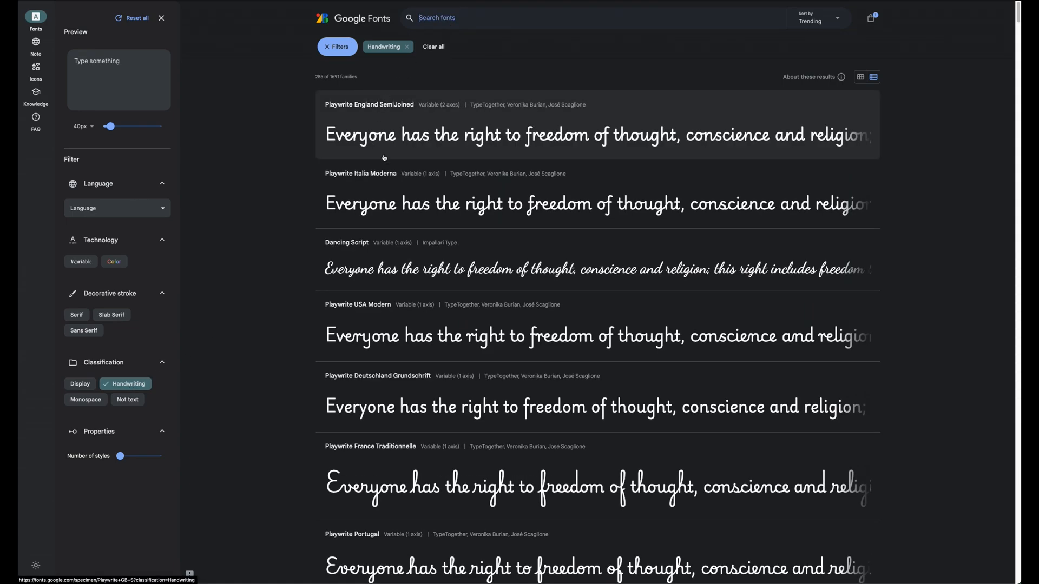
{"action": "scroll", "scroll_direction": "down", "scroll_amount": 3}
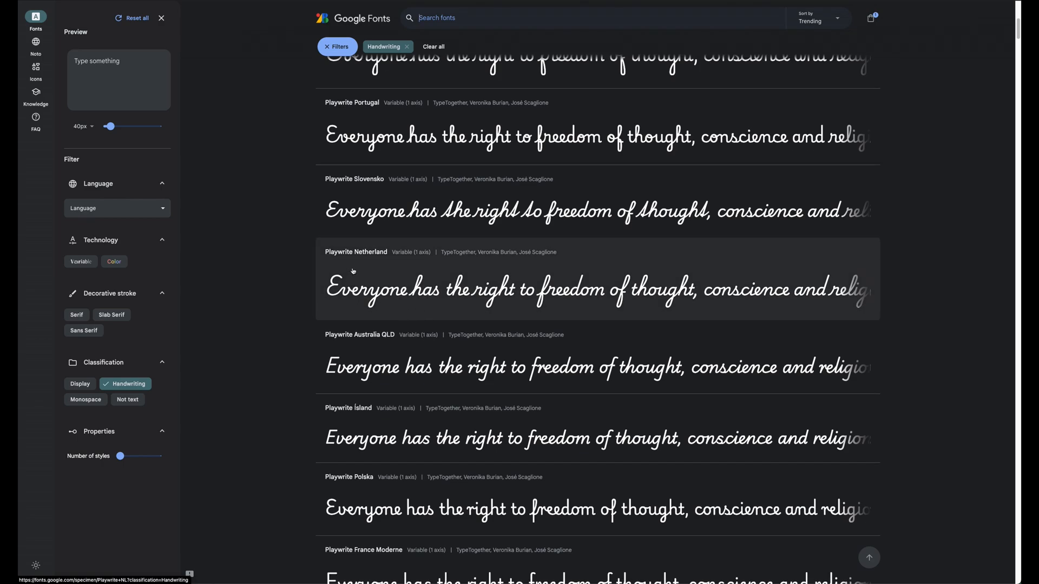
{"action": "scroll", "scroll_direction": "down", "scroll_amount": 3}
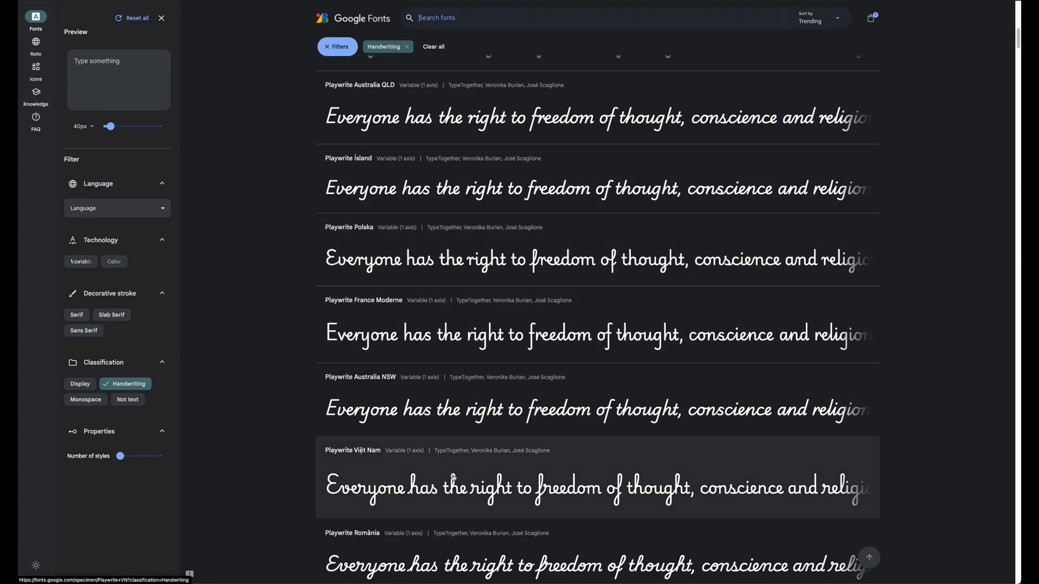
{"action": "scroll", "scroll_direction": "down", "scroll_amount": 3}
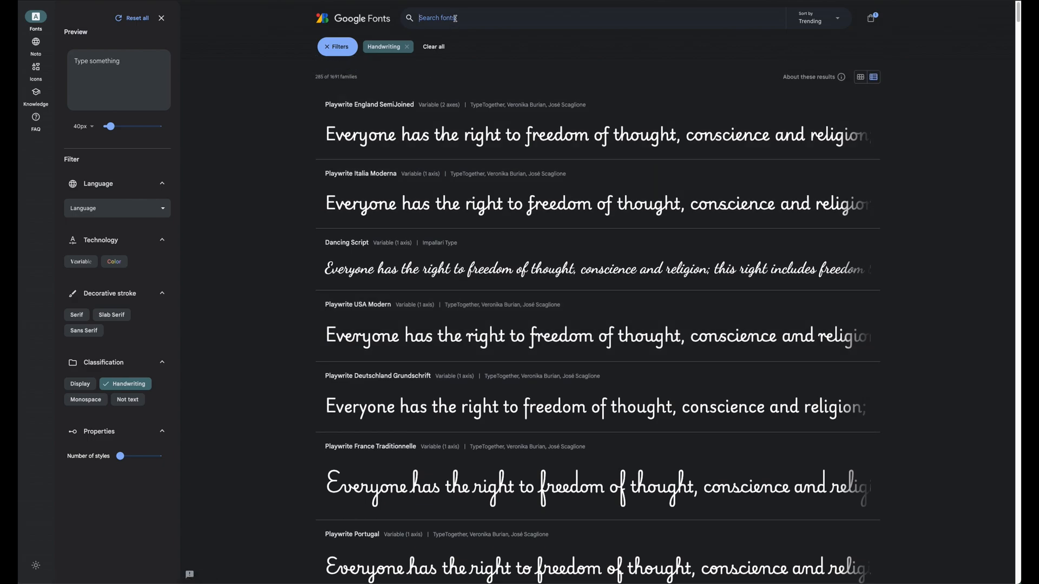
{"action": "left_click", "coordinate": [347, 242]}
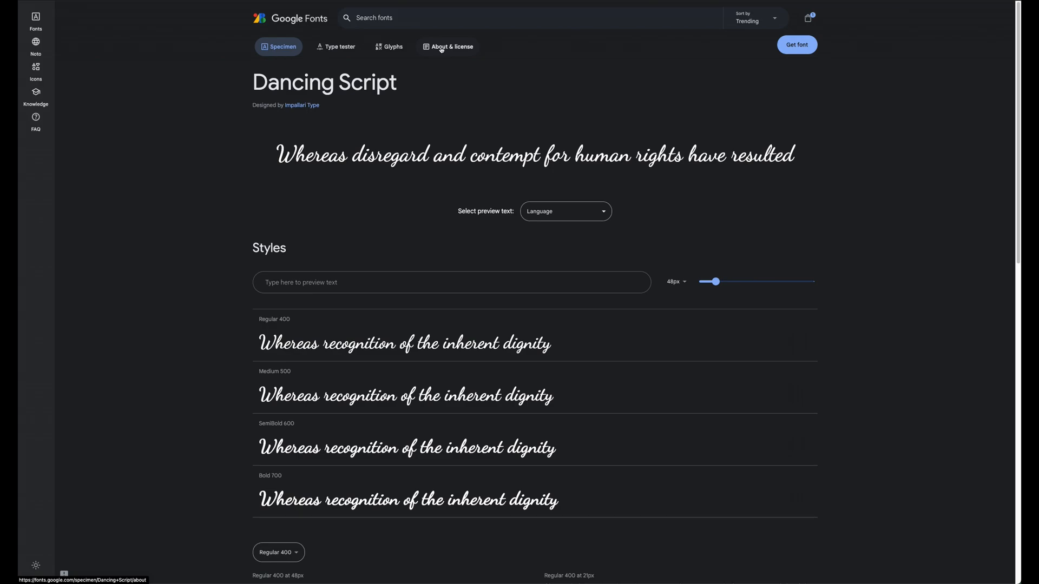
View Dancing Script's About & license details, then return to the Typst letter.
{"action": "left_click", "coordinate": [447, 46]}
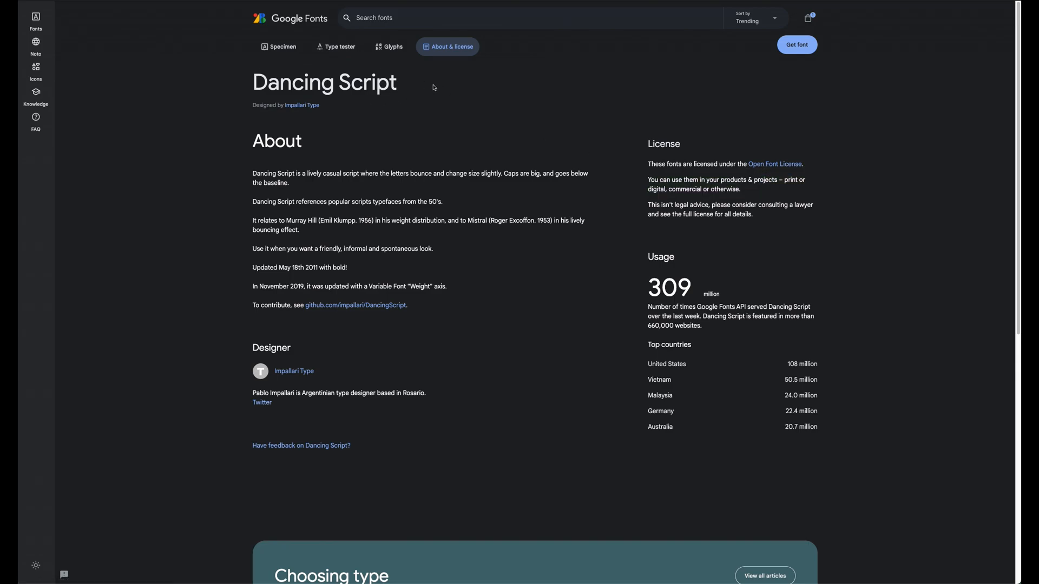
{"action": "left_click", "coordinate": [808, 18]}
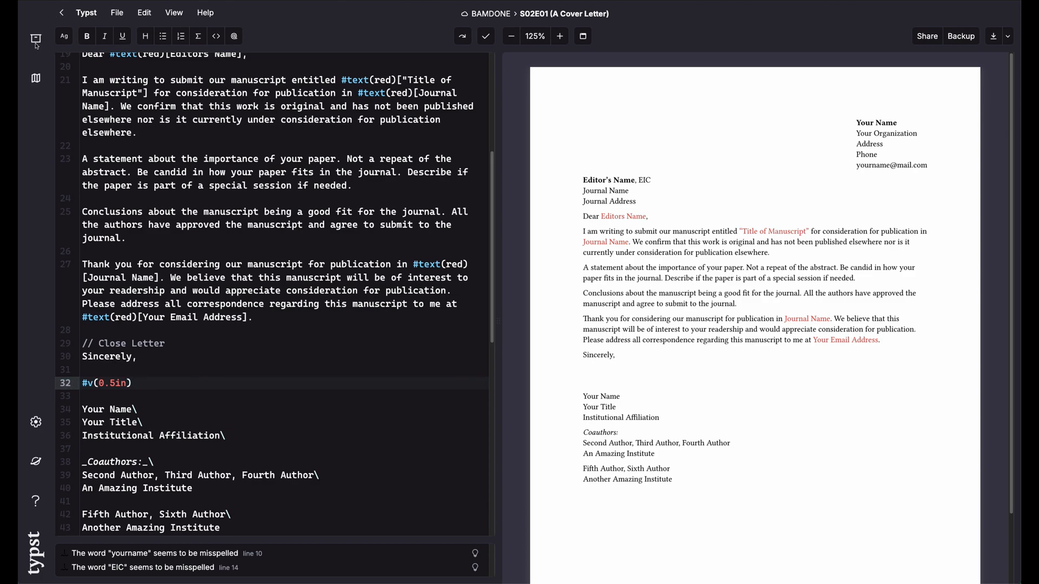
Show the project files and drop in GreatVibes-Regular.ttf, skipping the duplicate upload.
{"action": "left_click", "coordinate": [34, 37]}
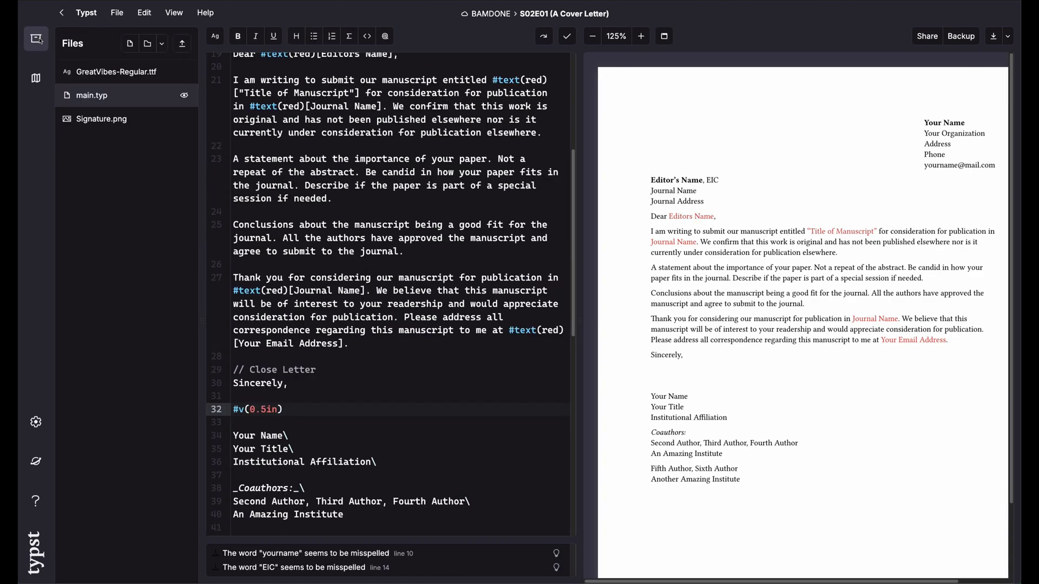
{"action": "left_click_drag", "start_coordinate": [115, 72], "coordinate": [124, 151]}
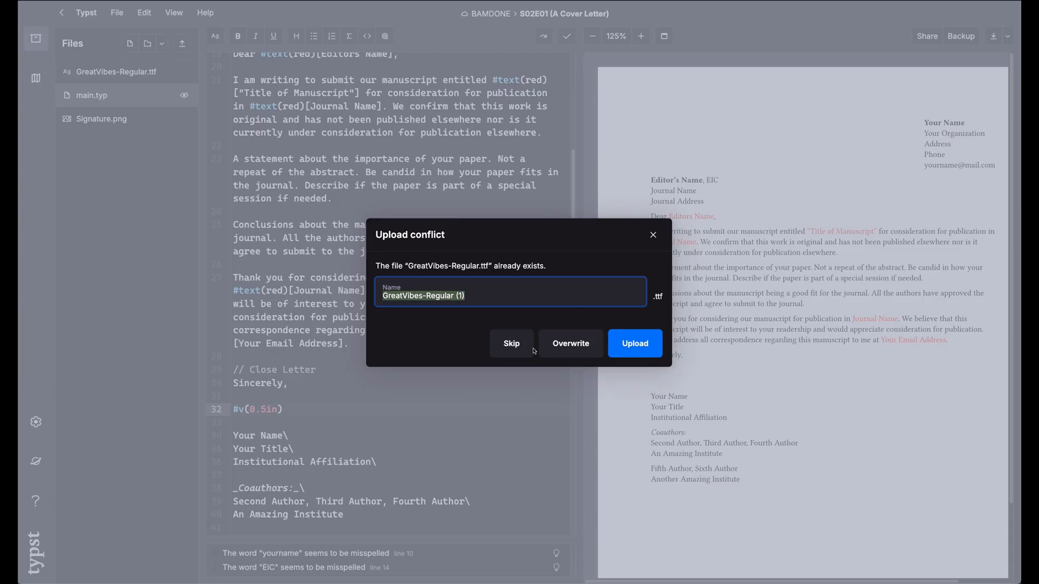
{"action": "left_click", "coordinate": [512, 344]}
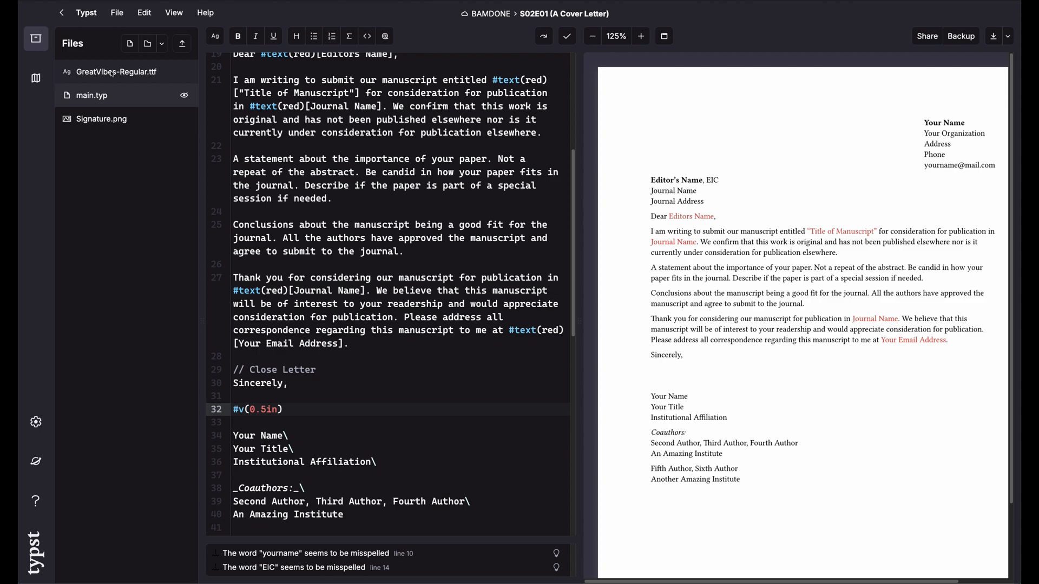
{"action": "mouse_move", "coordinate": [129, 125]}
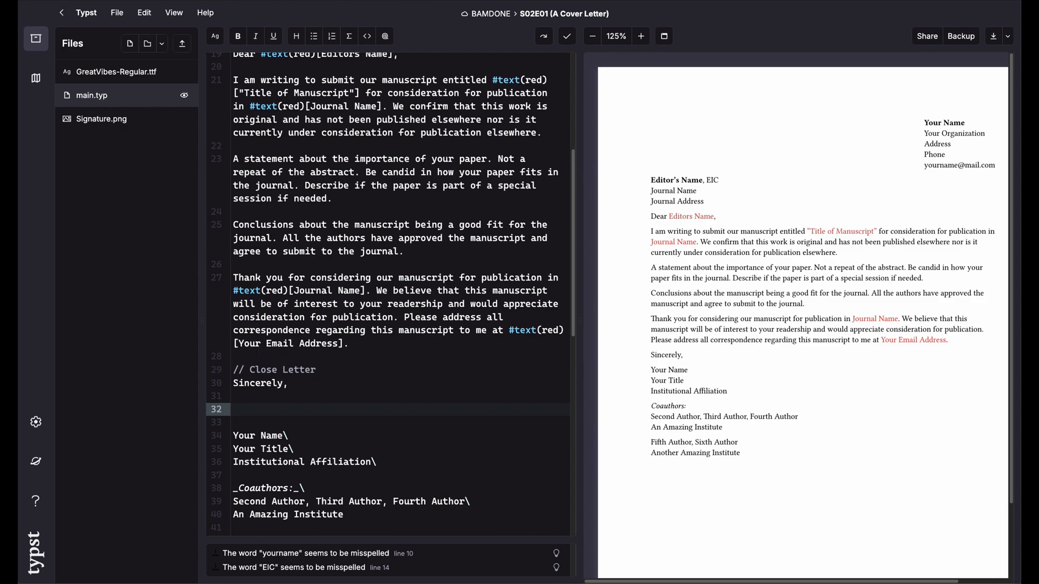
Enter #image("Signature.png", height: 0.5in) on the closing line and return to that line.
{"action": "type", "text": "#imag"}
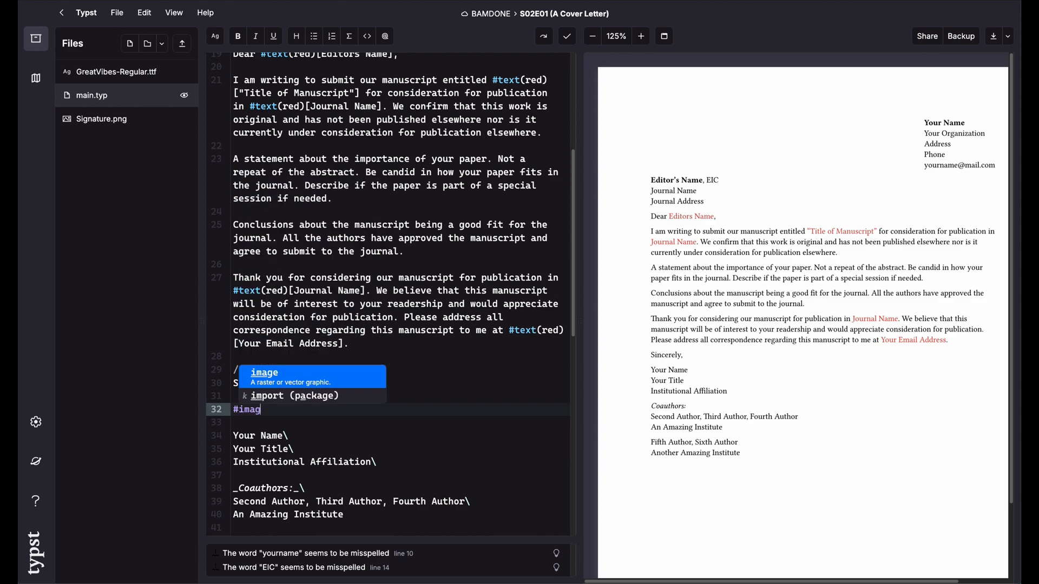
{"action": "left_click", "coordinate": [264, 372]}
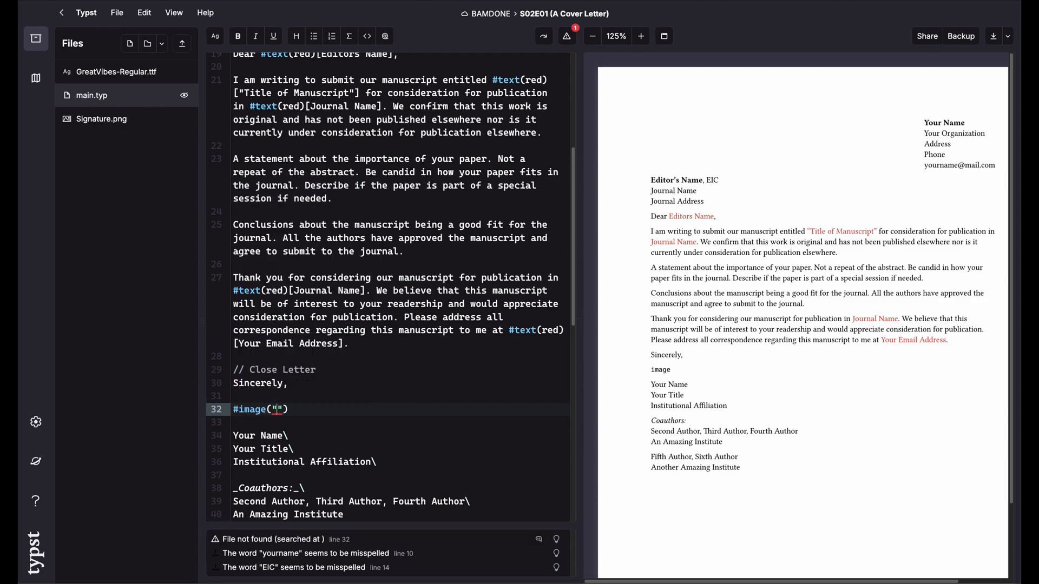
{"action": "type", "text": "Sign"}
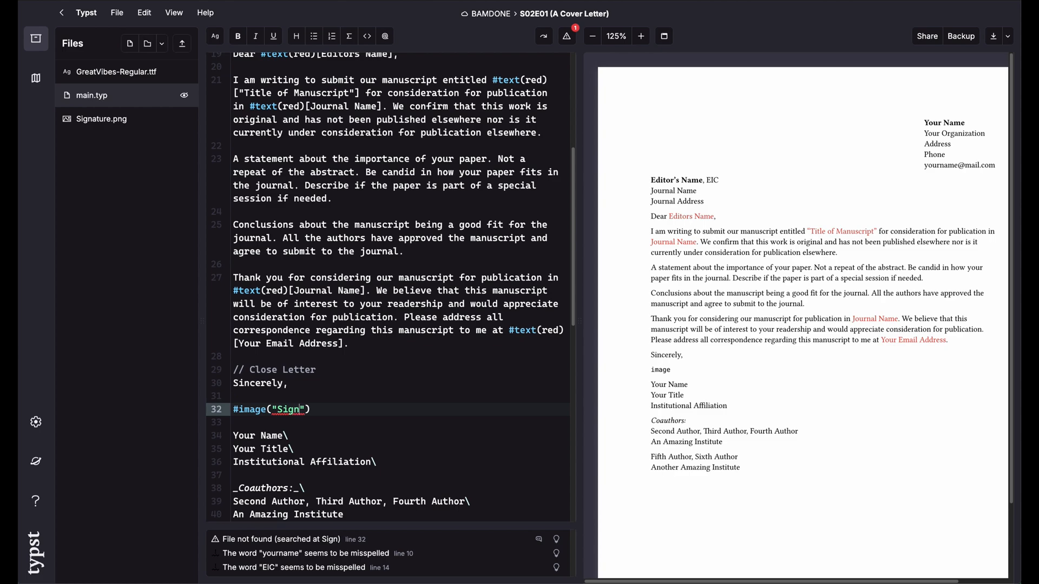
{"action": "type", "text": "Signature.ong"}
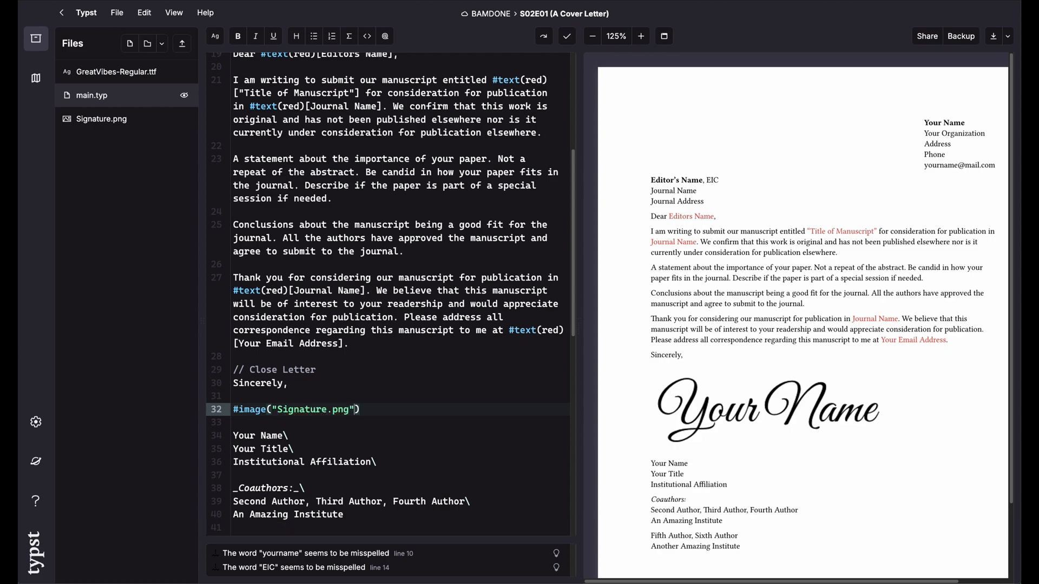
{"action": "type", "text": ",hiehg"}
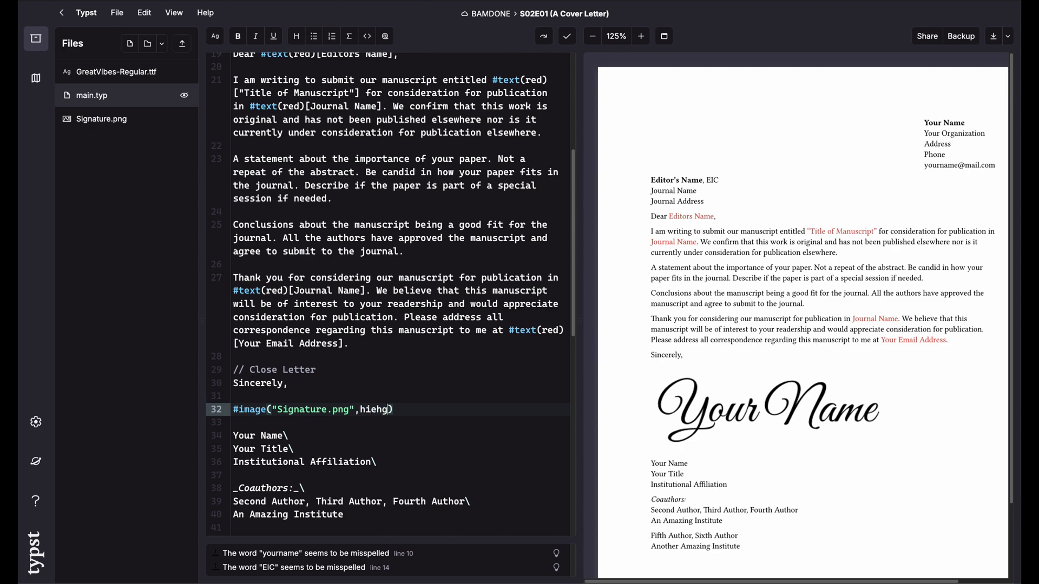
{"action": "type", "text": "height:"}
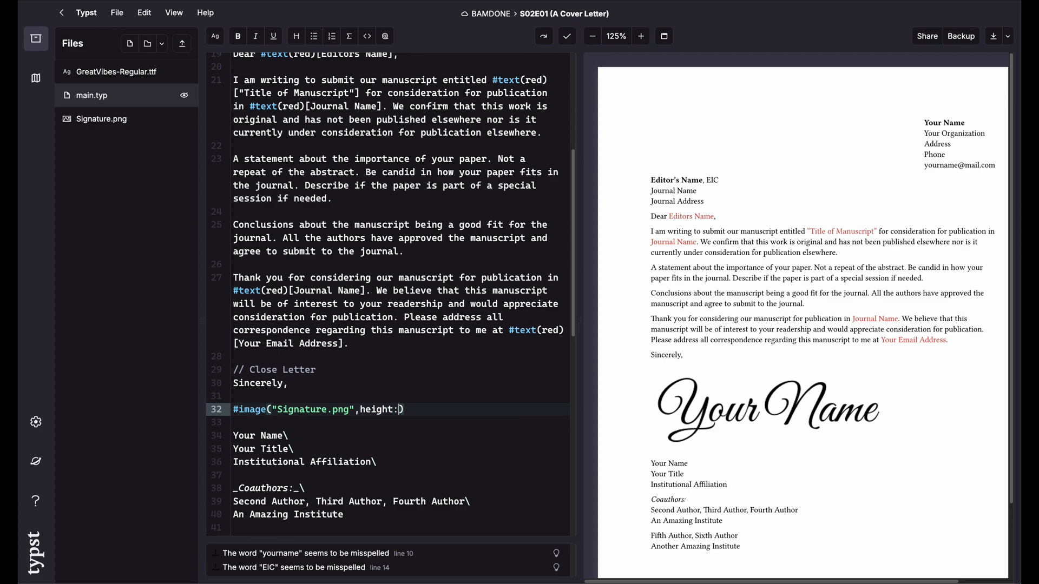
{"action": "type", "text": "0.5in"}
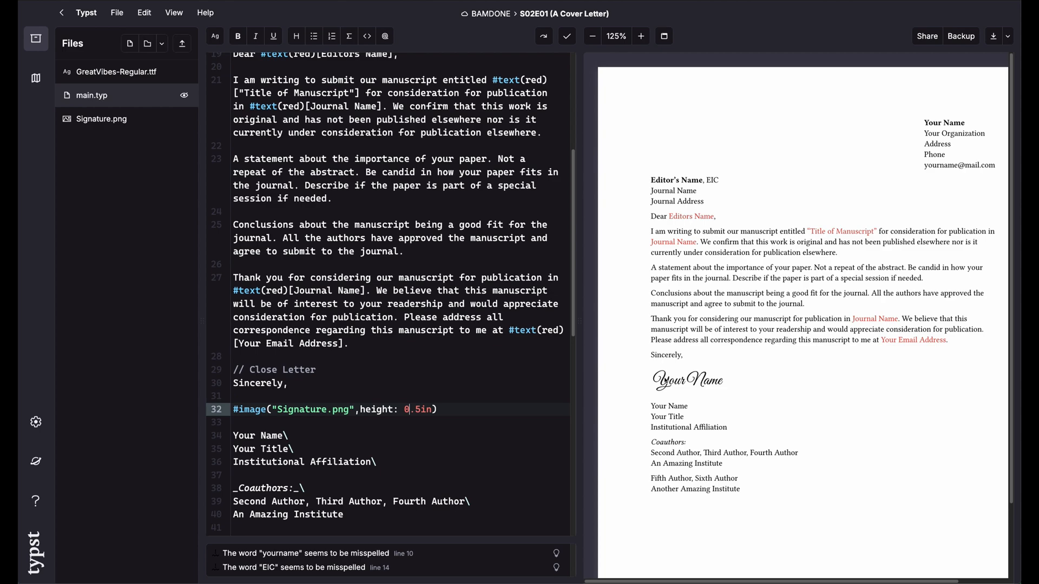
{"action": "mouse_move", "coordinate": [455, 407]}
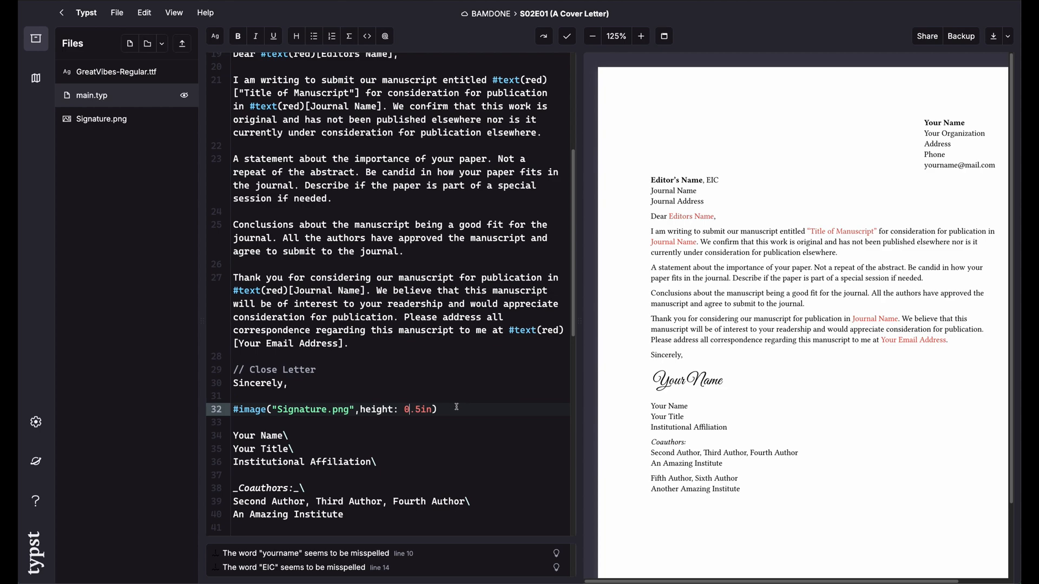
{"action": "left_click", "coordinate": [225, 409]}
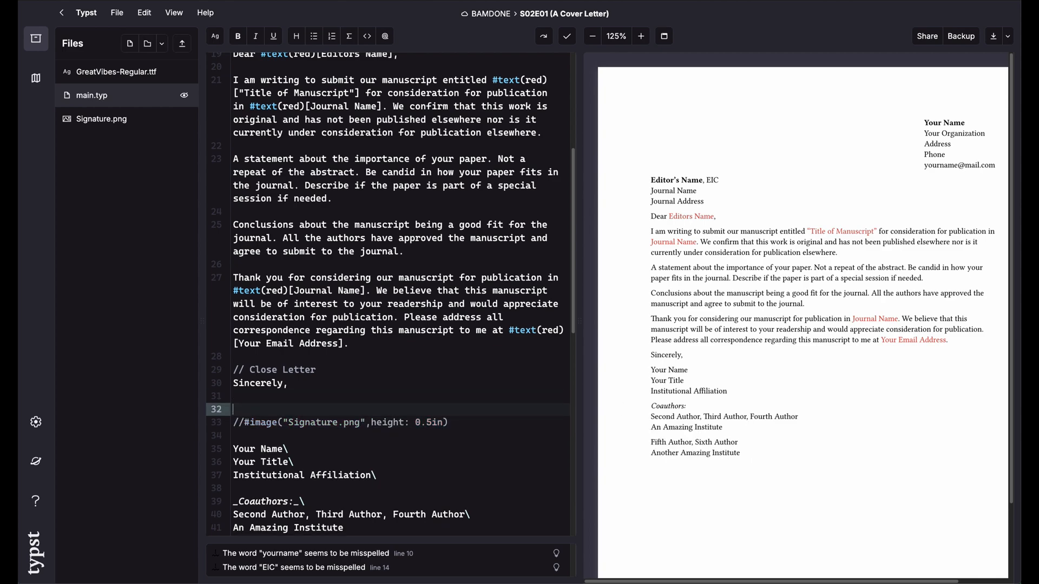
Type #text(font: "Great Vibes", size: 24pt)[Your Name] as the signature line.
{"action": "type", "text": "#font(\""}
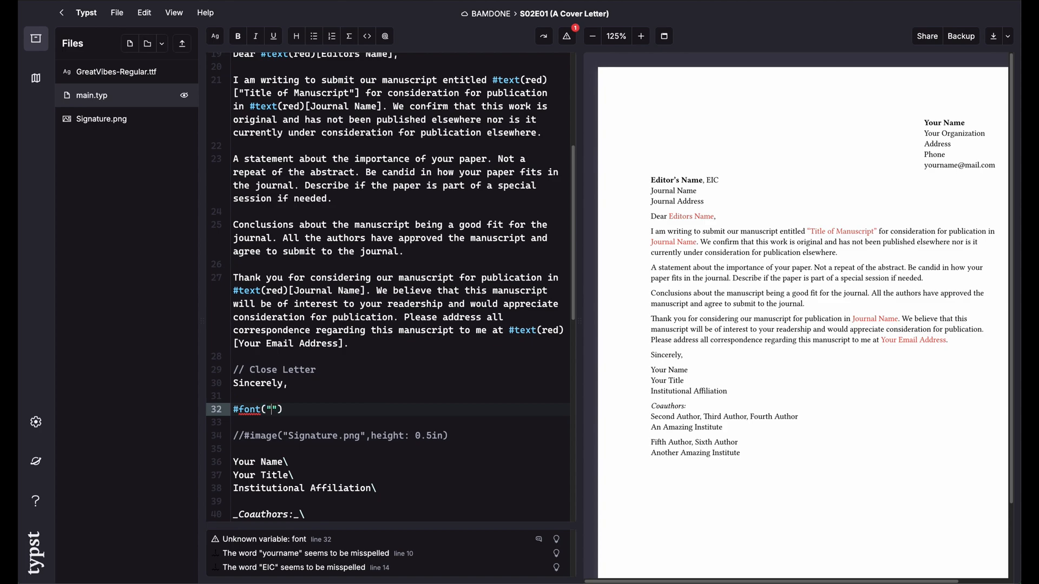
{"action": "type", "text": "Great Vibes"}
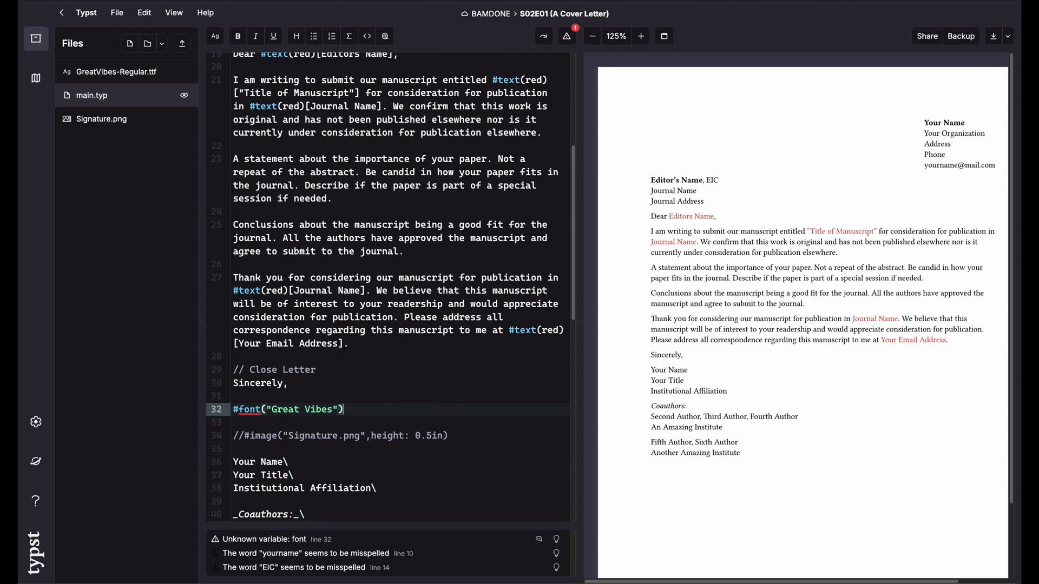
{"action": "type", "text": "text("}
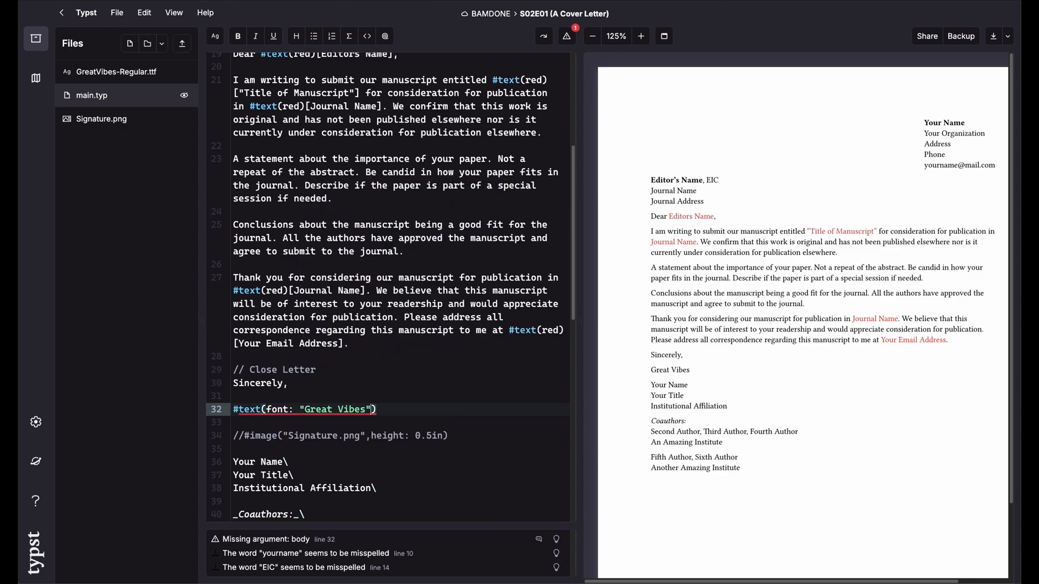
{"action": "type", "text": "\","}
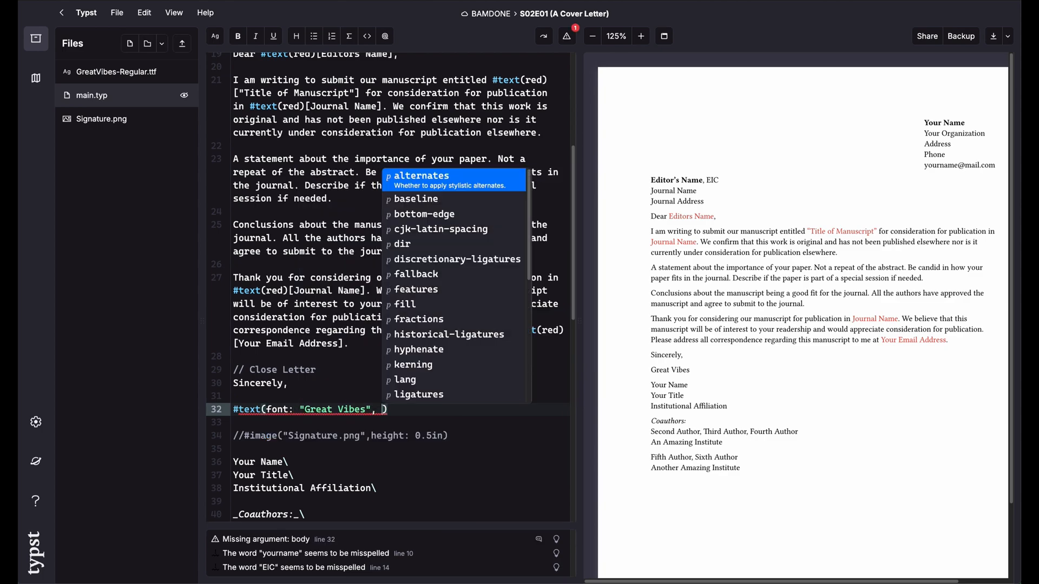
{"action": "type", "text": "size: 24pt"}
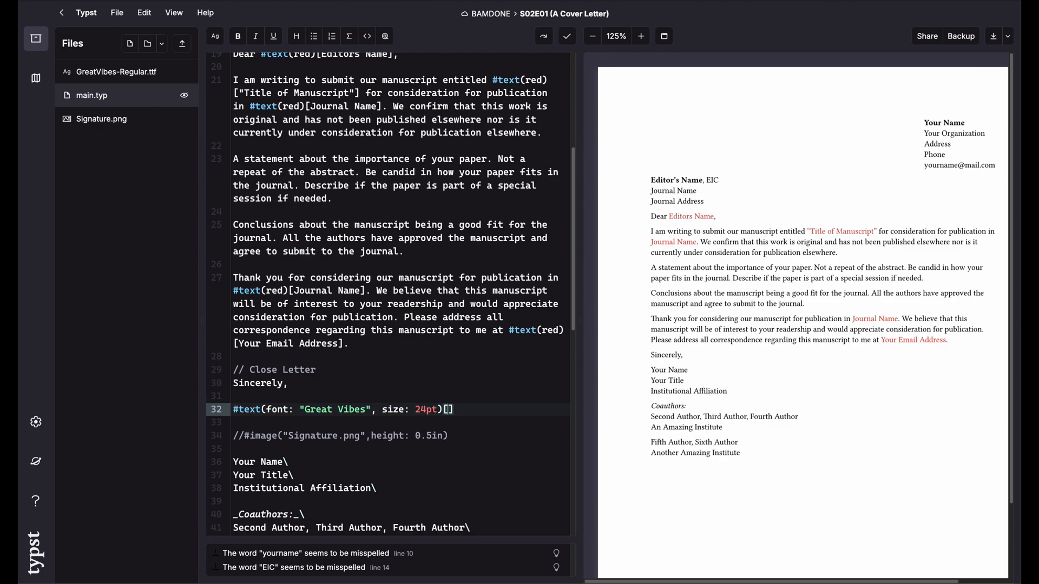
{"action": "type", "text": "Your Nam"}
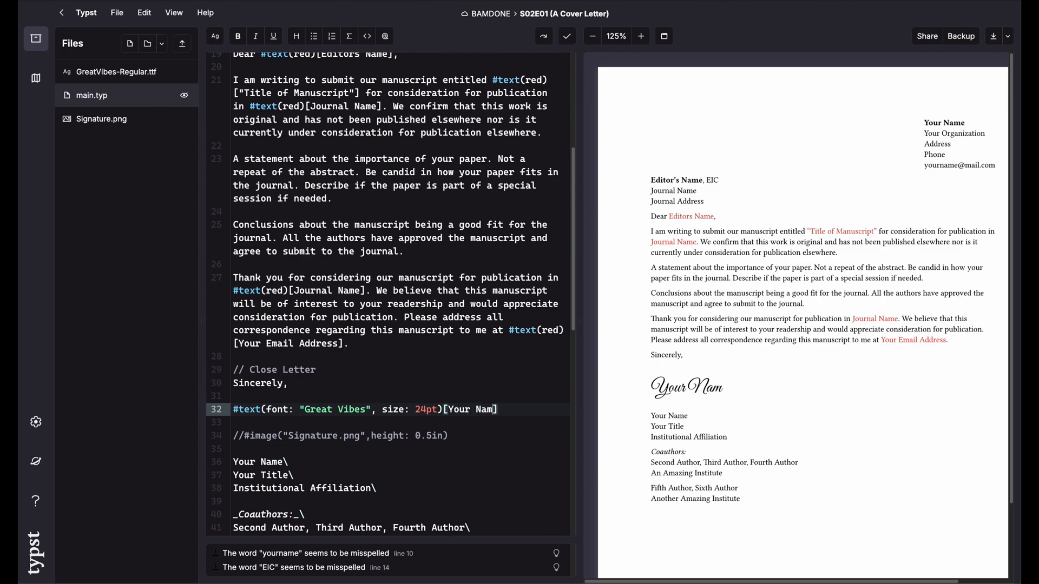
{"action": "type", "text": "e"}
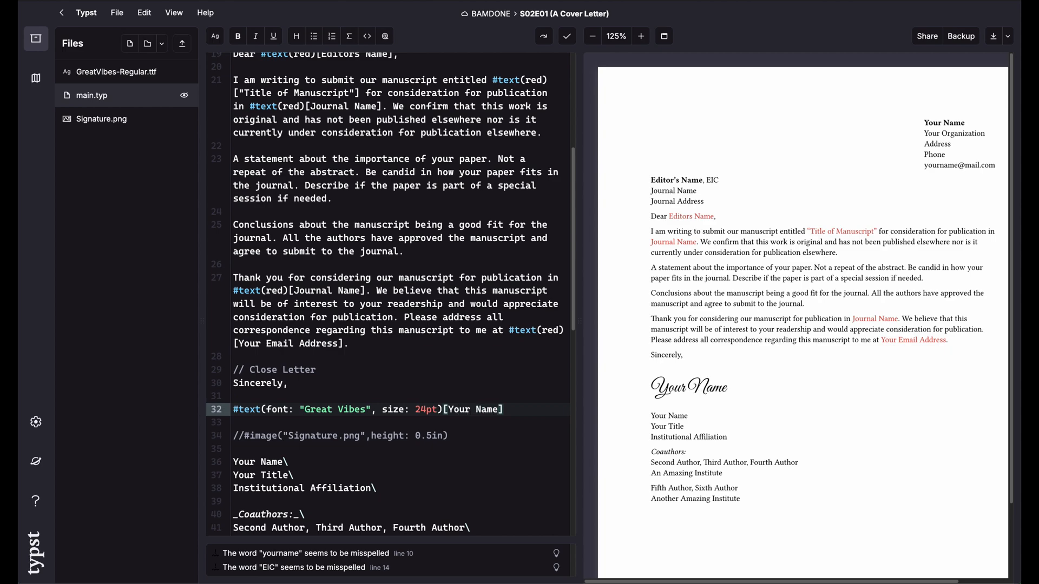
{"action": "mouse_move", "coordinate": [587, 374]}
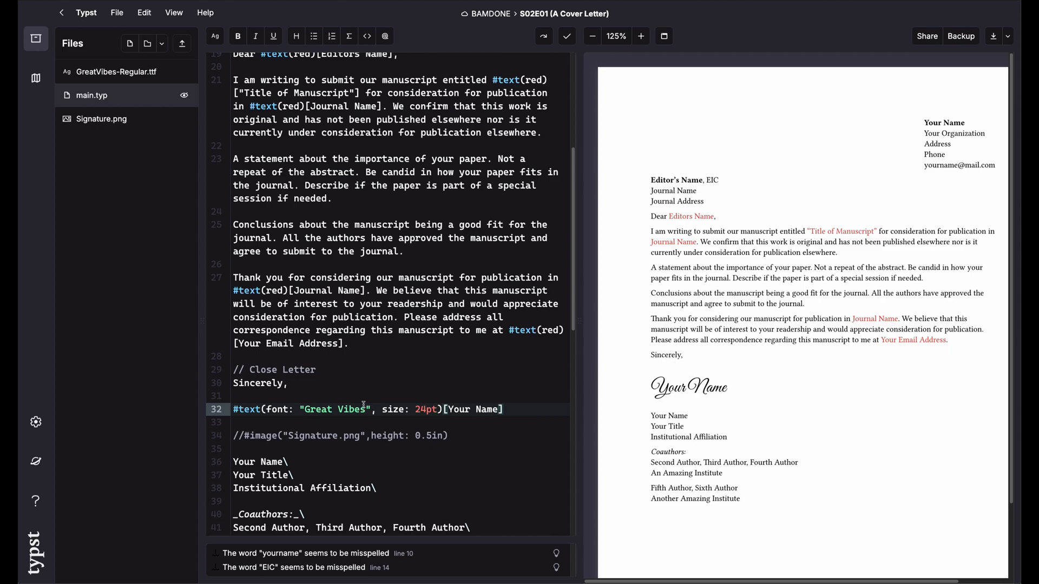
{"action": "mouse_move", "coordinate": [362, 406]}
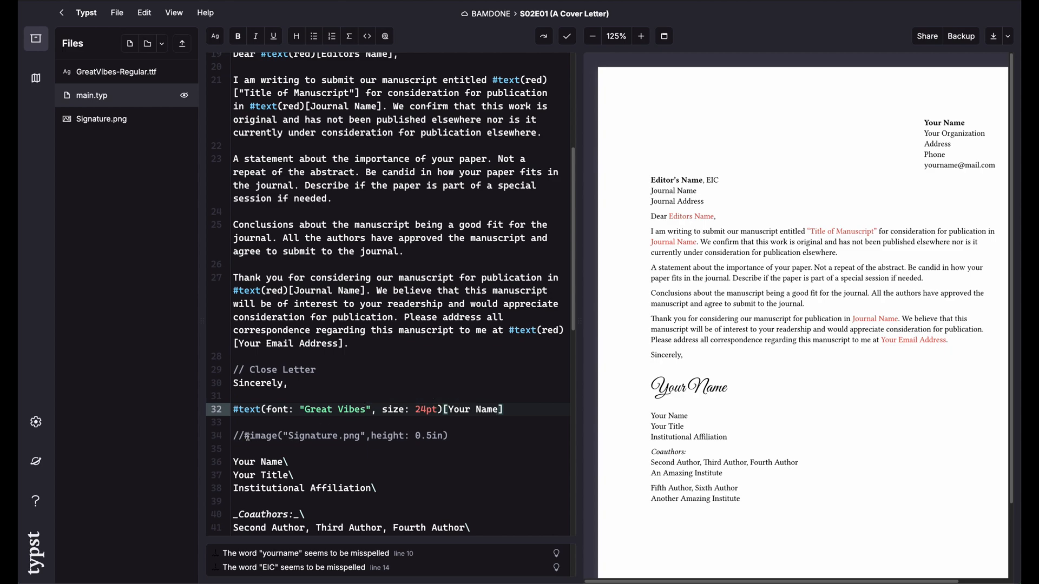
{"action": "mouse_move", "coordinate": [248, 409]}
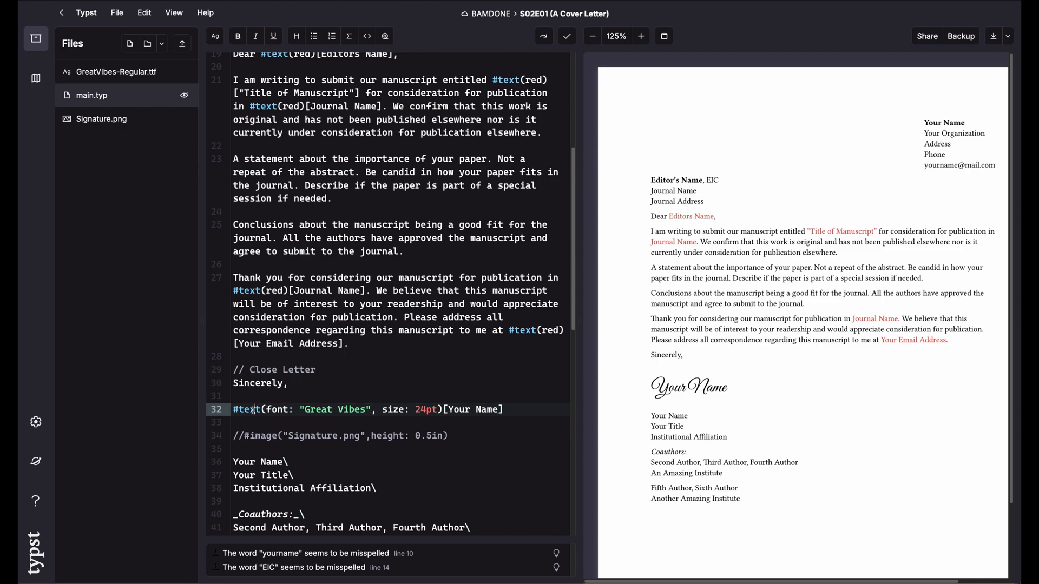
{"action": "mouse_move", "coordinate": [253, 410]}
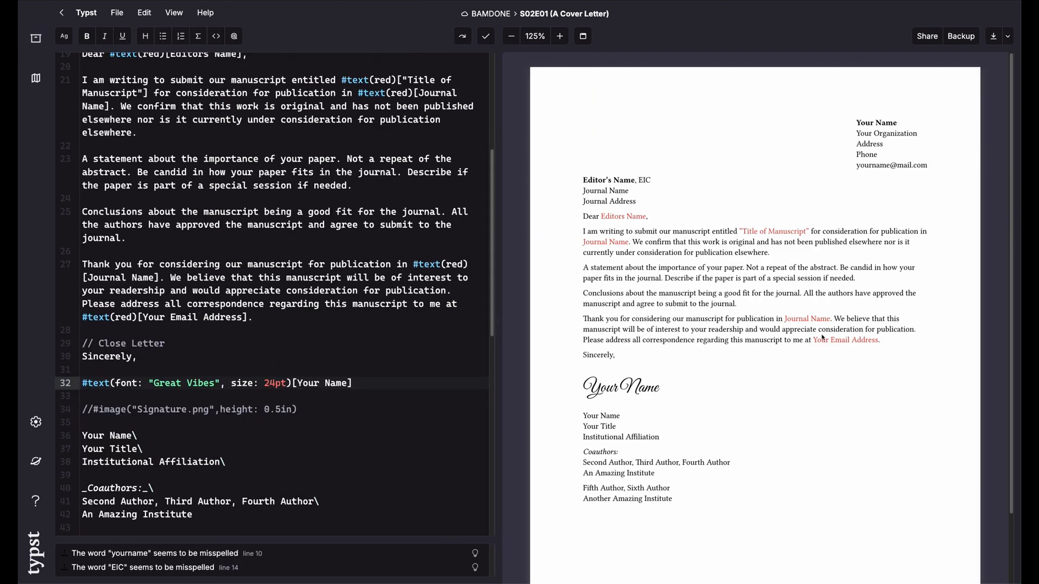
{"action": "mouse_move", "coordinate": [801, 295]}
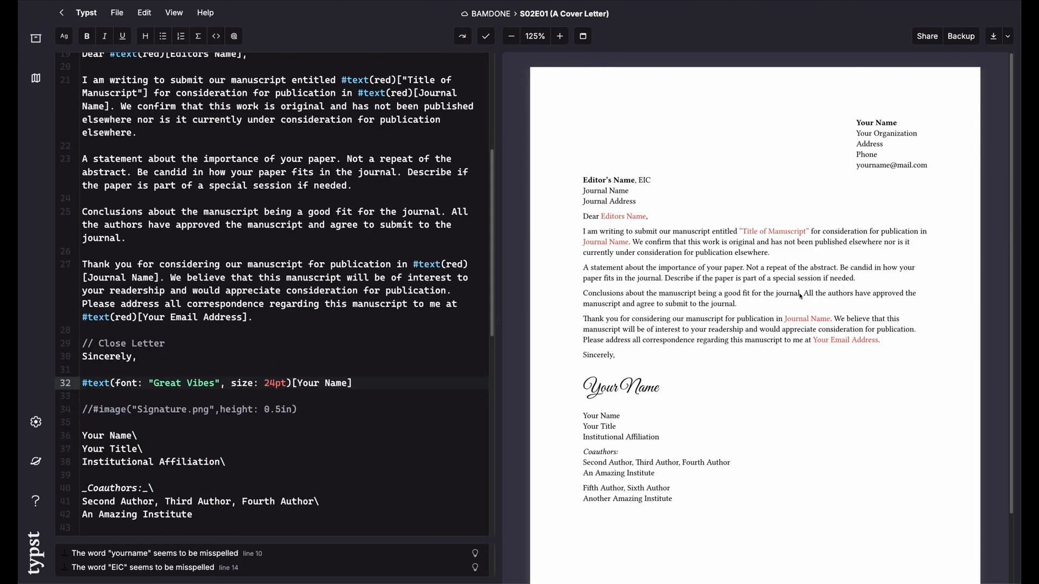